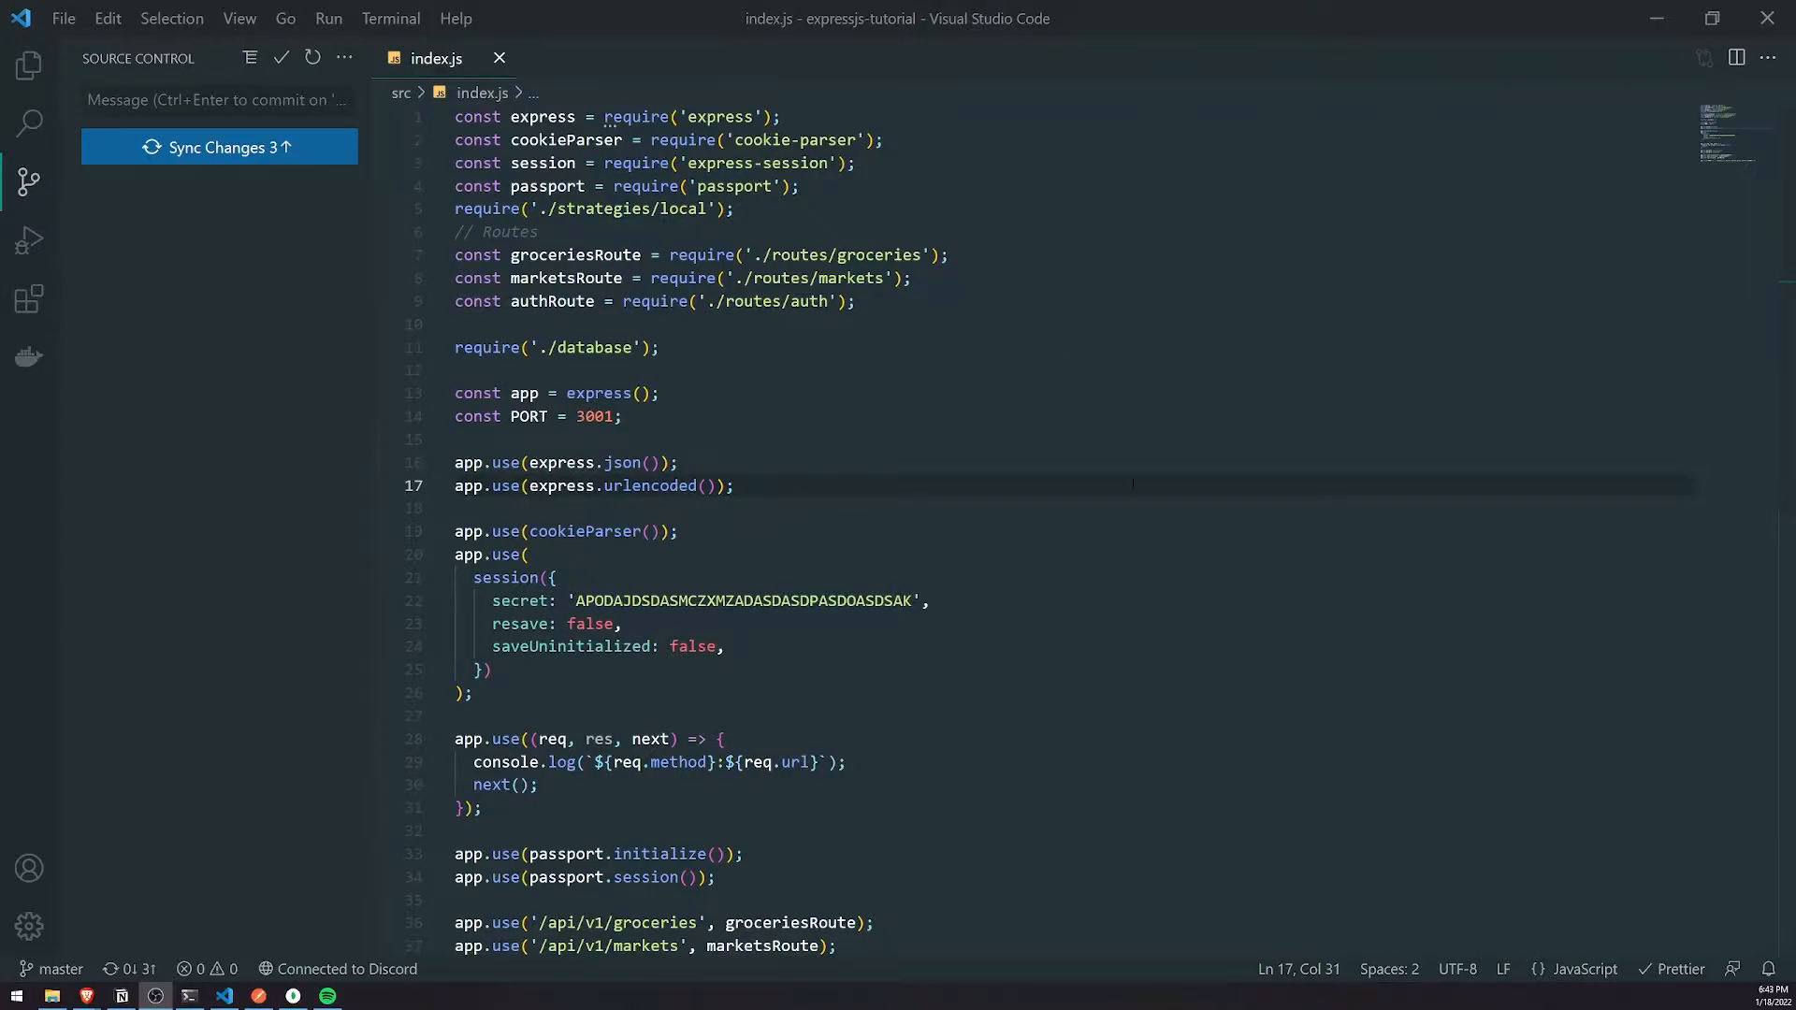
Step: Declare const memoryStore = new session.MemoryStore() and add store: memoryStore to session options
click(802, 185)
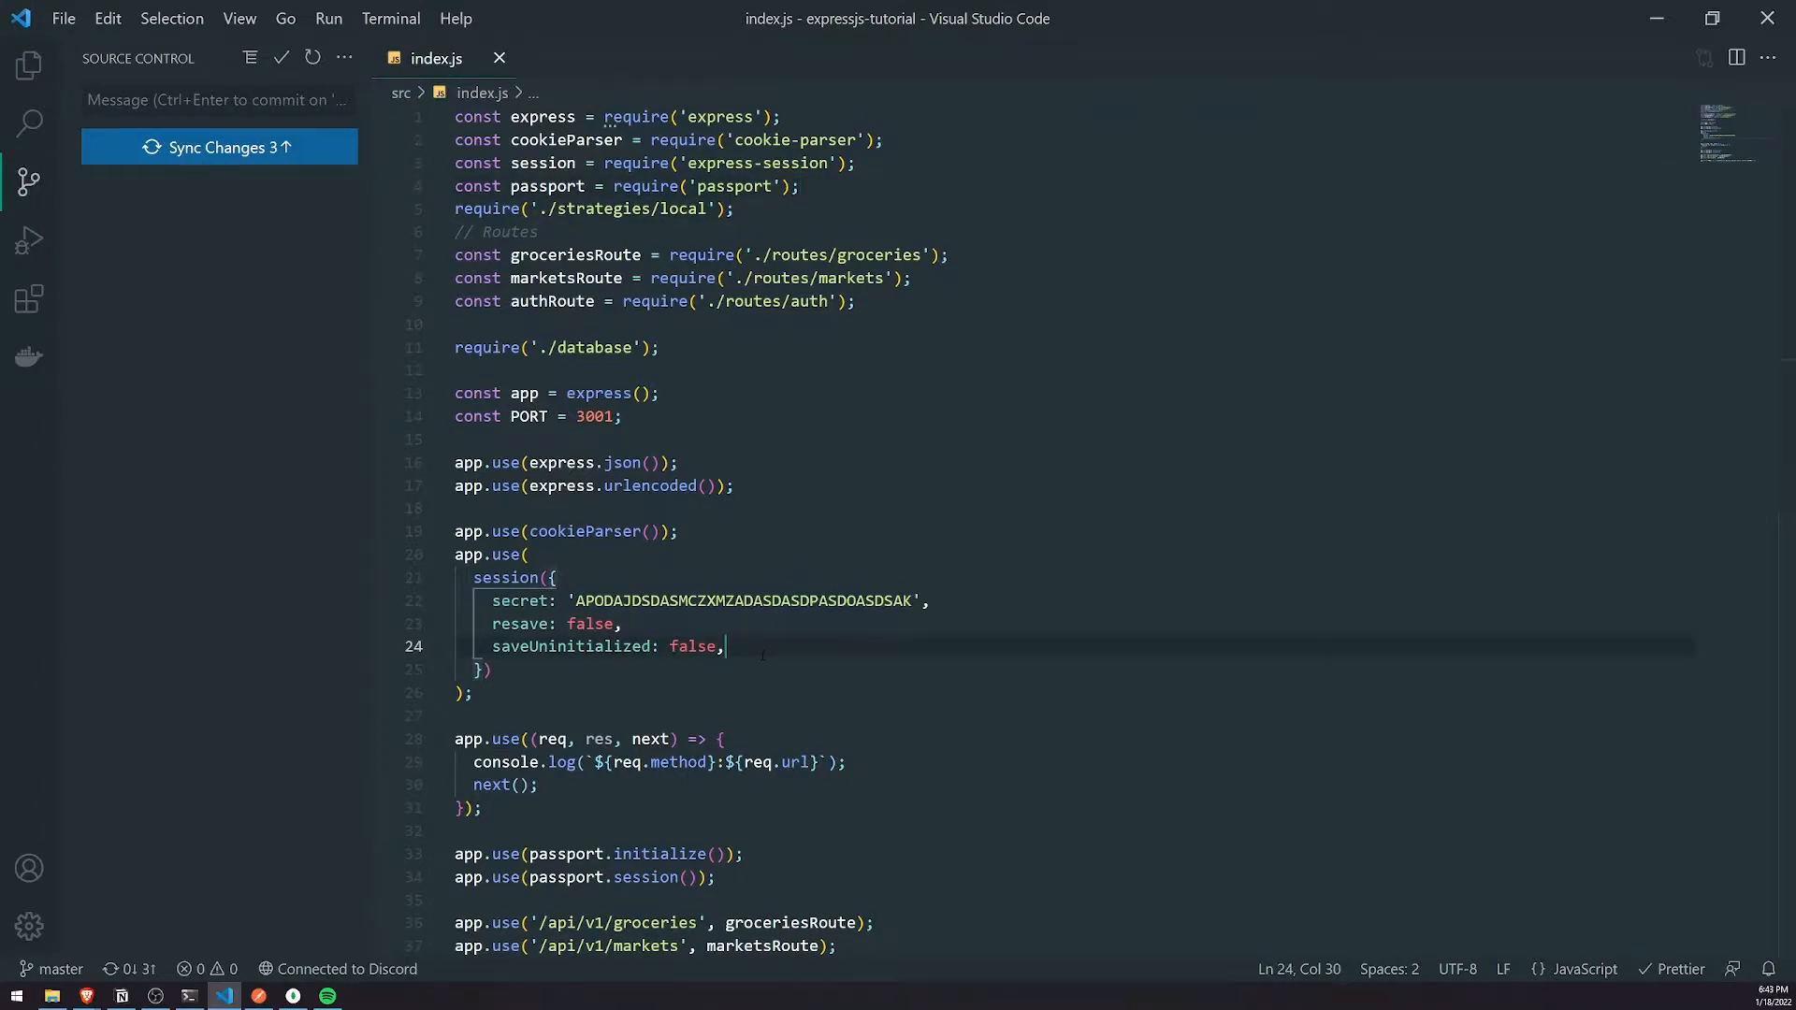
key(Enter)
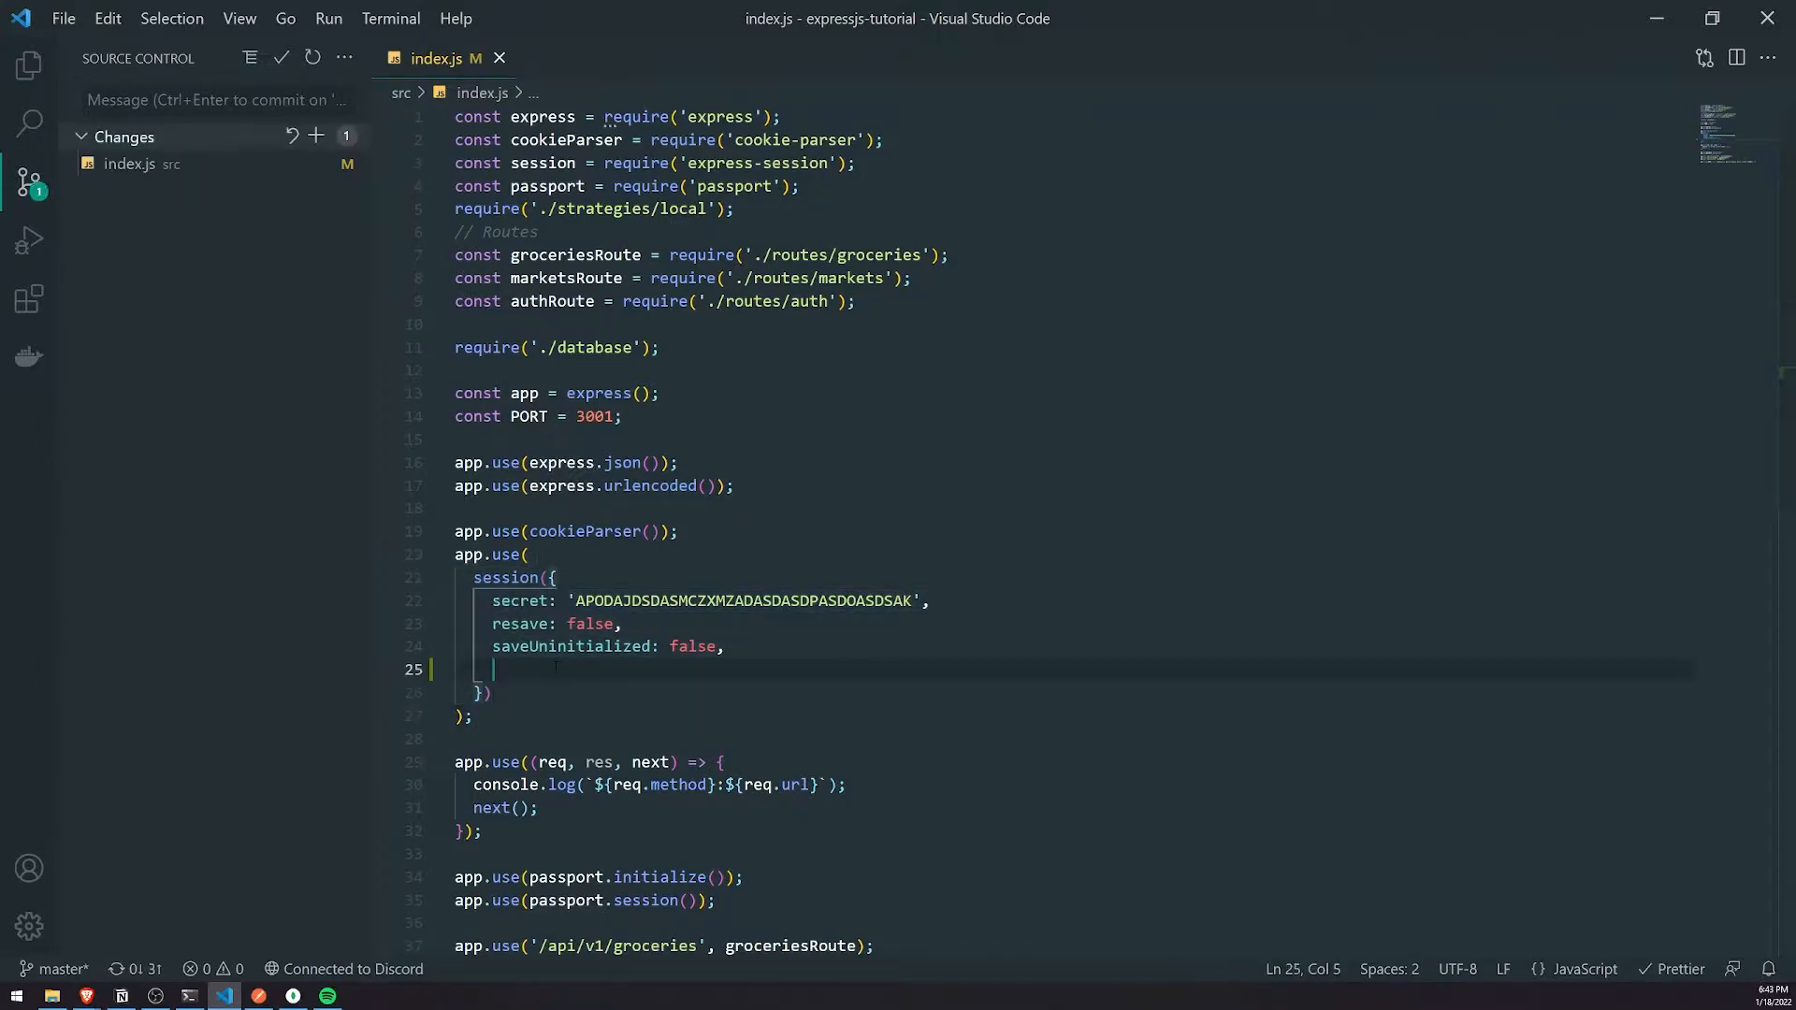
text(store:)
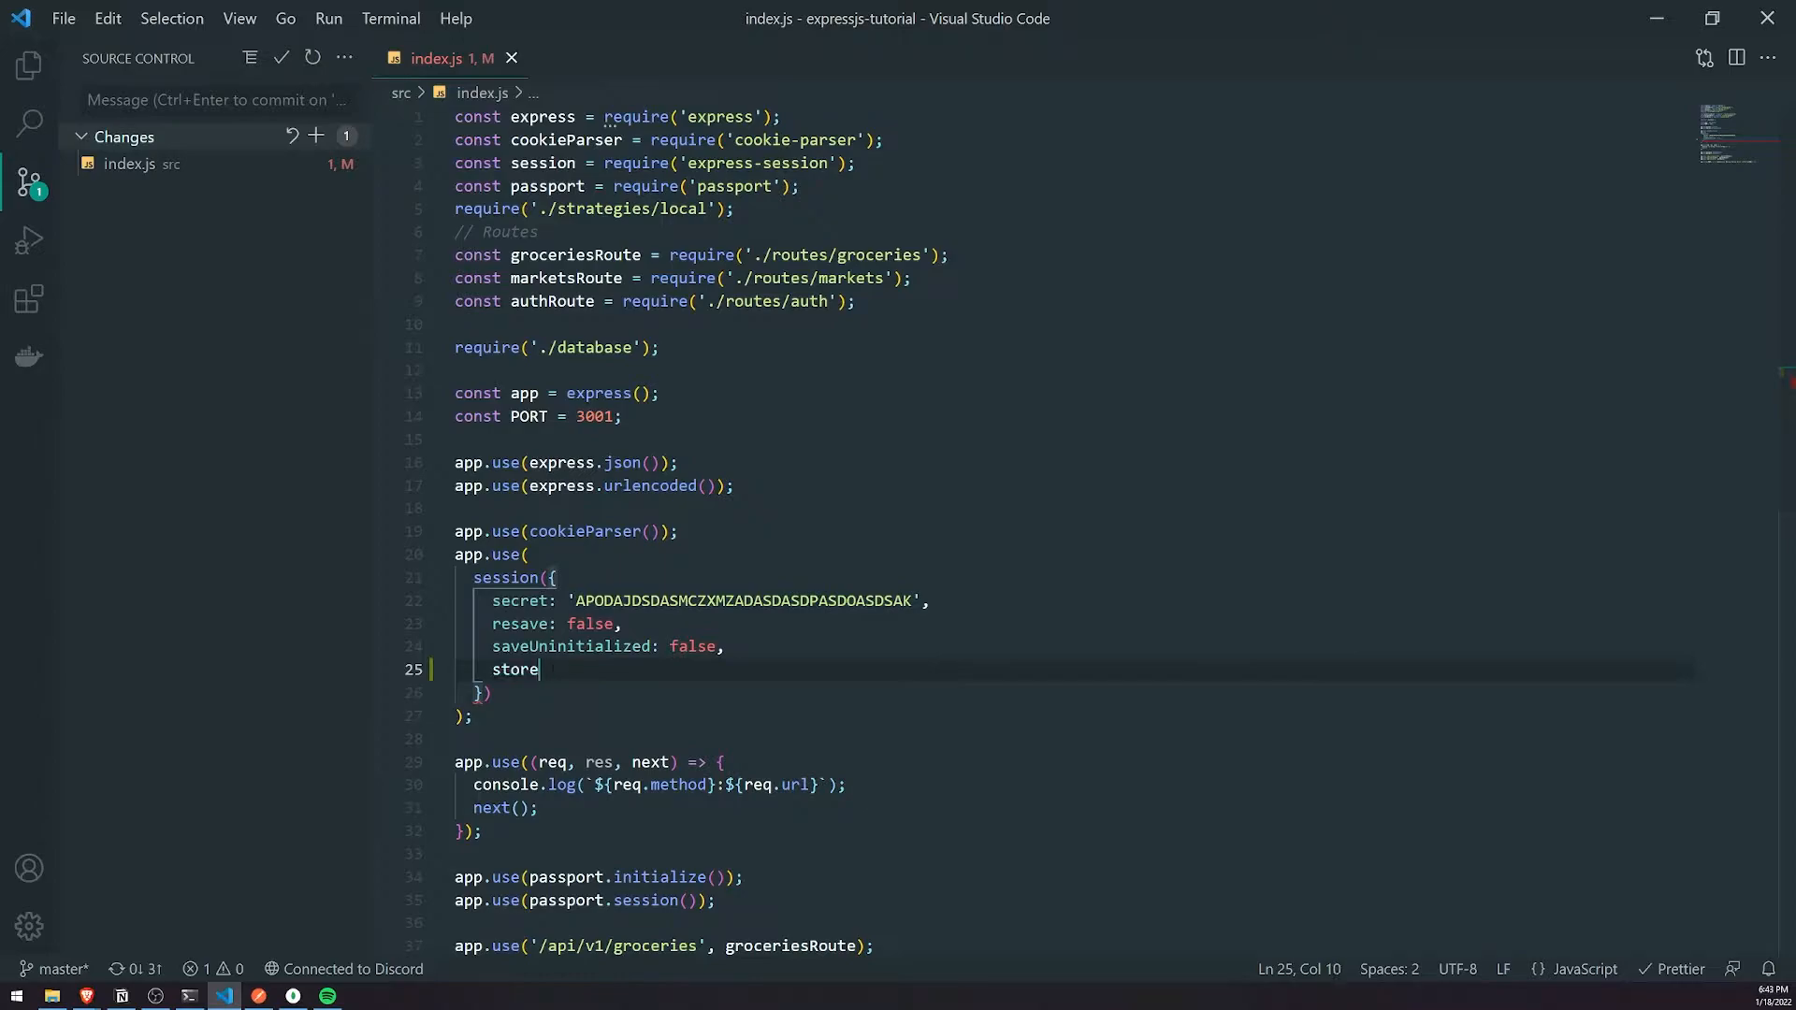
key(Backspace)
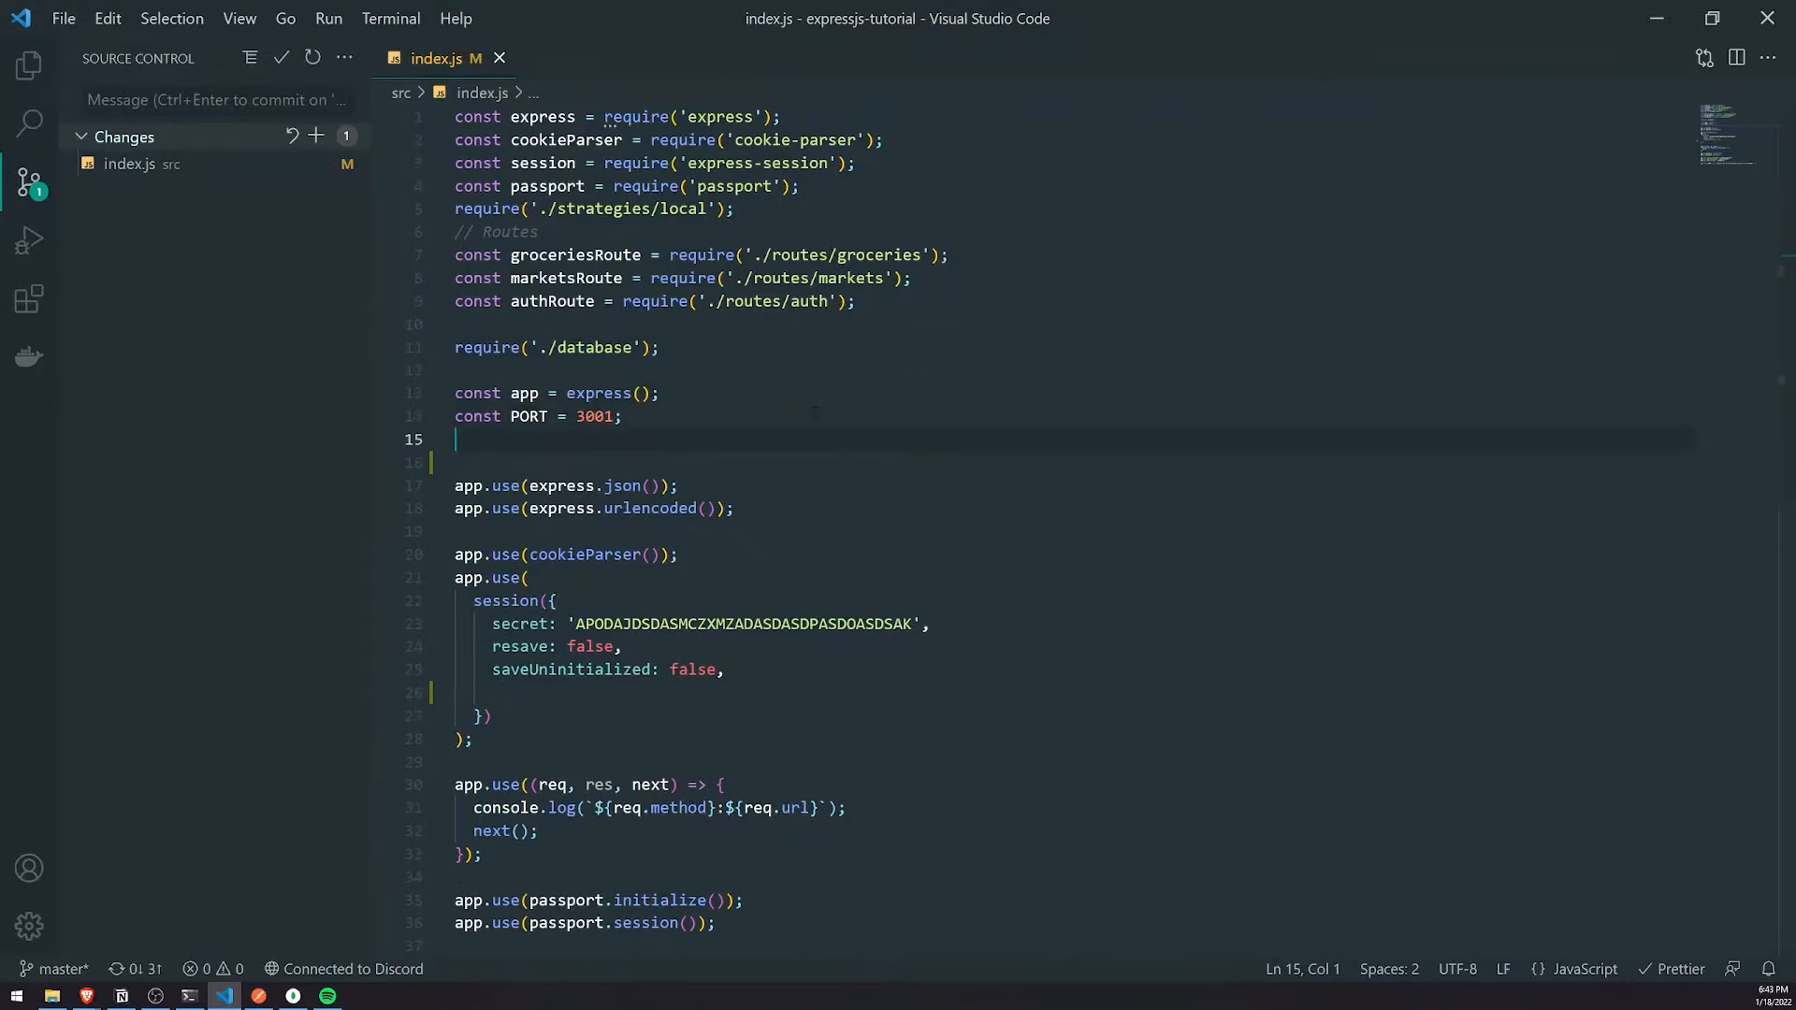
text(const)
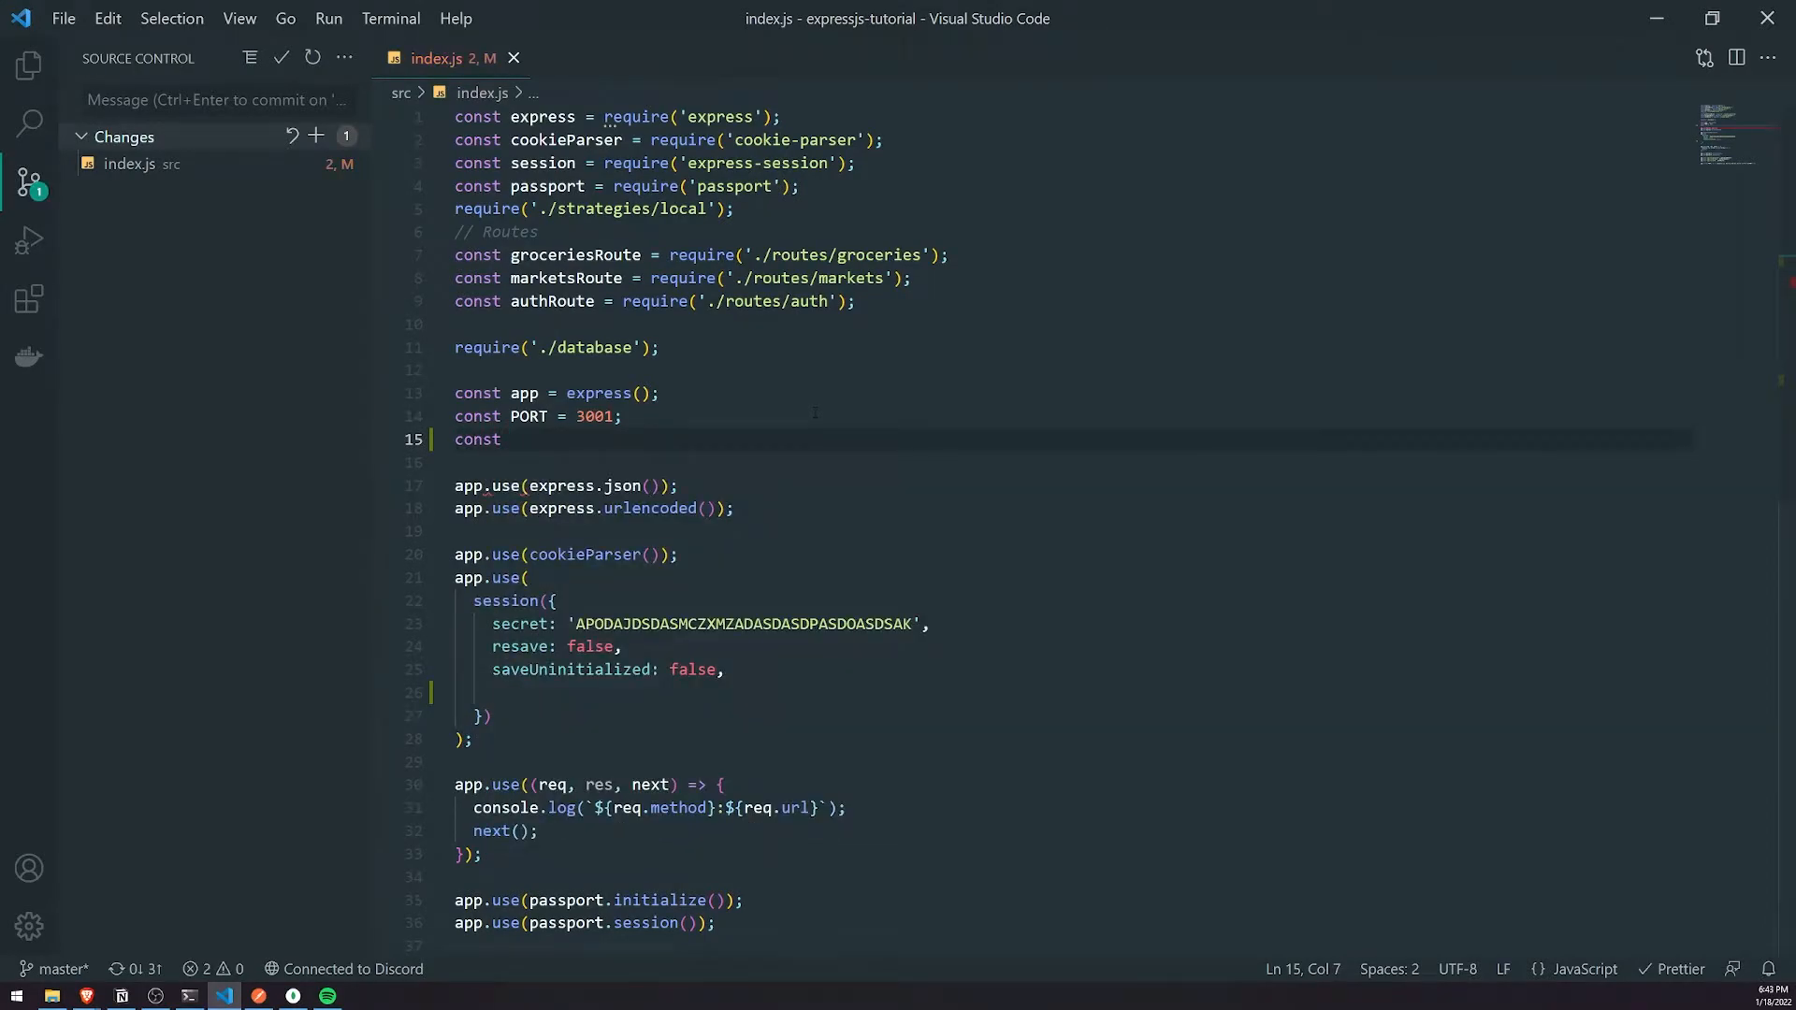
text(memorySotre =)
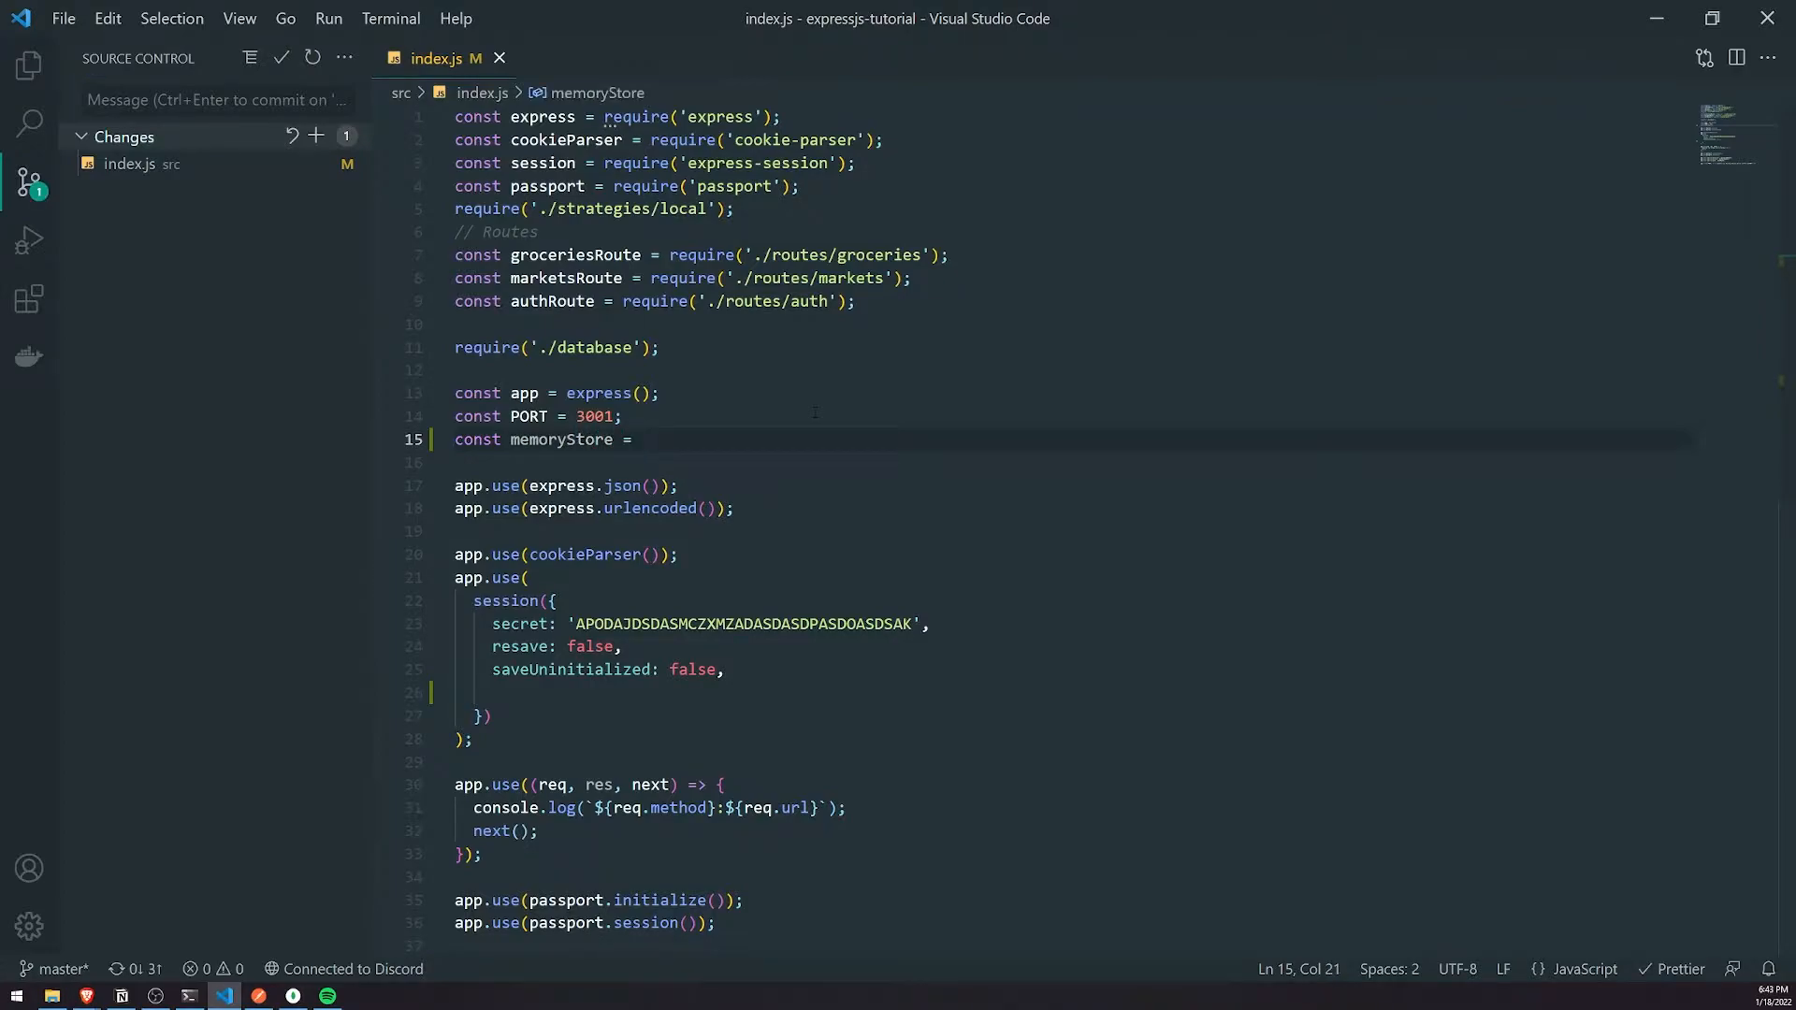
text(new session.MemoryStore();)
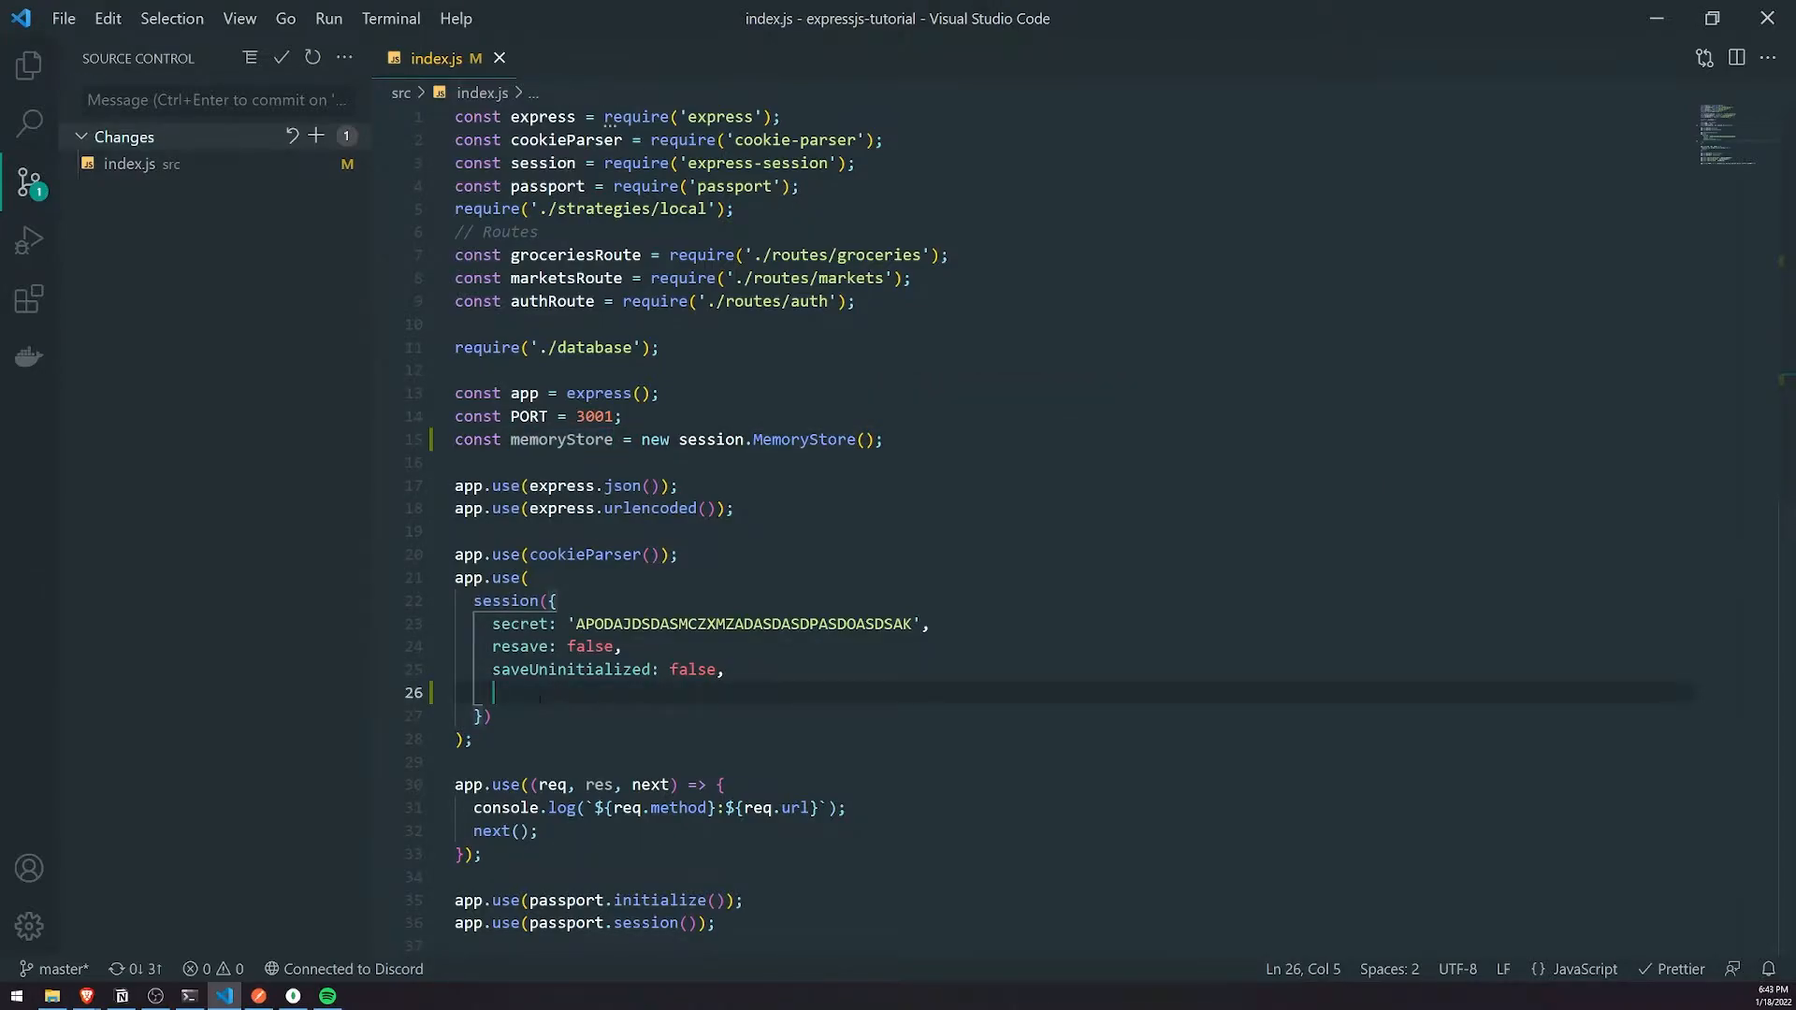
text(store: memoryStore,)
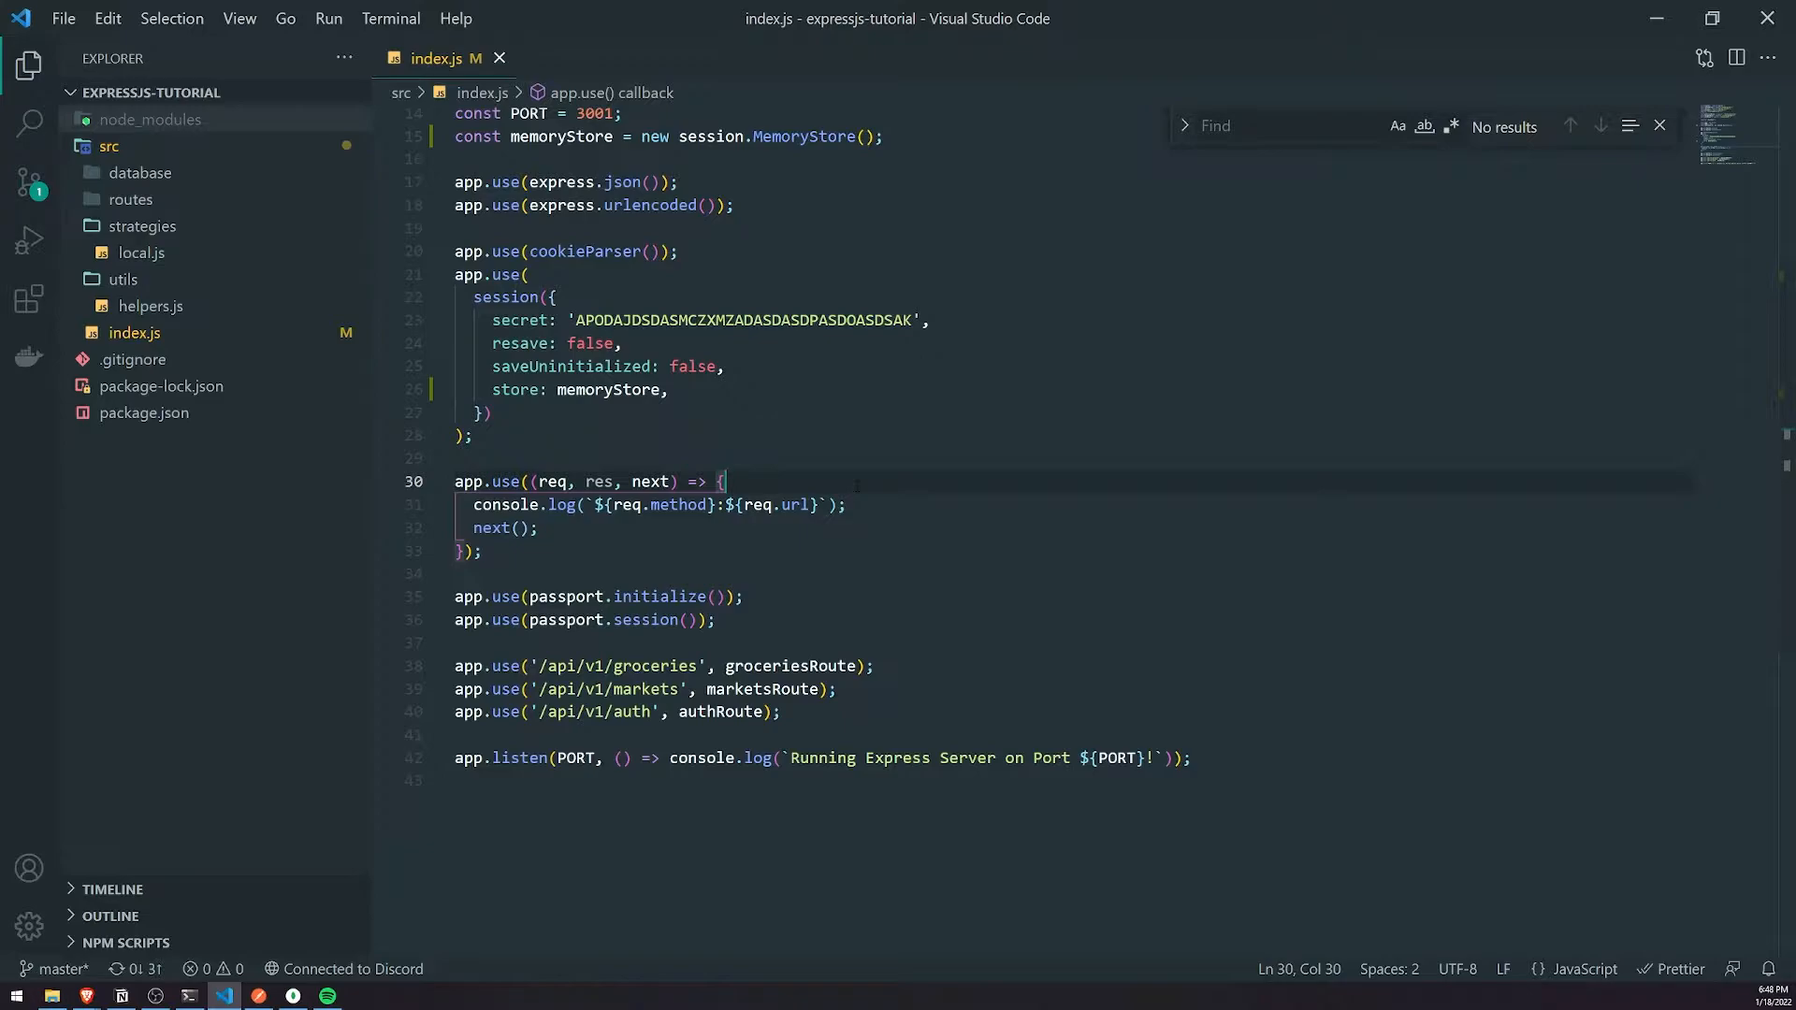
Step: Copy the logging app.use middleware and make it console.log(memoryStore)
double_click(493, 528)
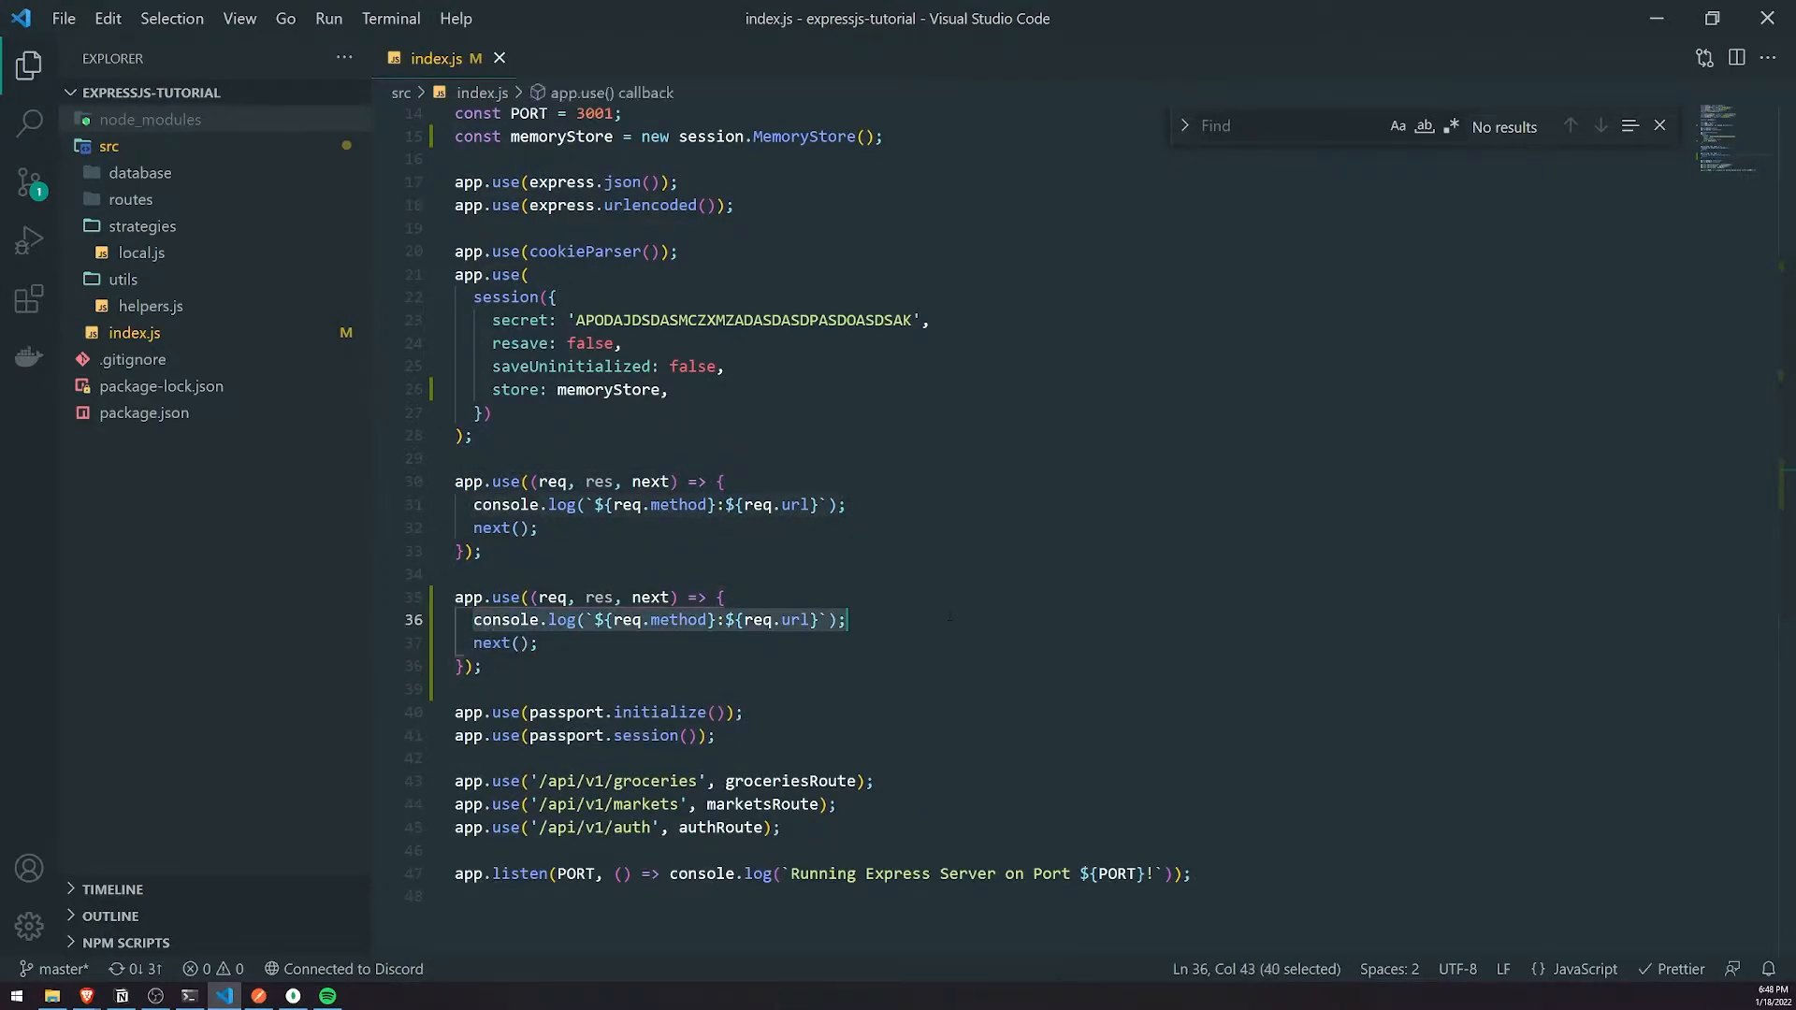
text(console.log(memoryStore)
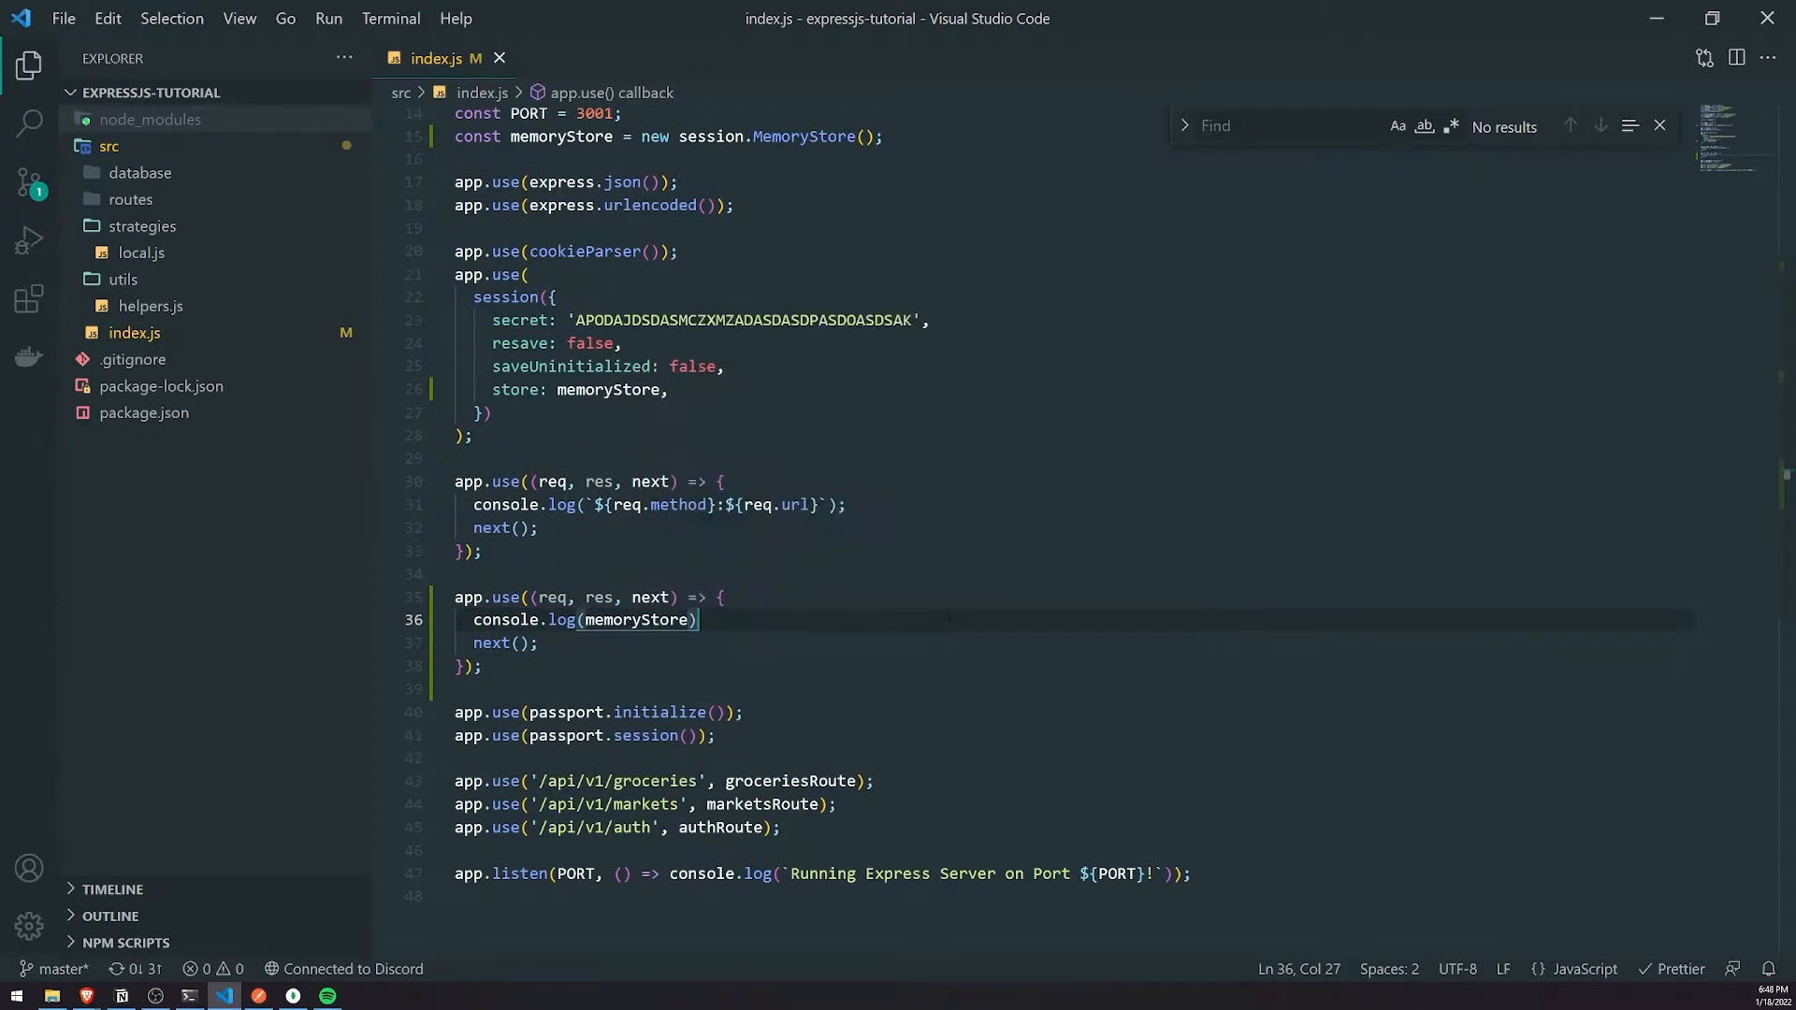
text(;)
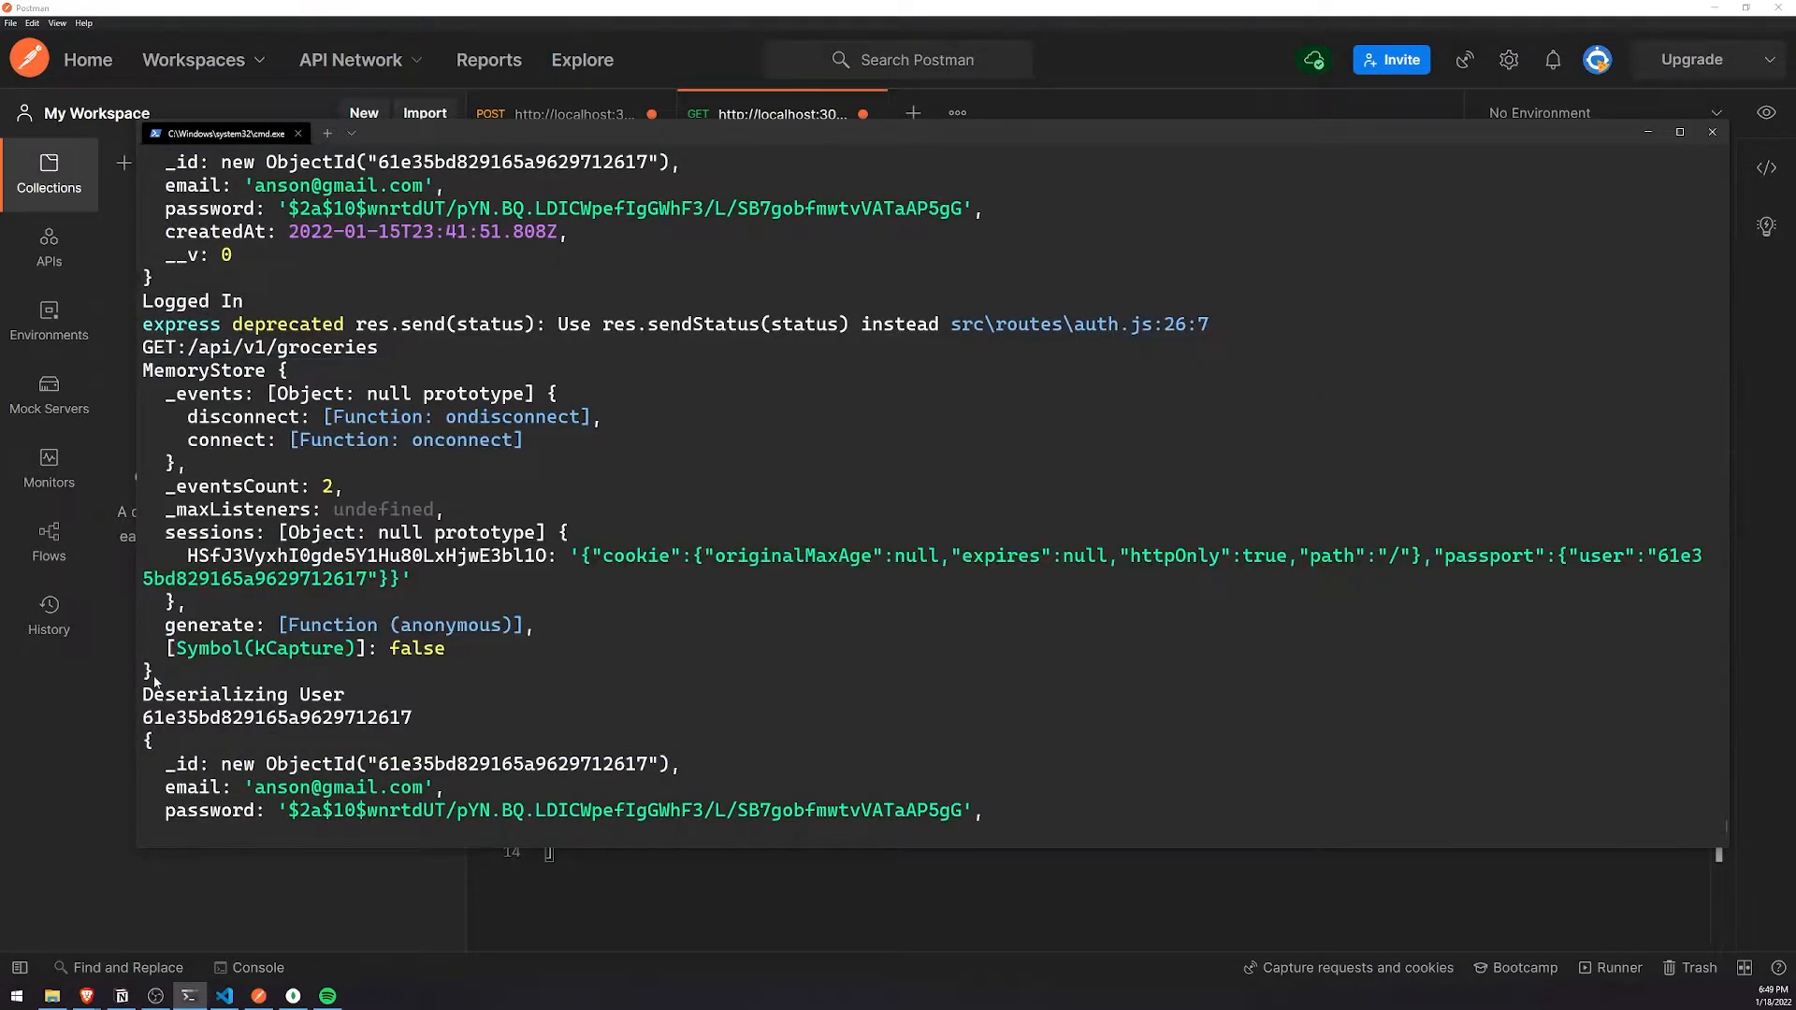
Step: Select the printed MemoryStore object in the server console and scroll past it
drag(142, 370, 153, 670)
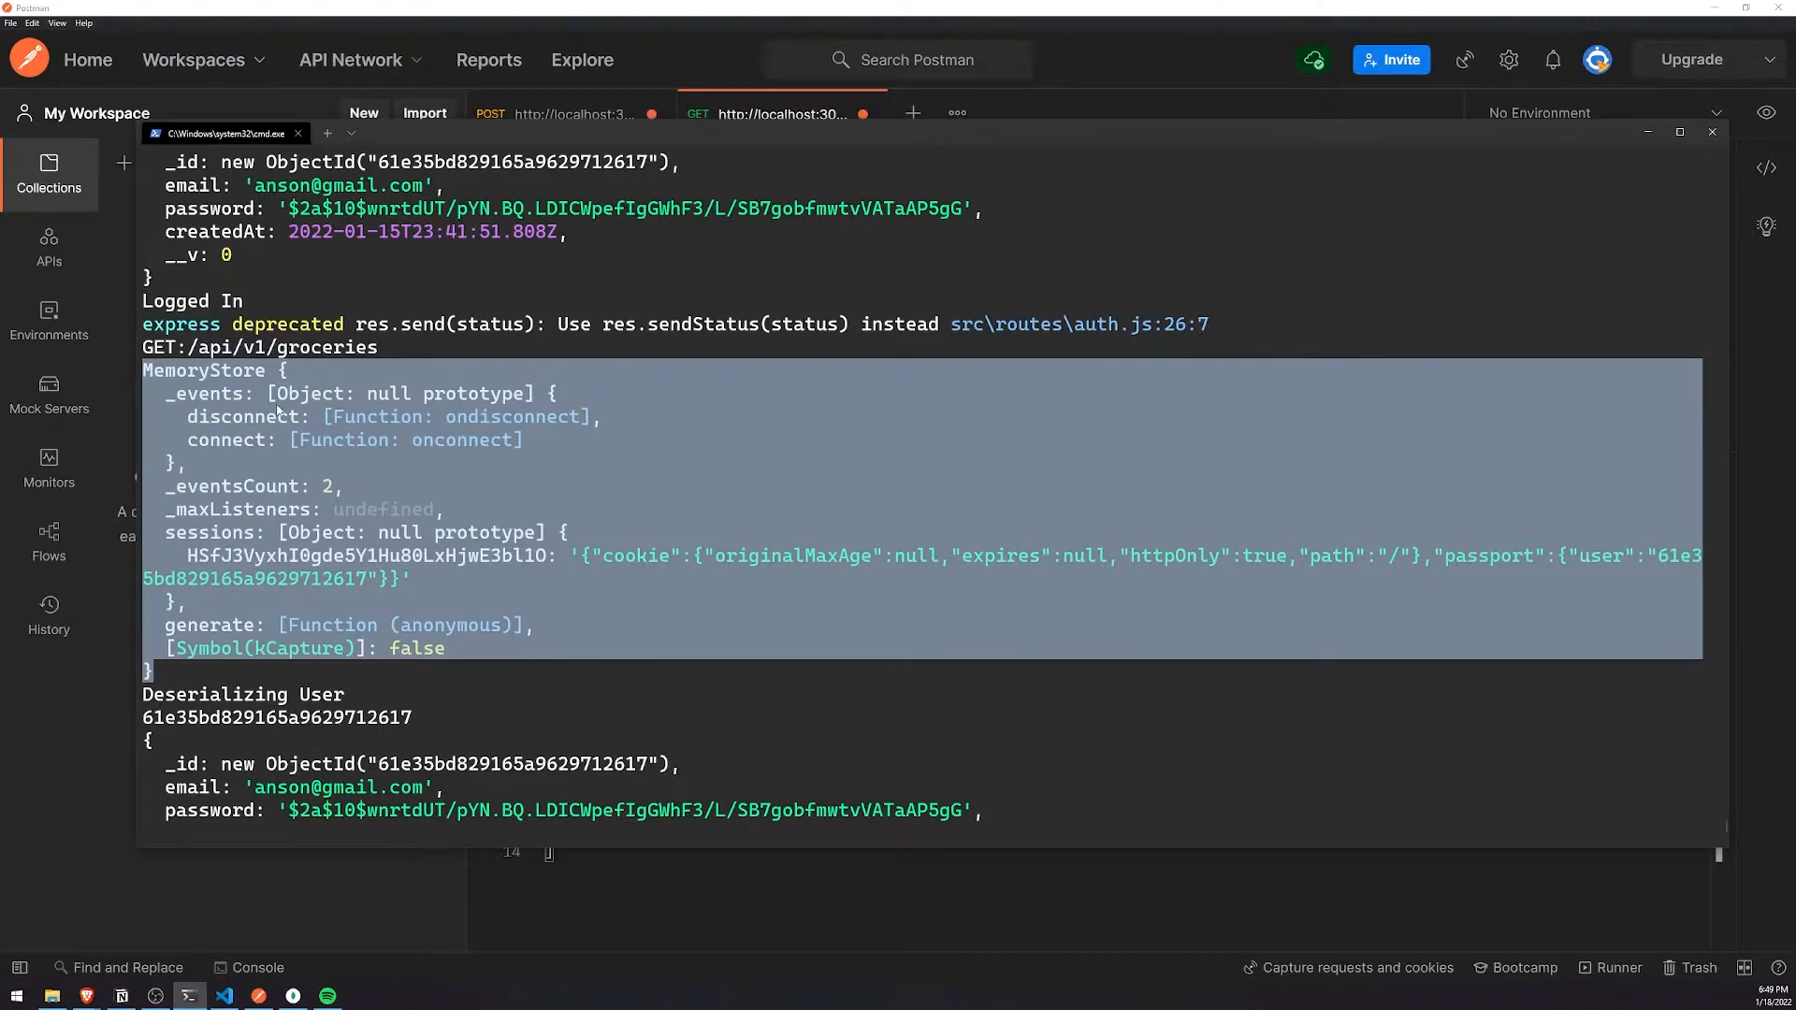
scroll(down, 3)
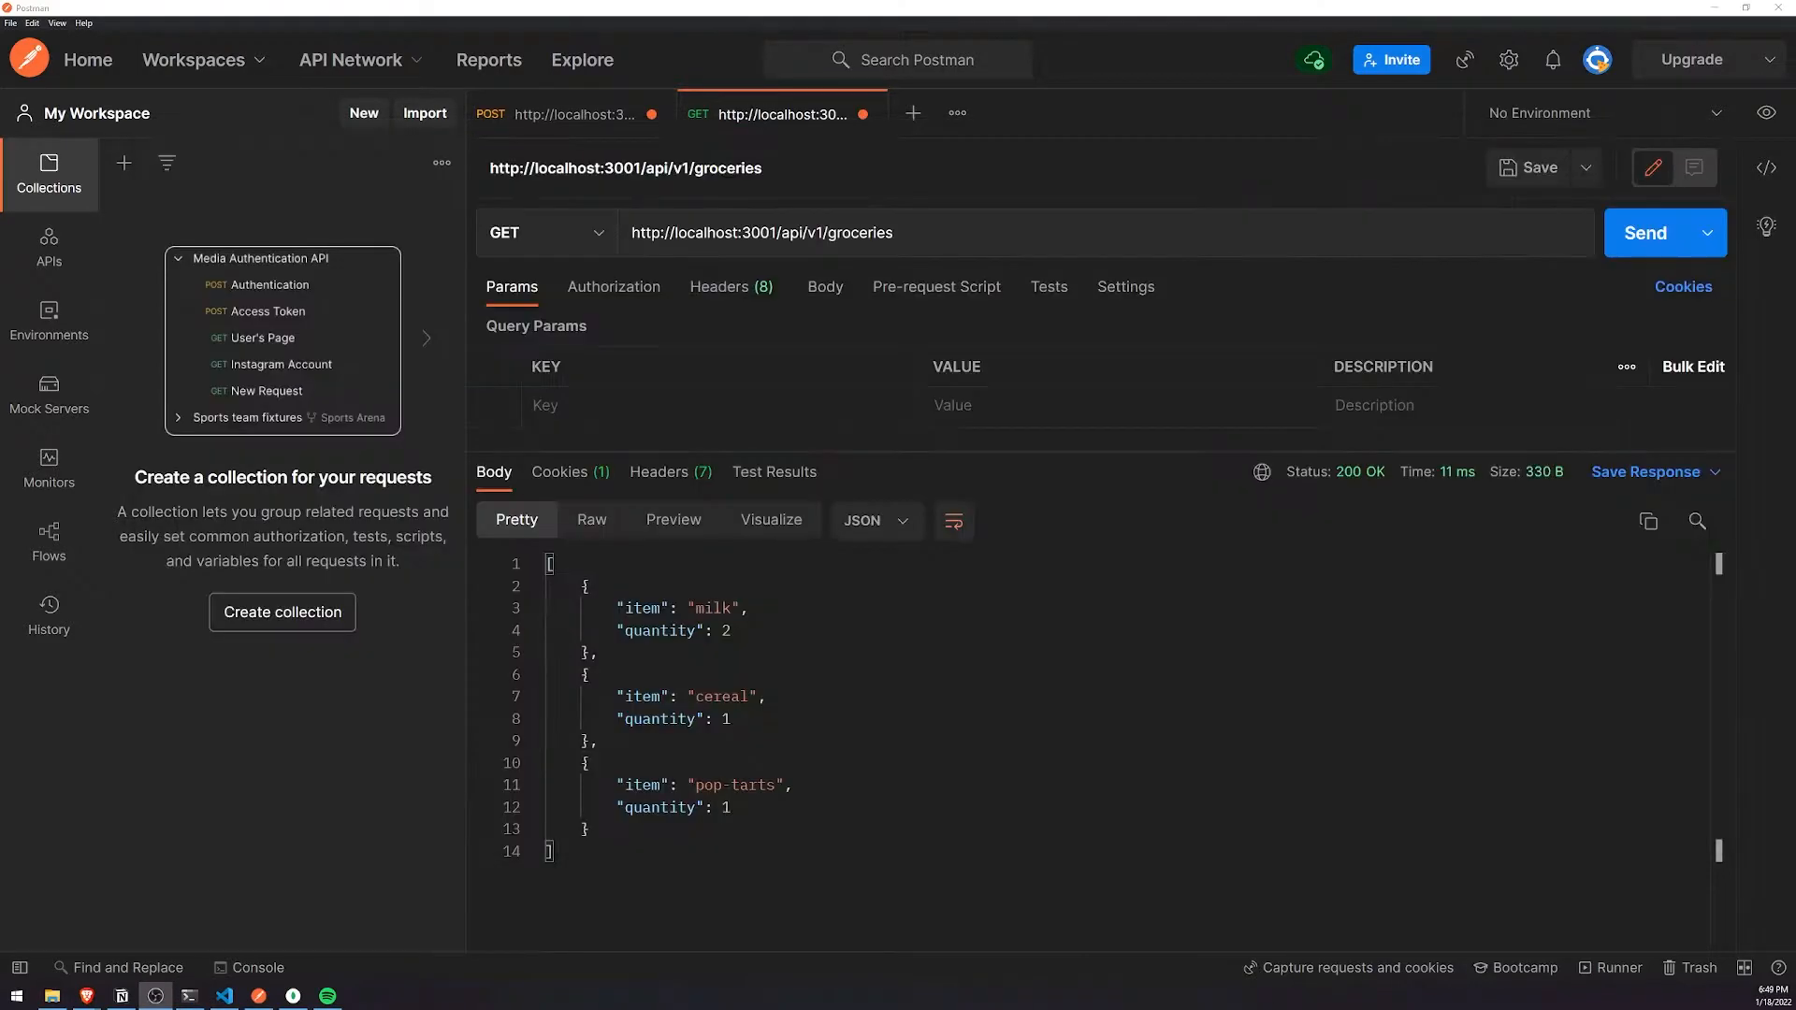
Step: Open Postman's stored cookies and view the localhost connect.sid value
click(1683, 286)
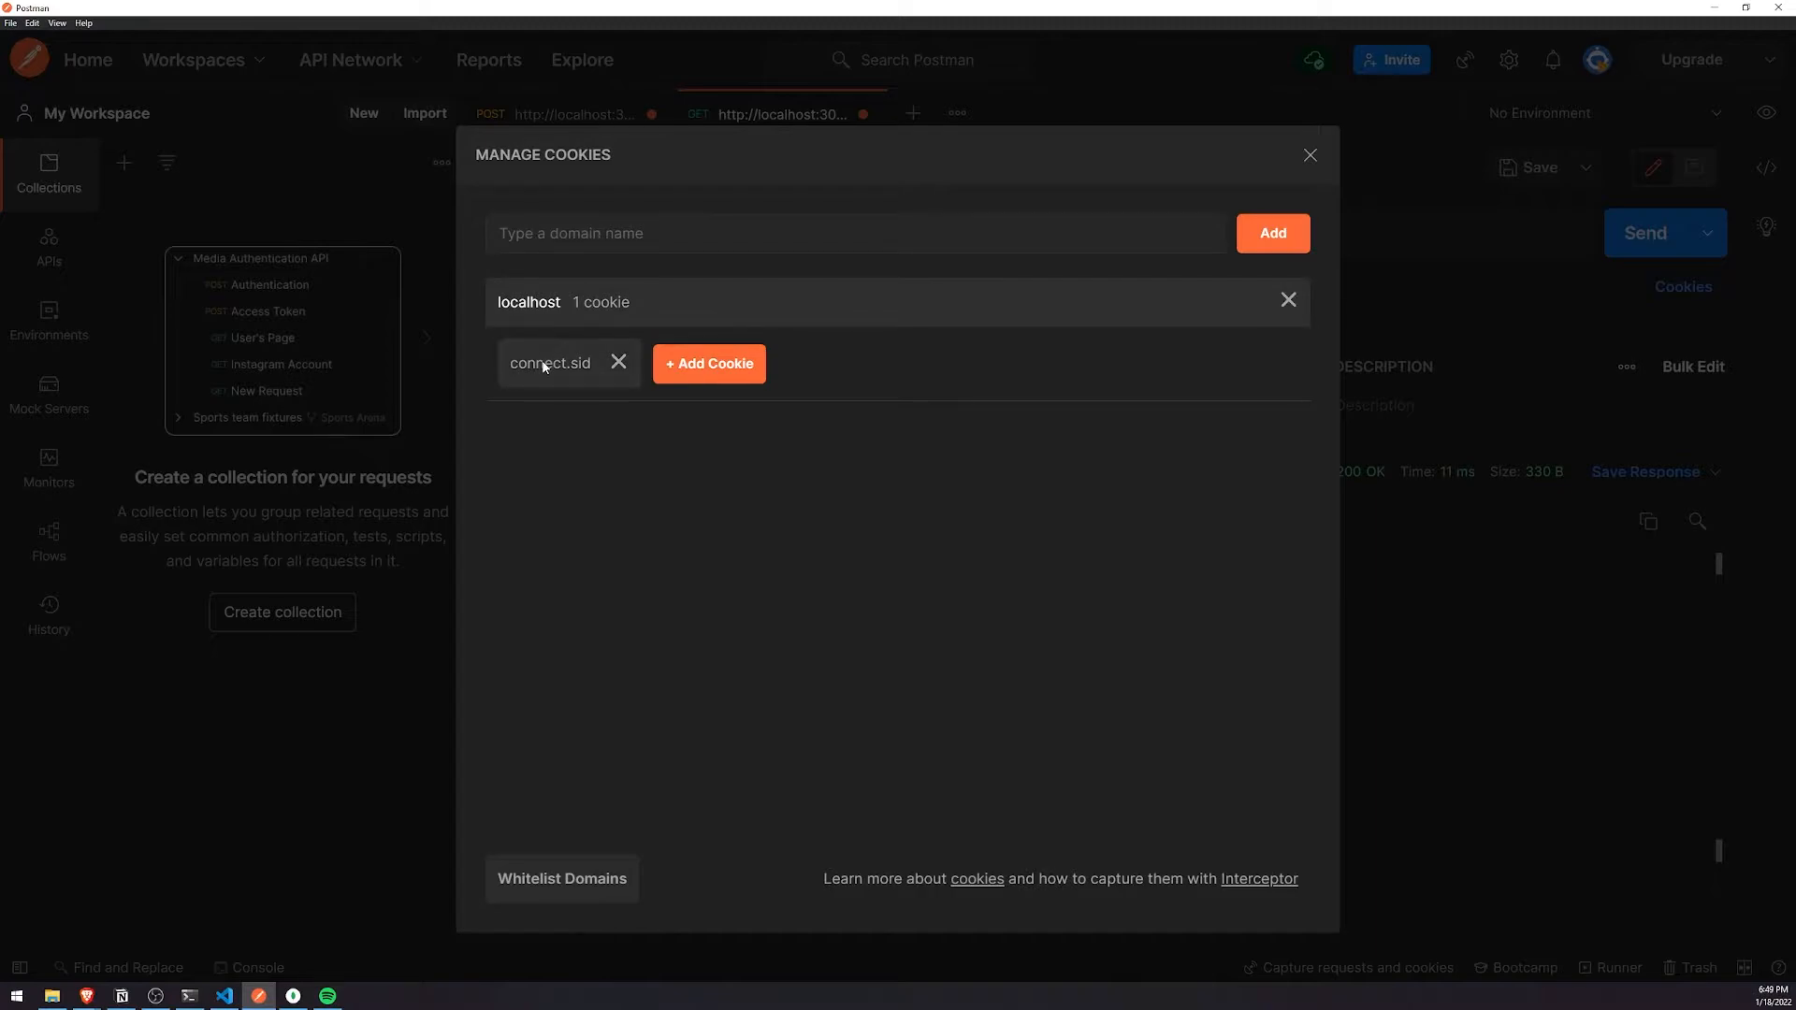
click(550, 363)
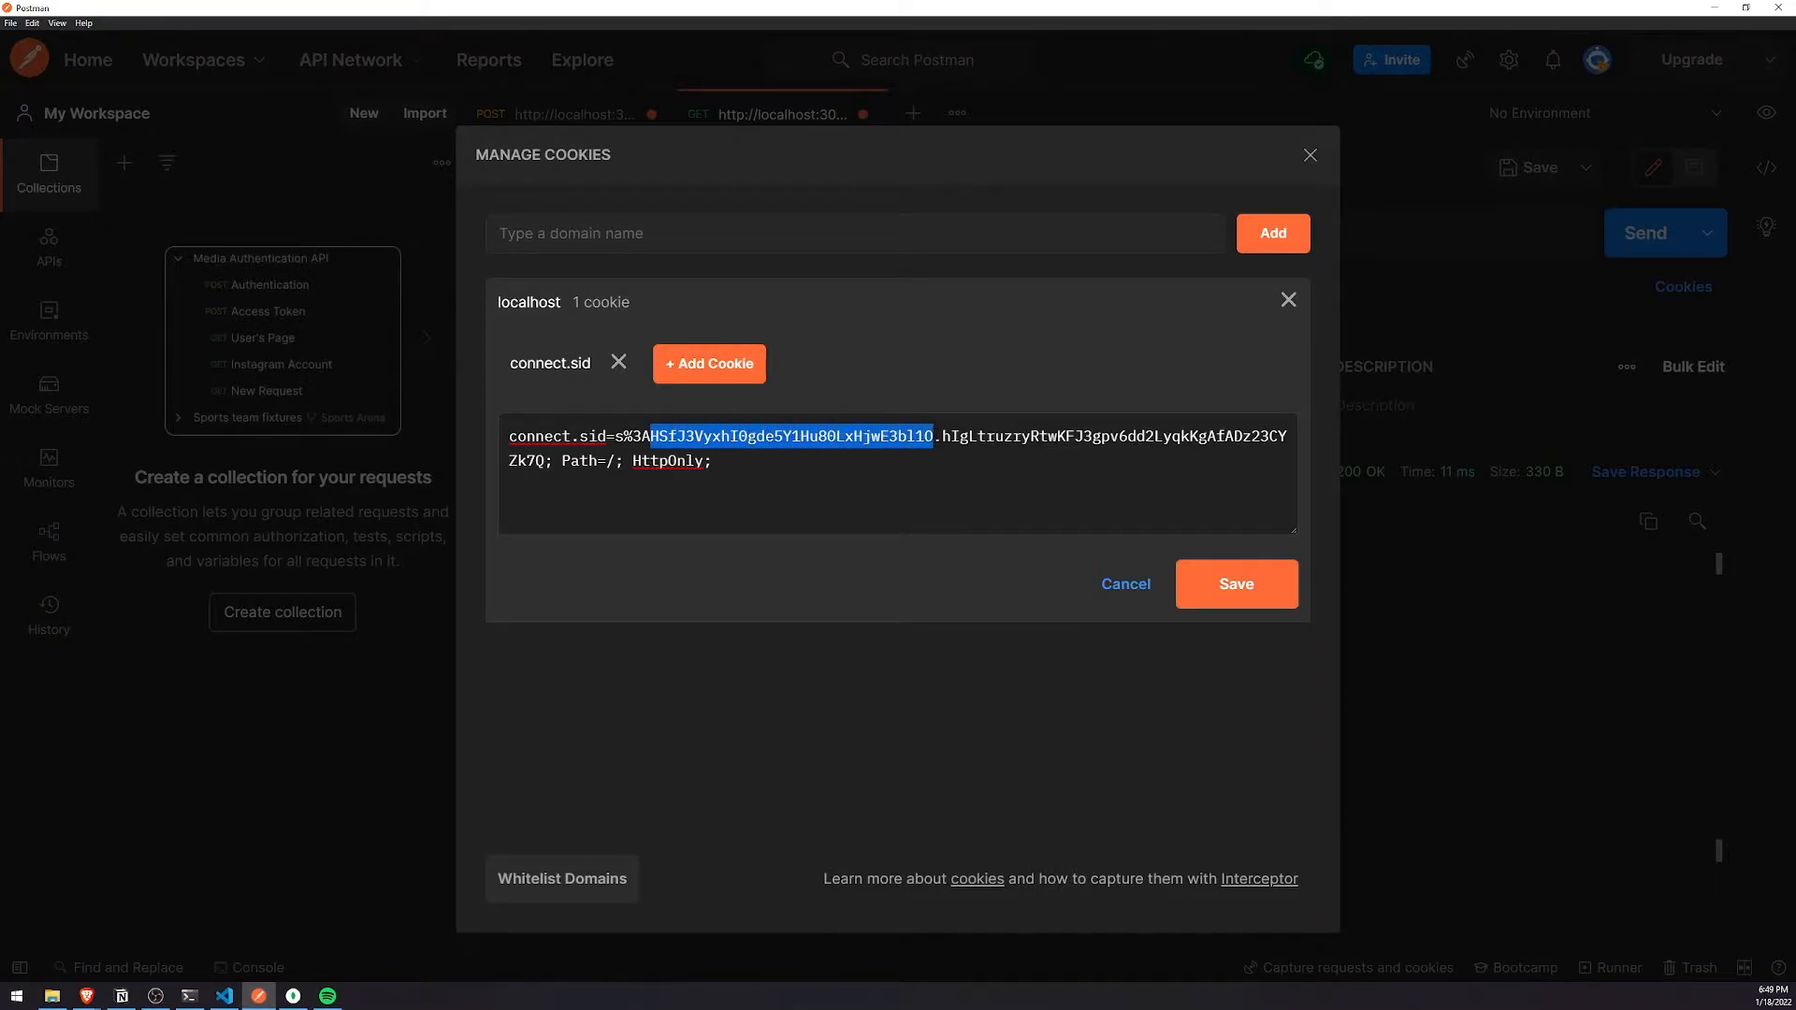
mouse_move(235, 960)
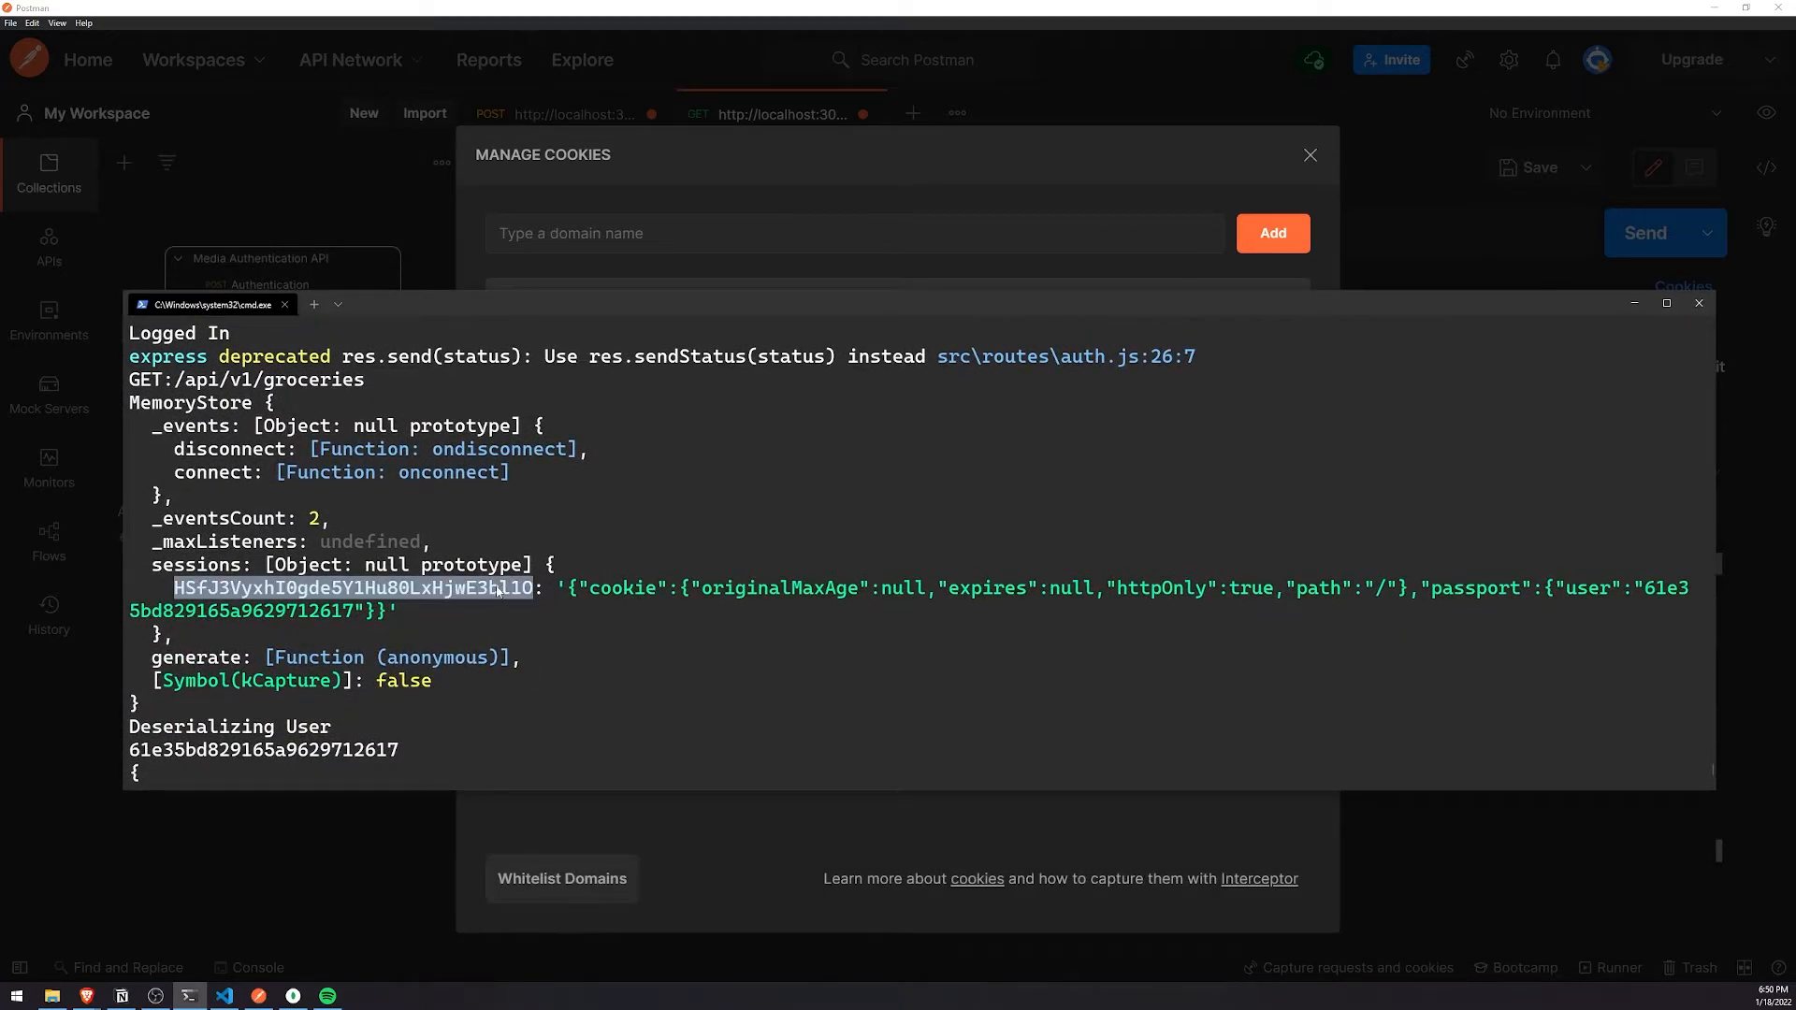
mouse_move(550, 539)
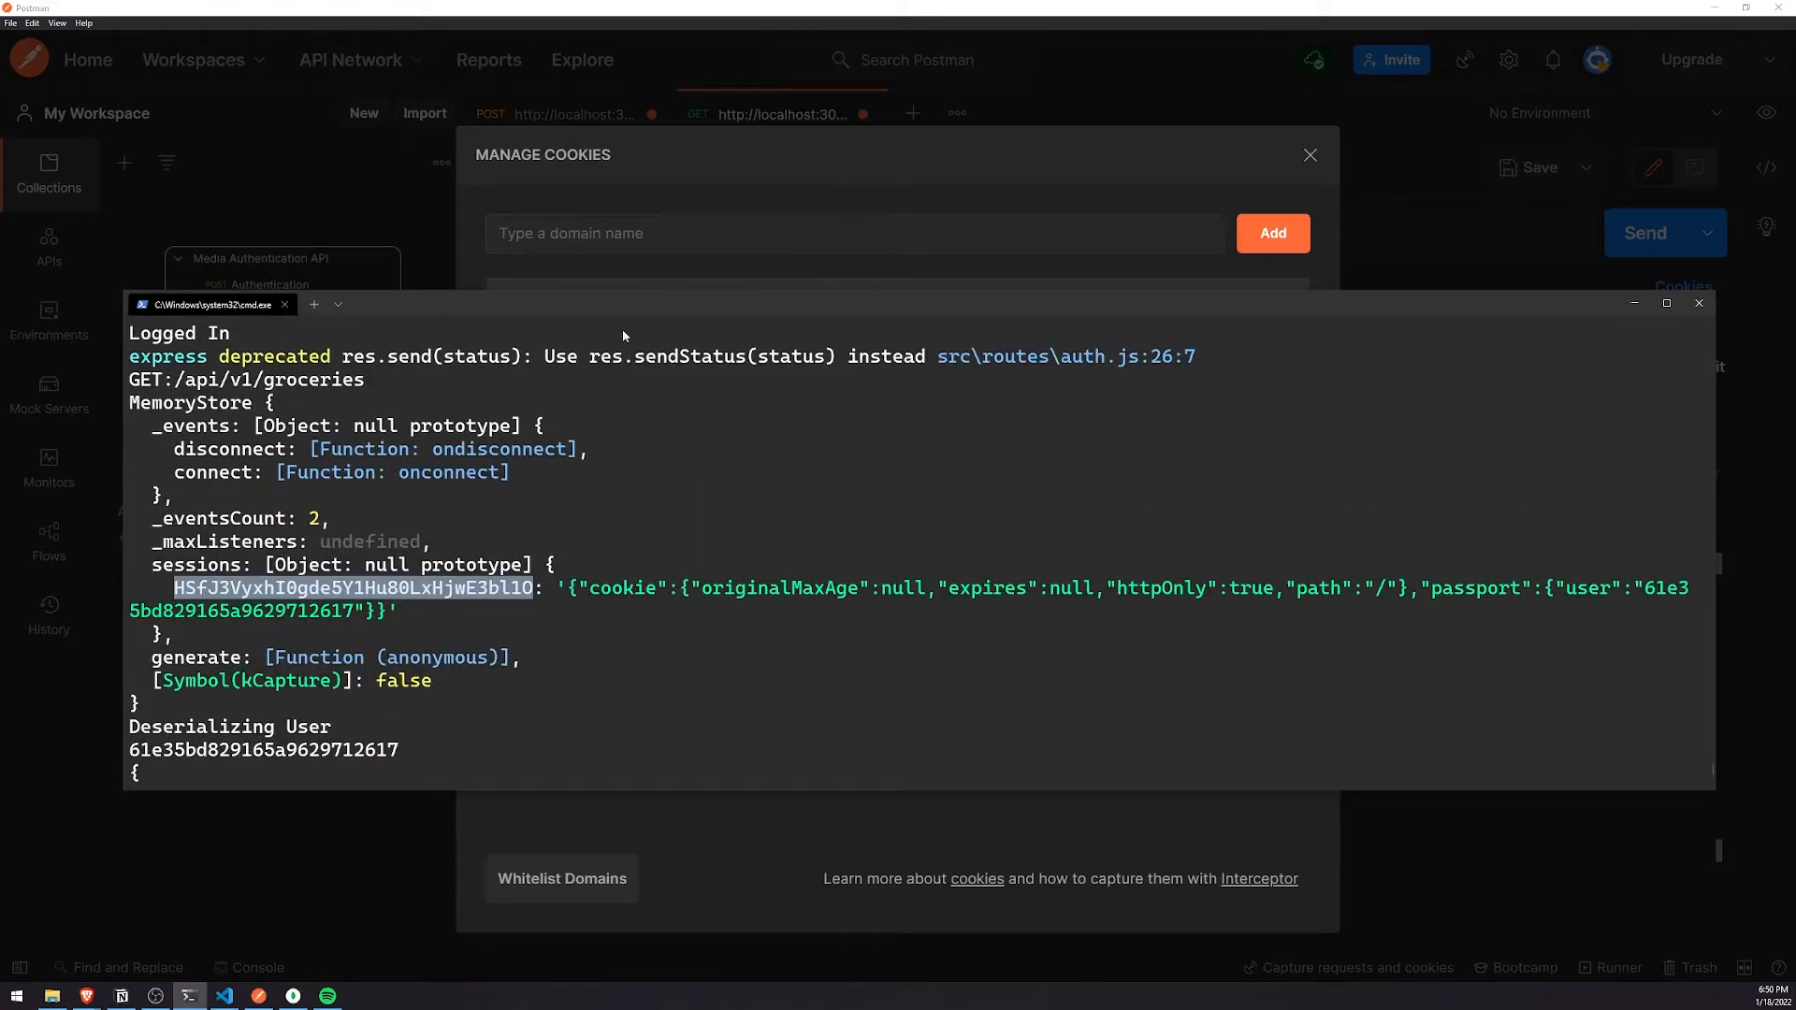
mouse_move(169, 582)
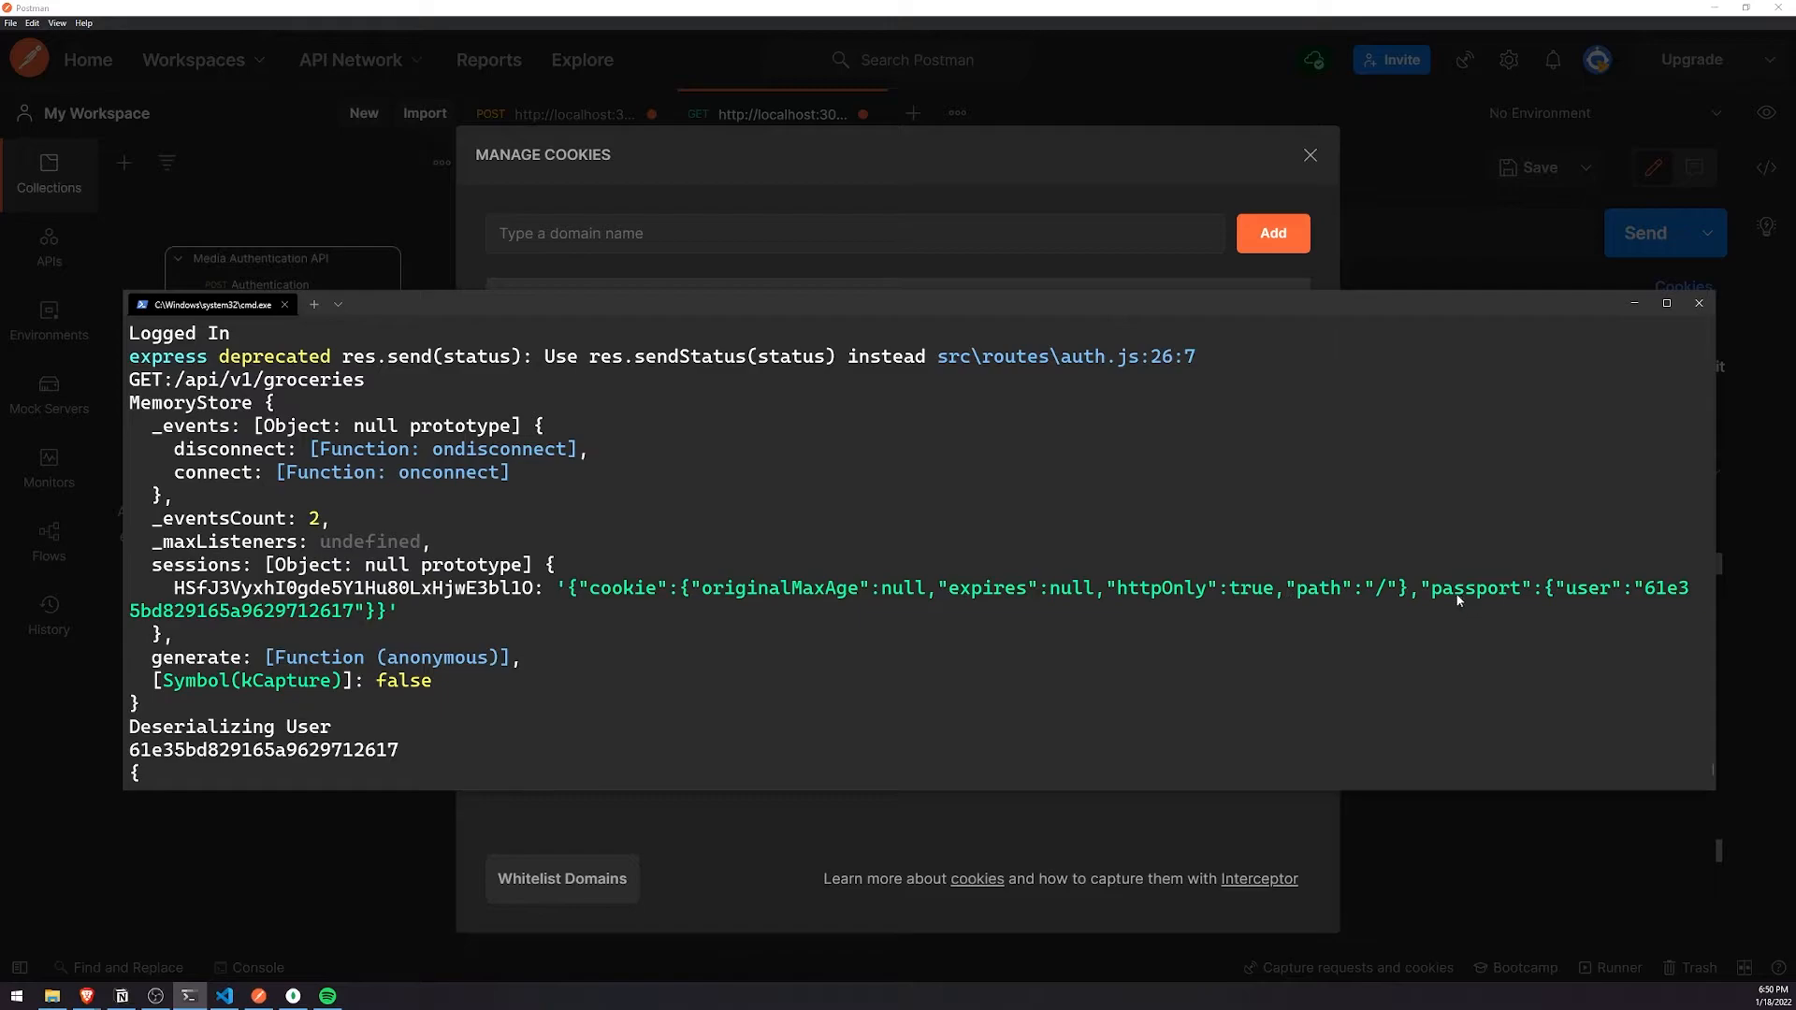
mouse_move(340, 628)
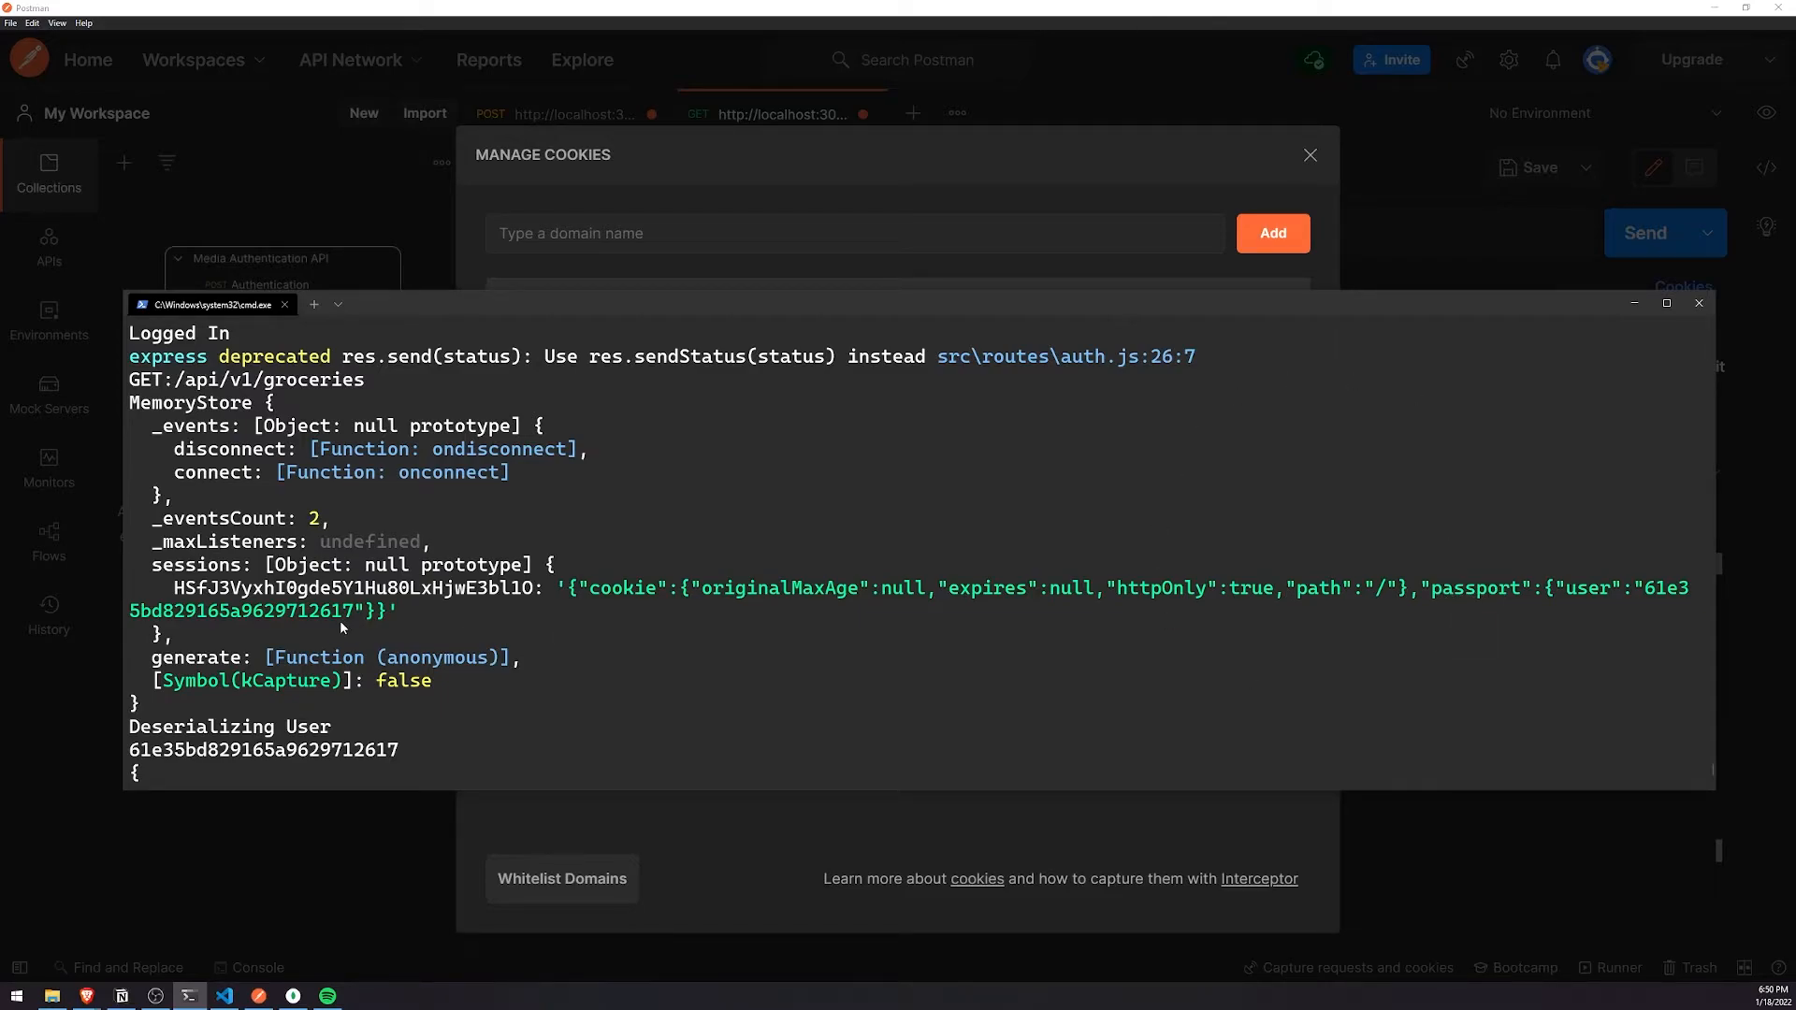
mouse_move(867, 655)
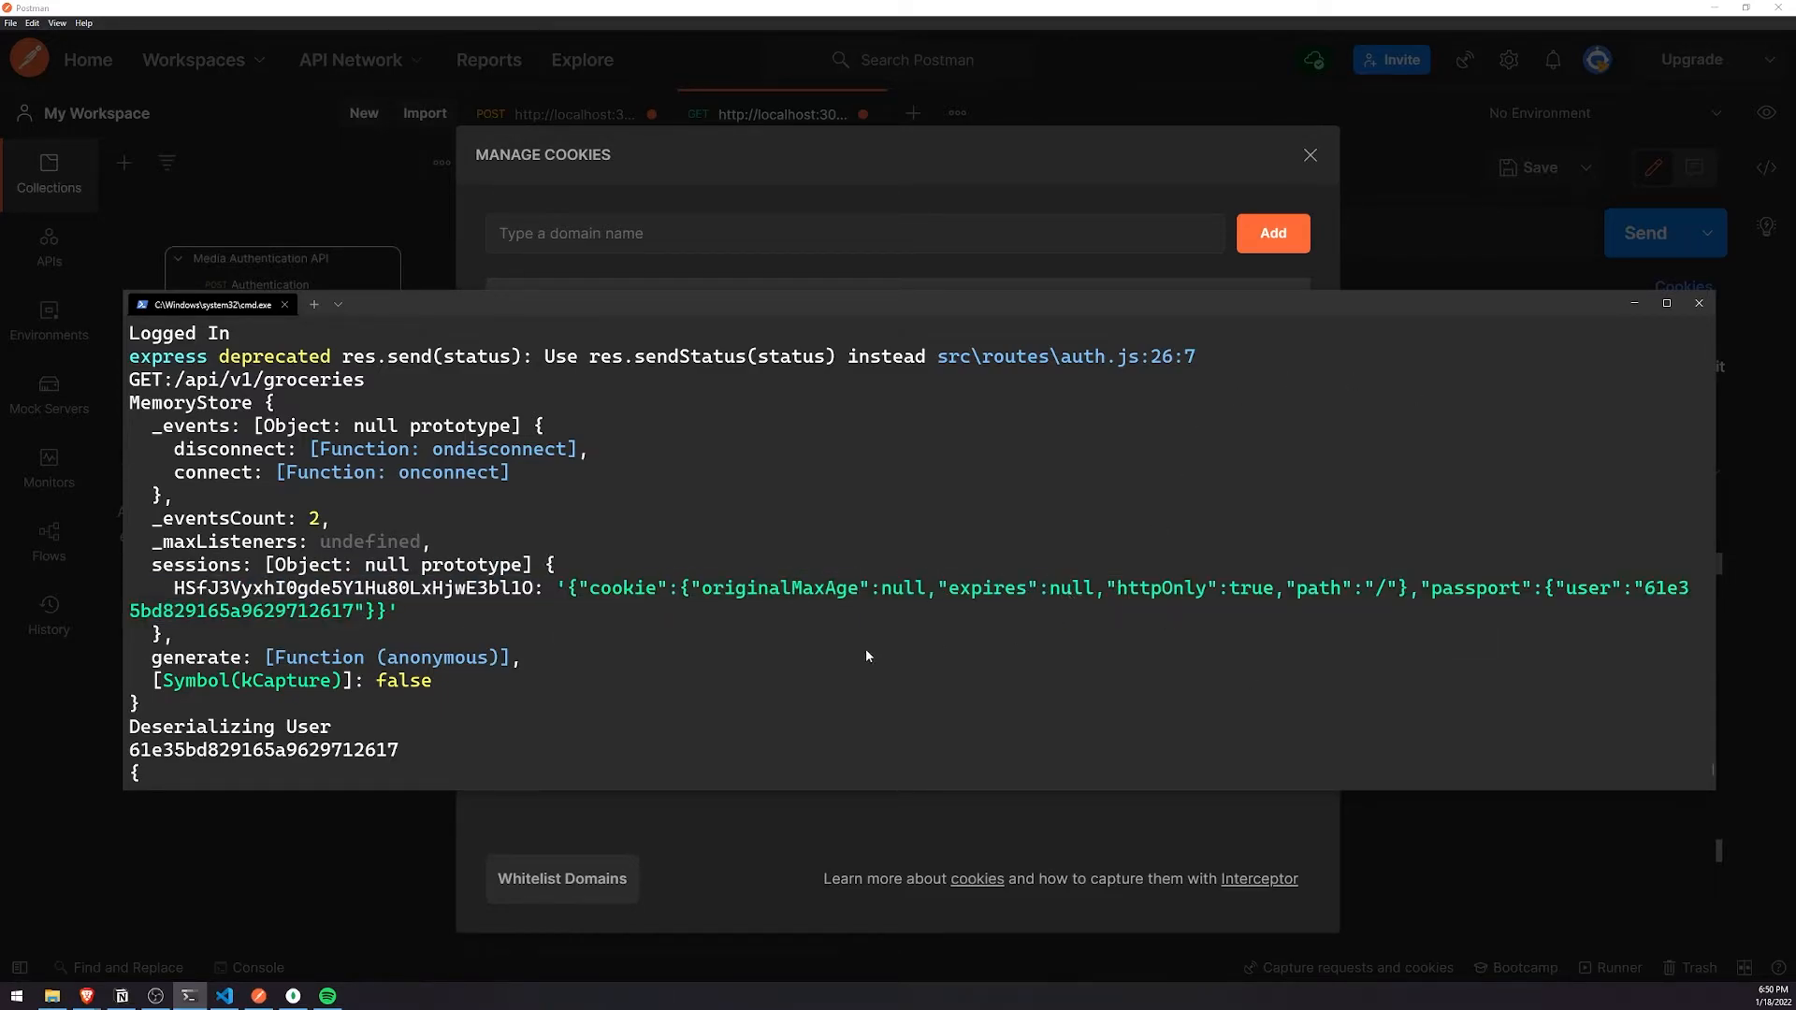
Step: Highlight the passport user ID in the logged session object, then scroll on
drag(1650, 588, 389, 611)
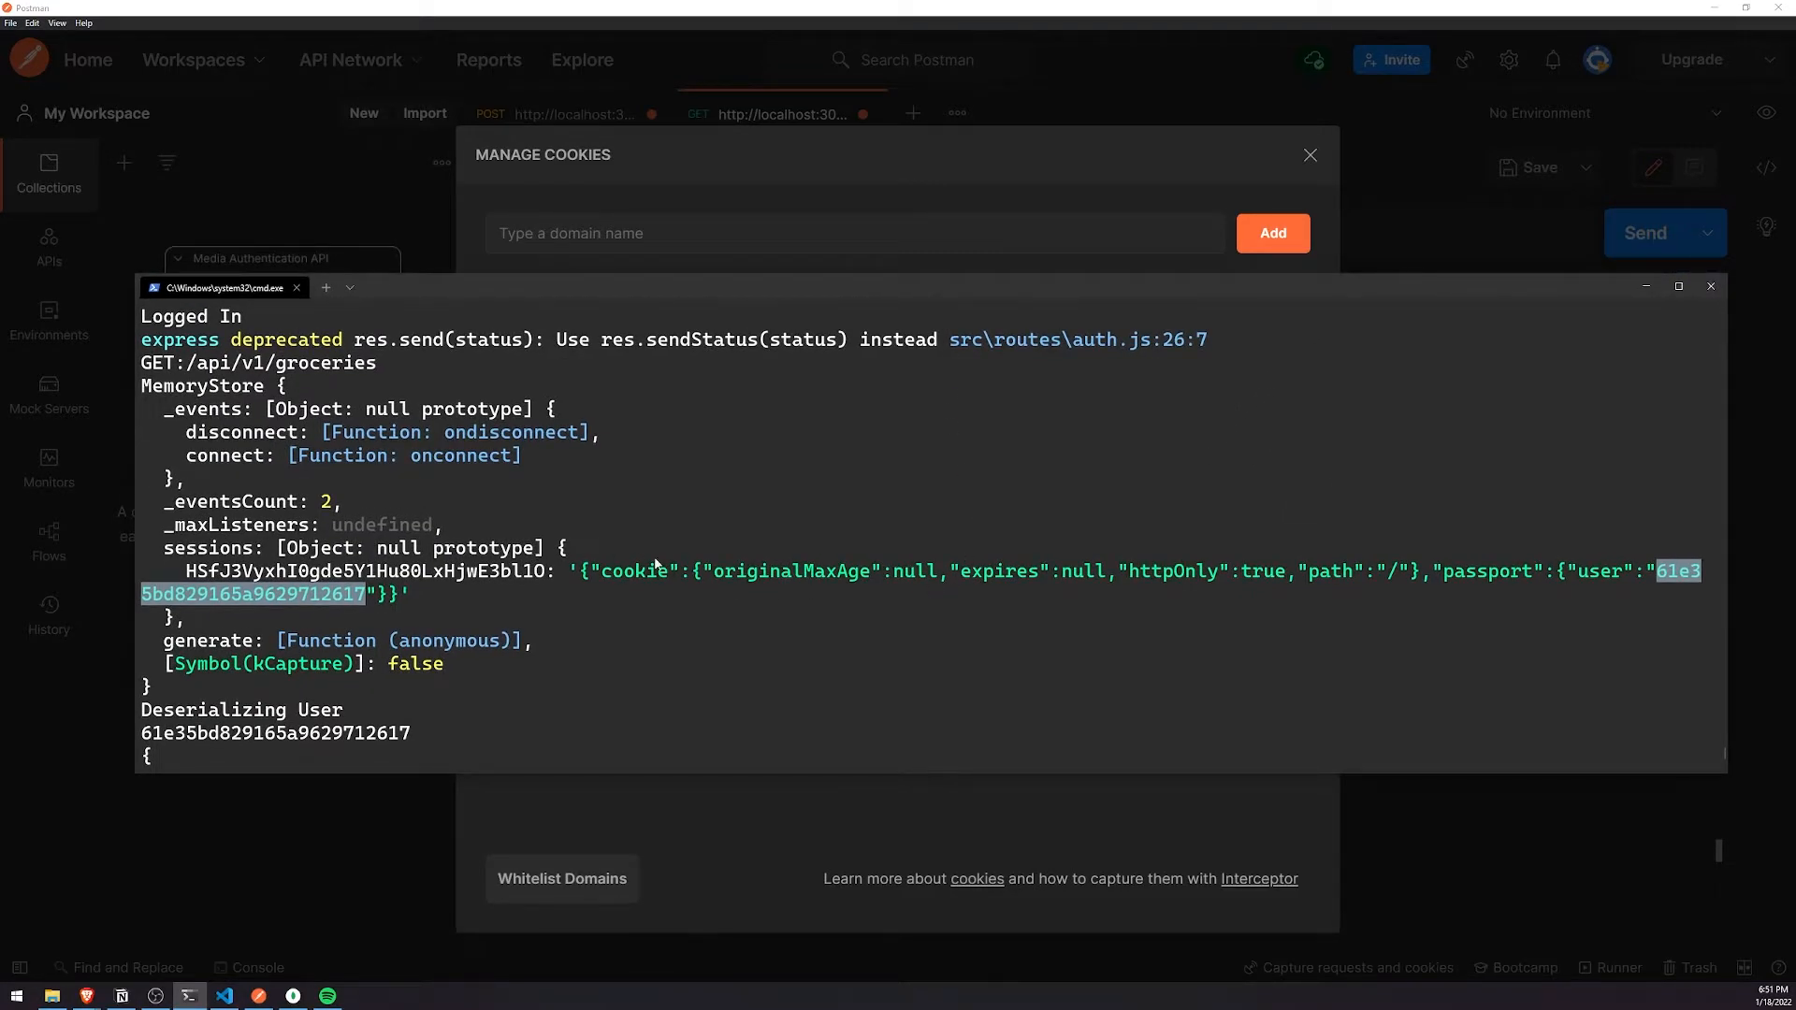
scroll(down, 3)
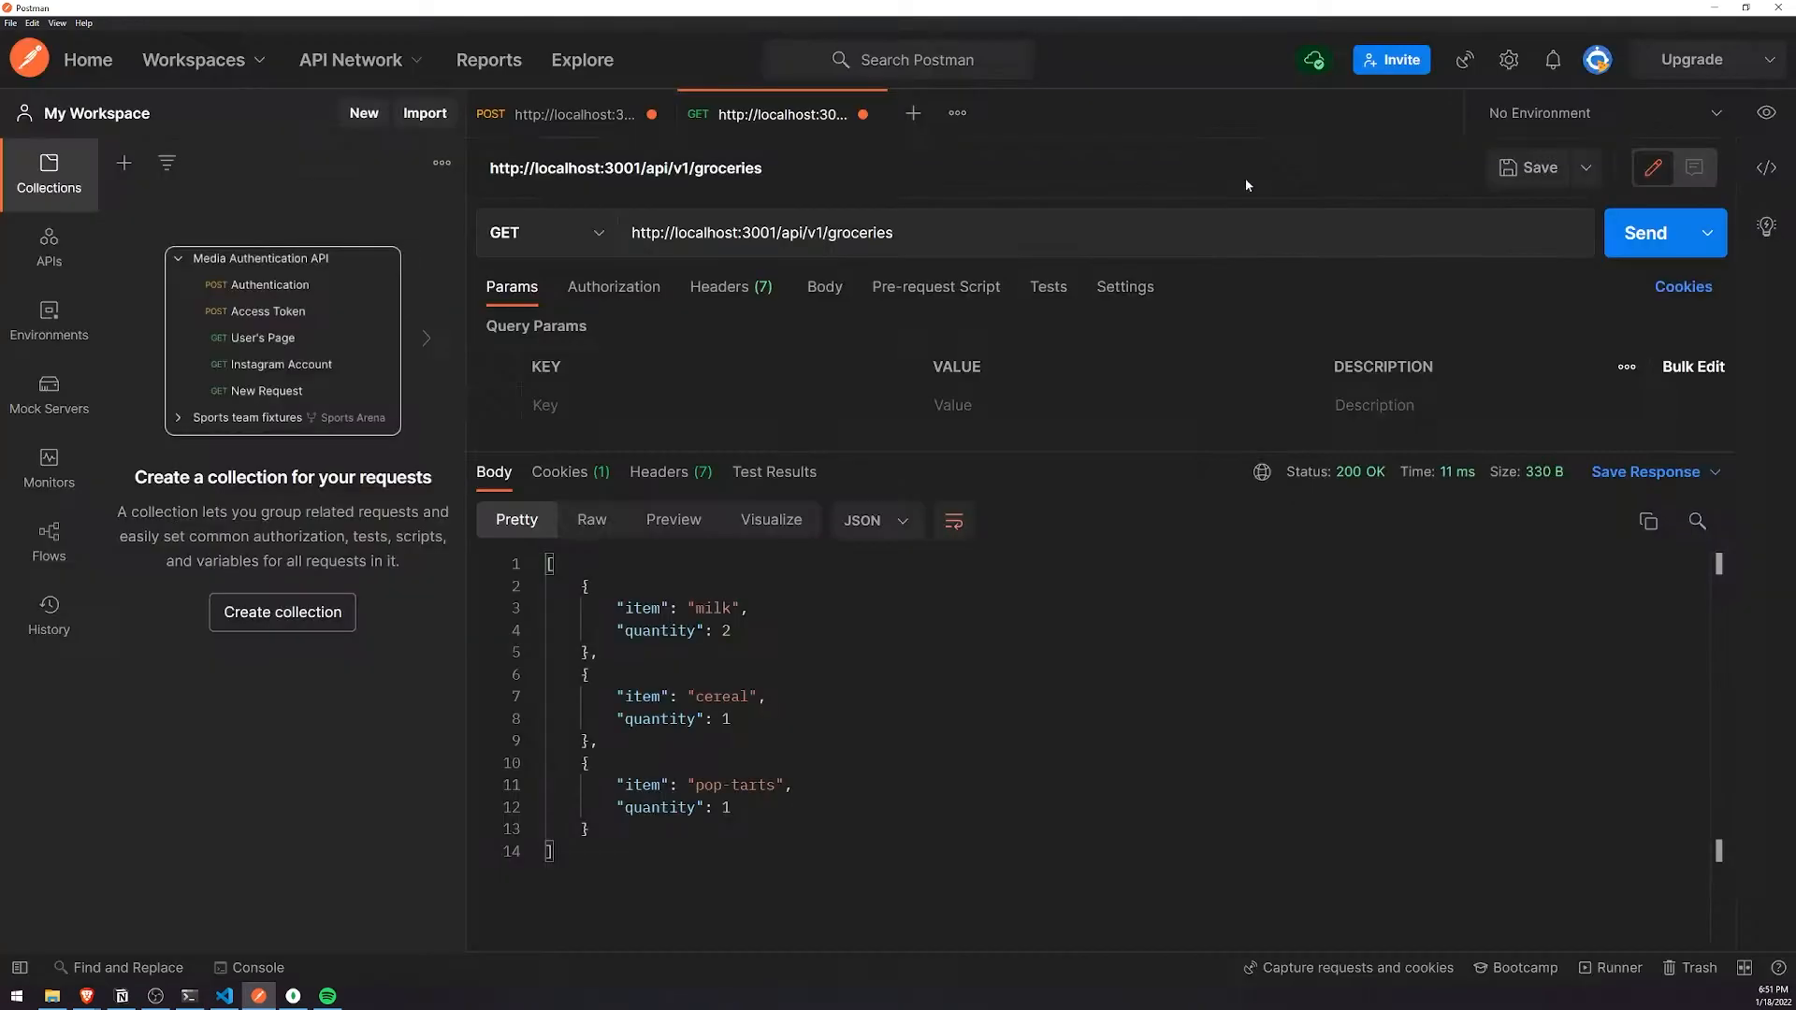
click(1644, 233)
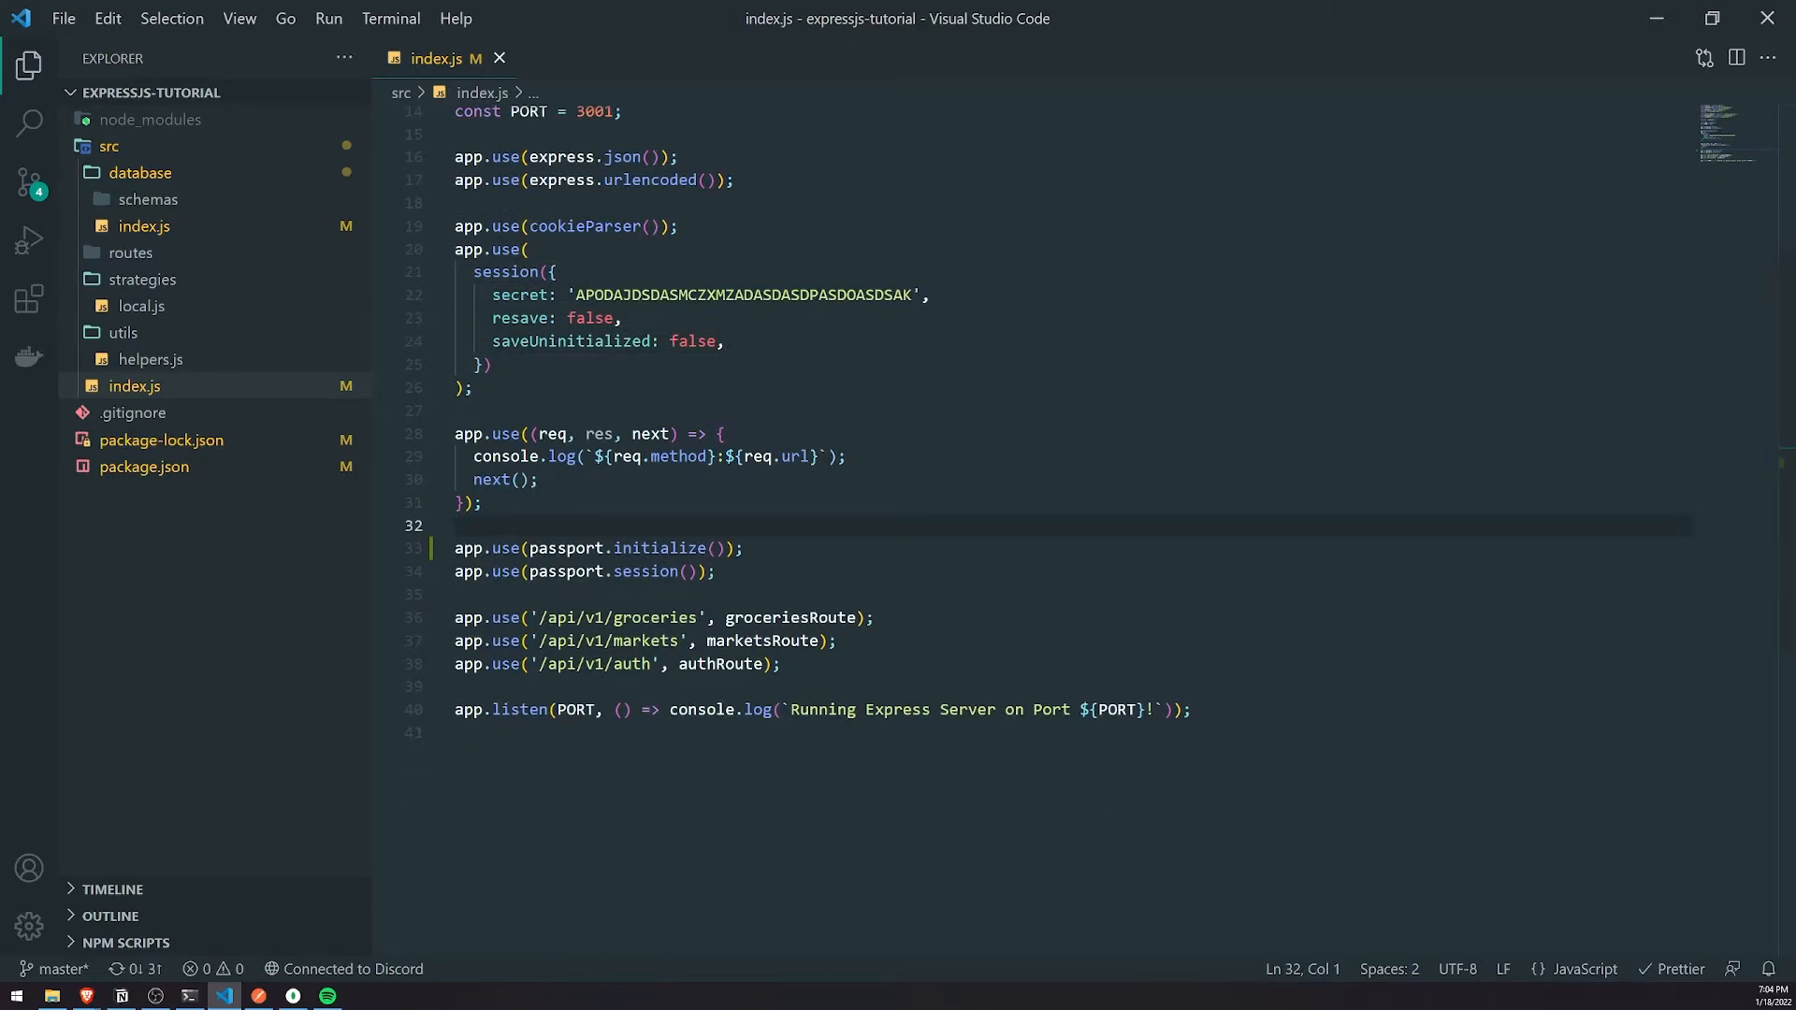
Step: Install connect-mongo with npm i, restart with npm run start, and scroll to Usage examples
scroll(up, 3)
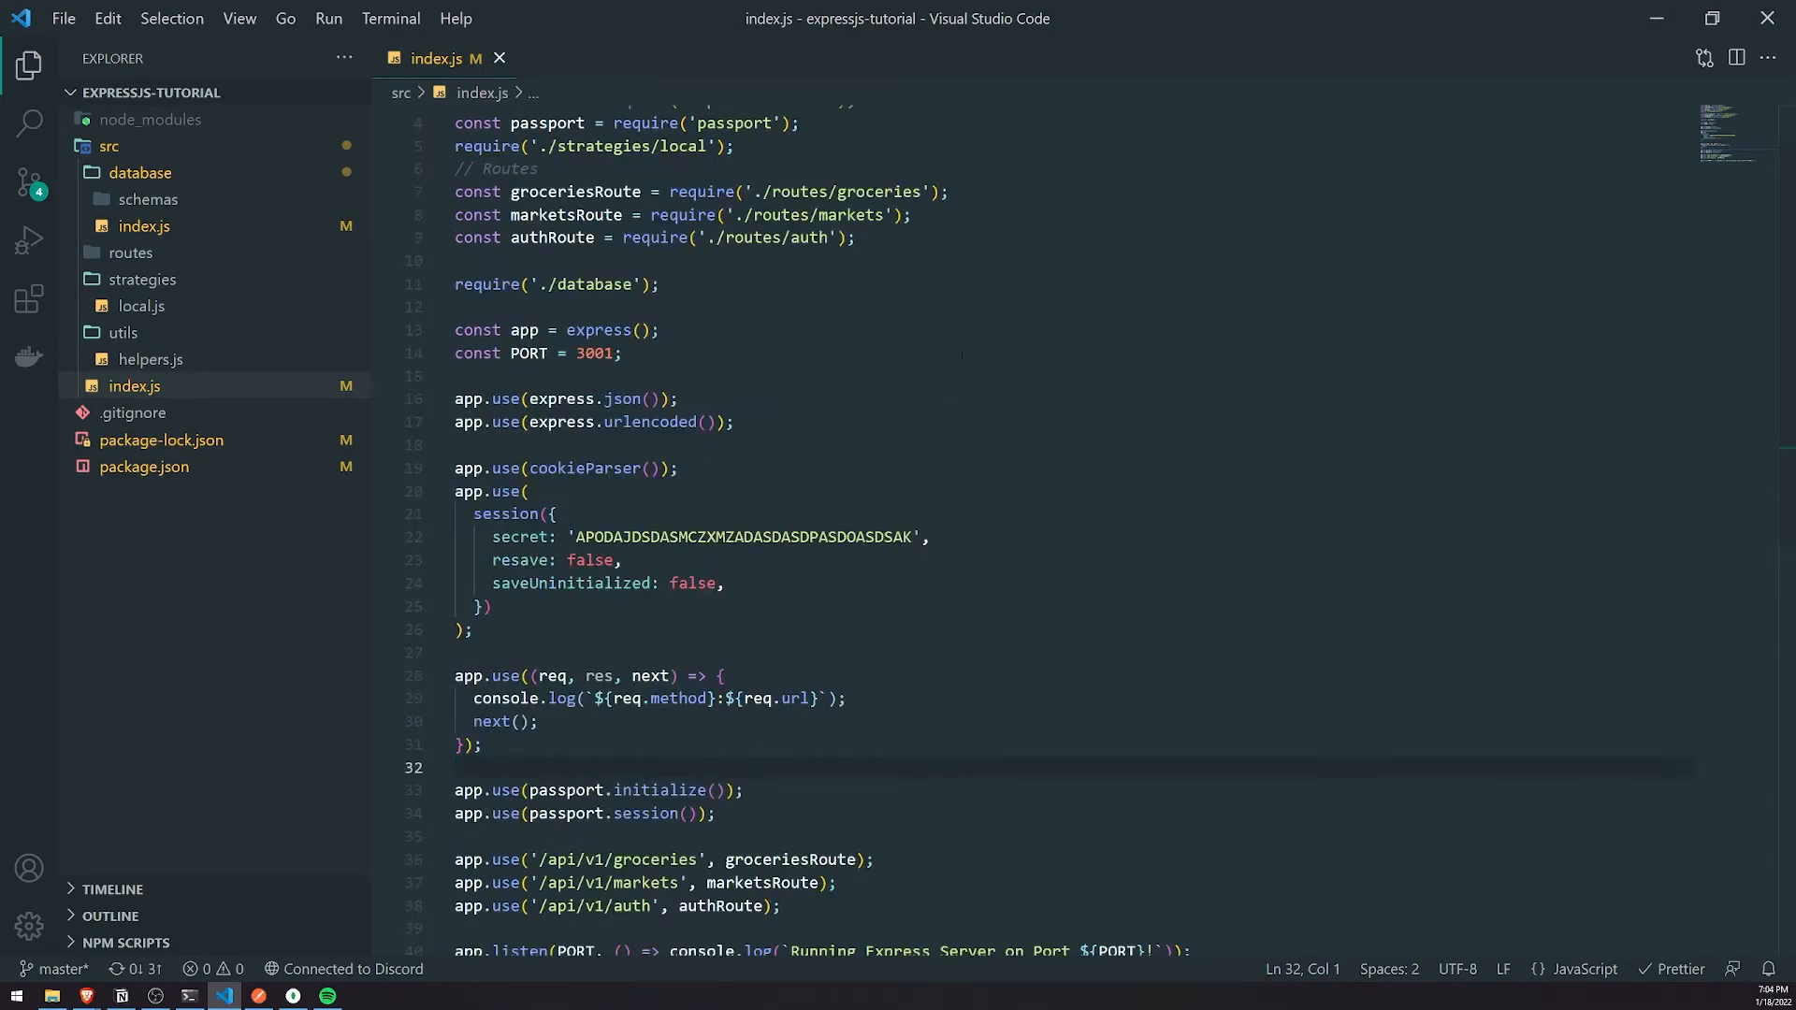
key(ctrl+s)
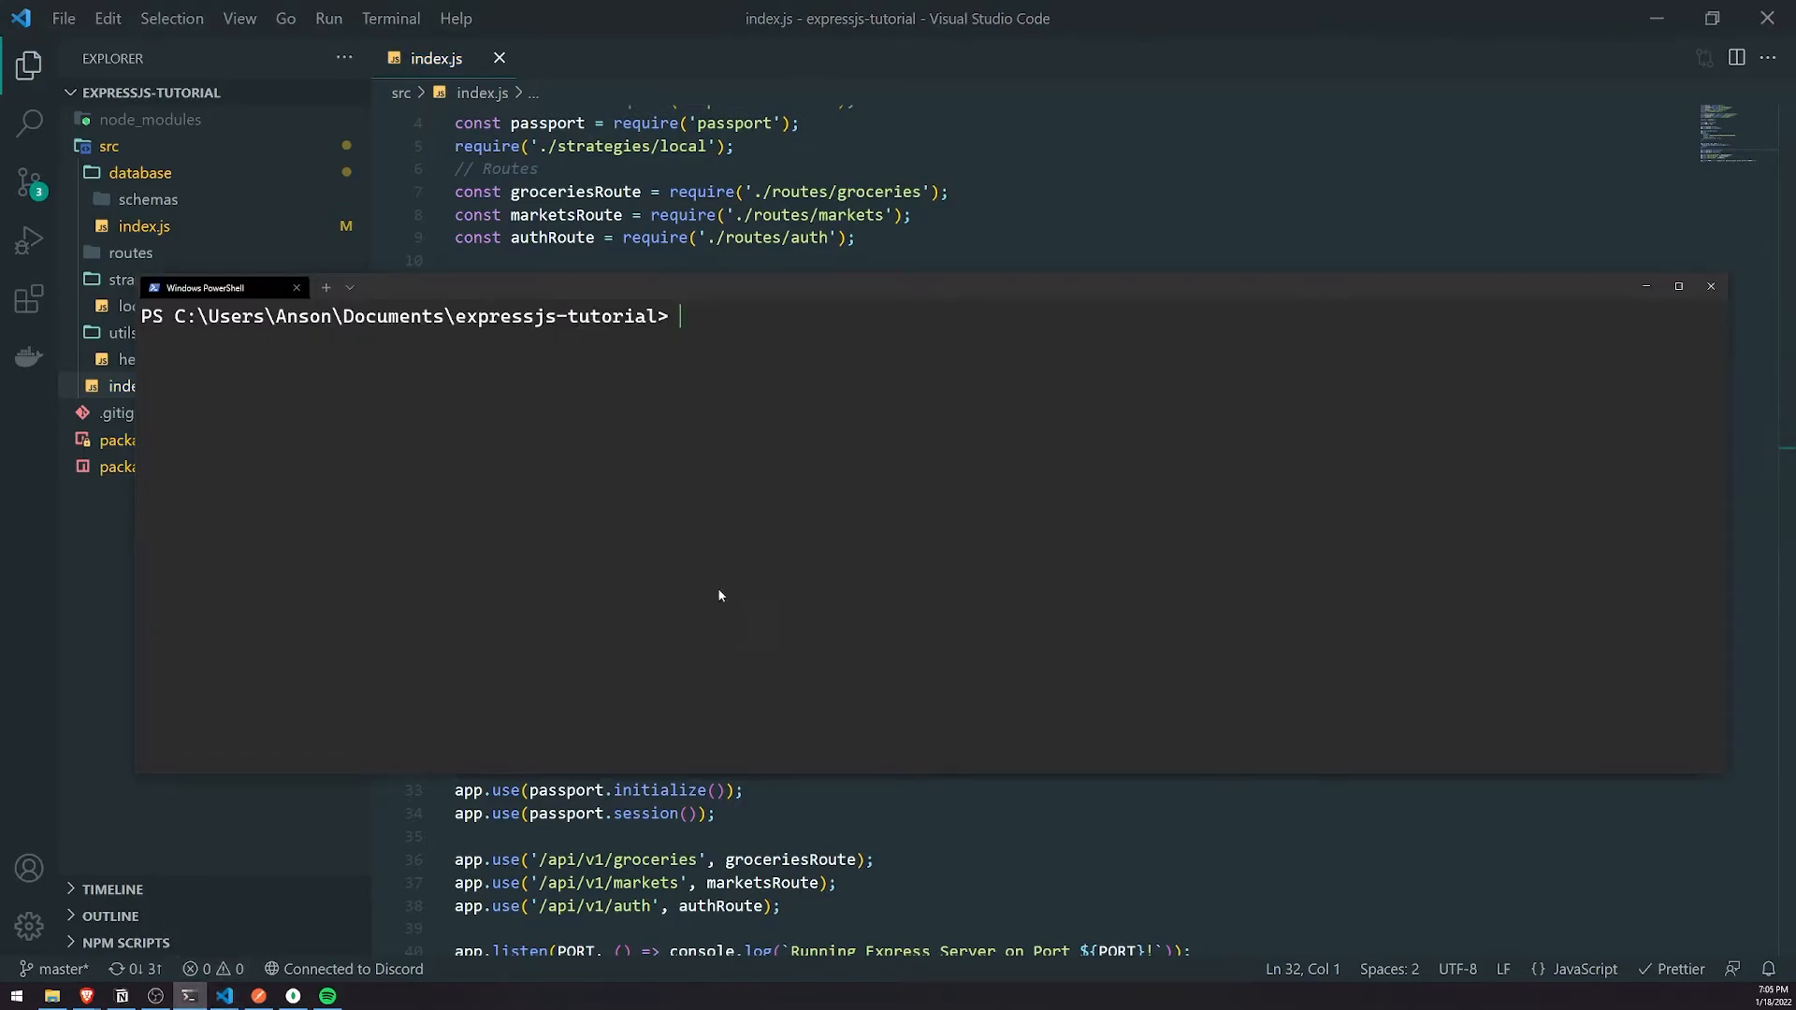
text(npm i)
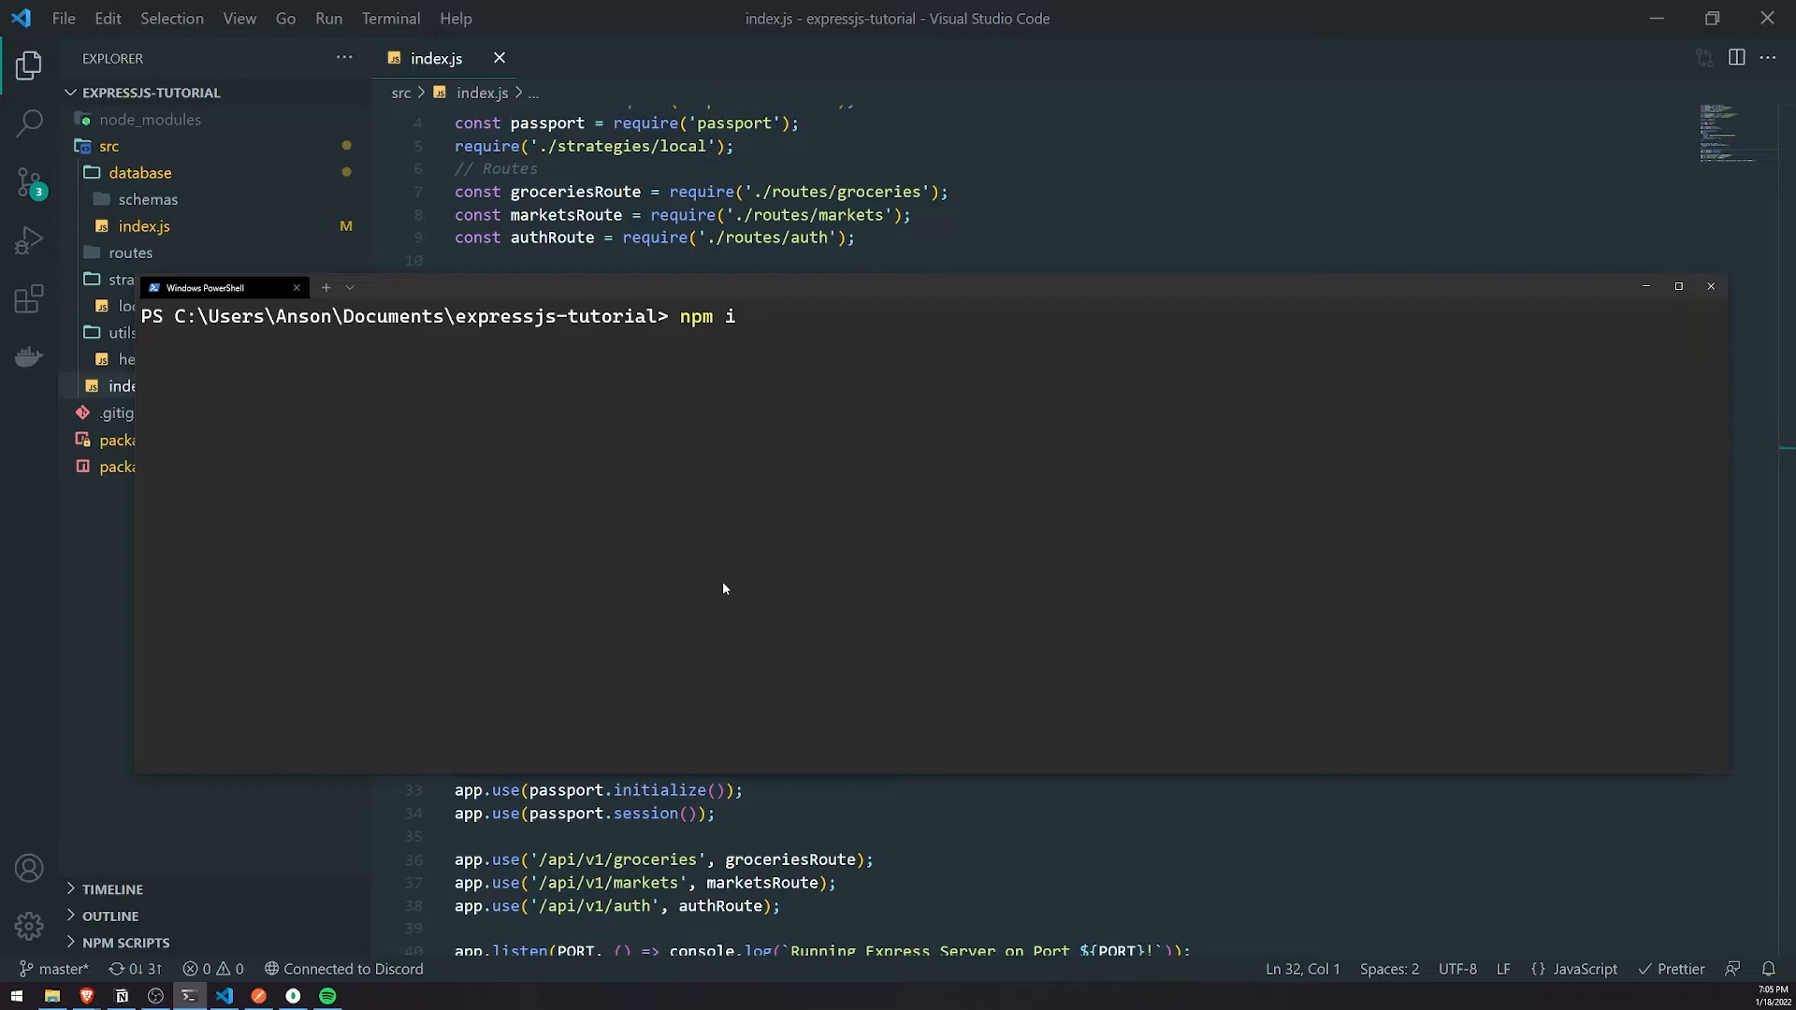
text(connect-mongo)
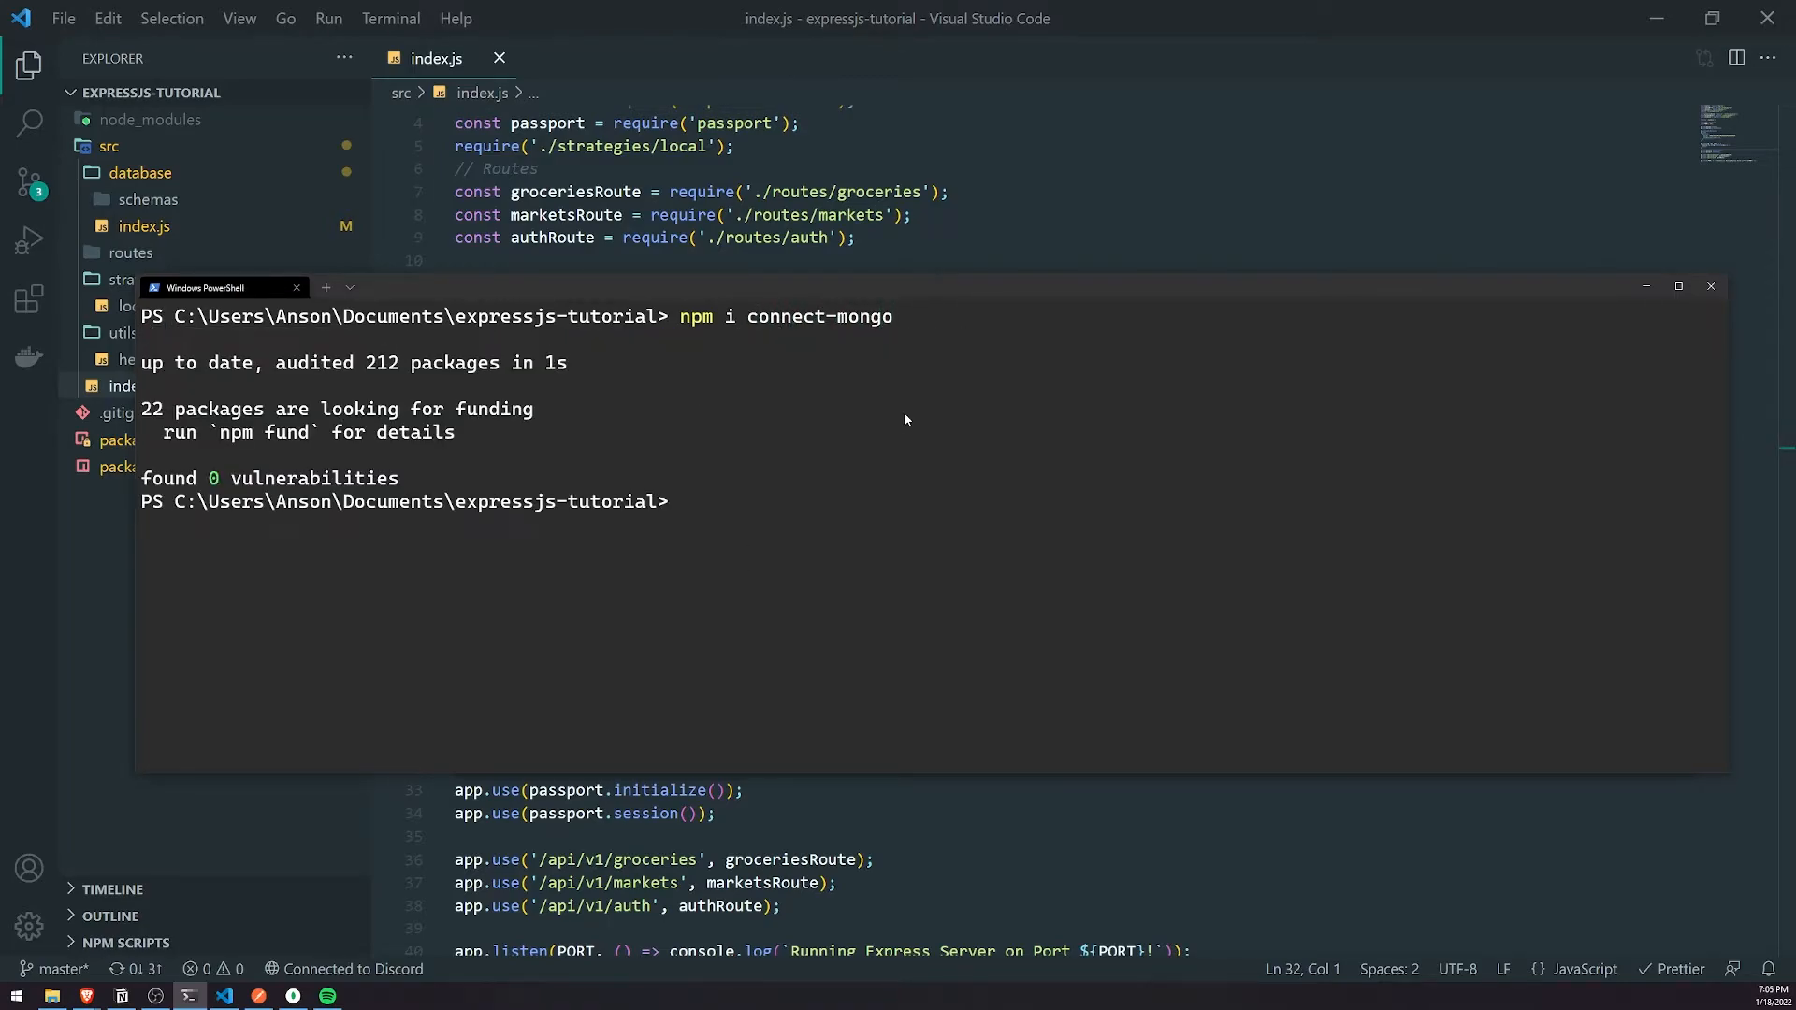
text(npm run star)
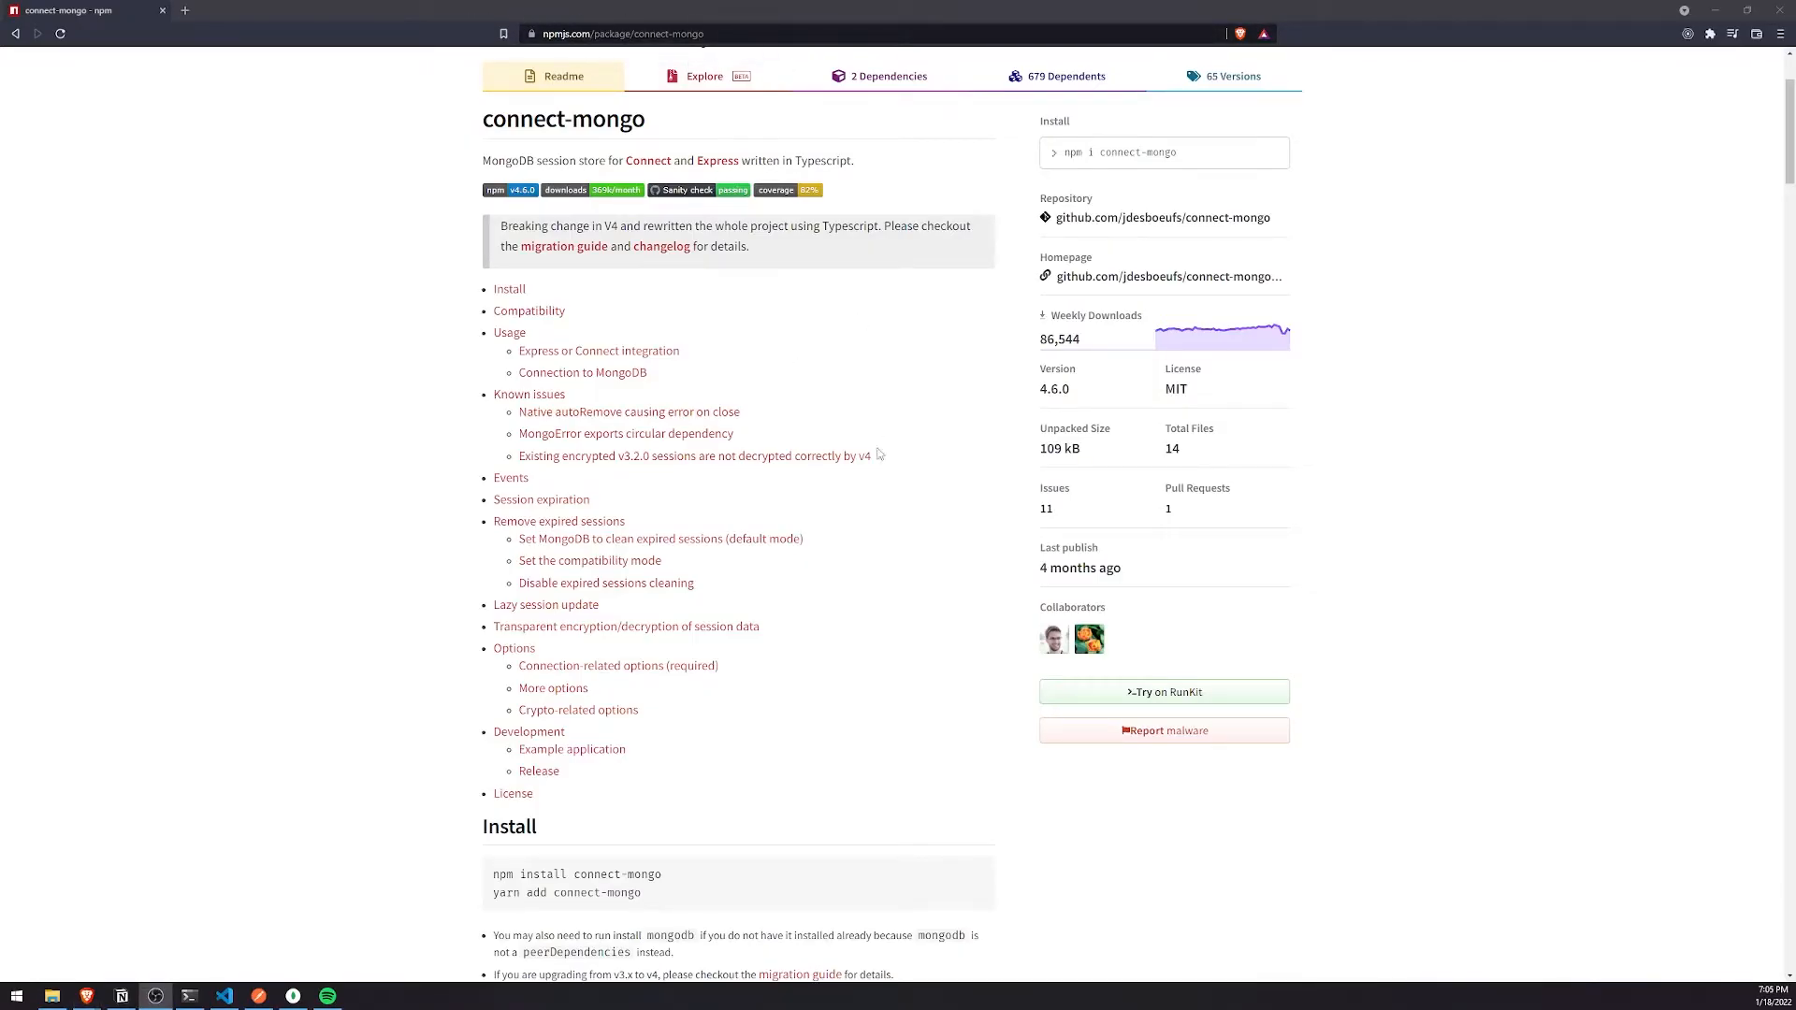
scroll(down, 3)
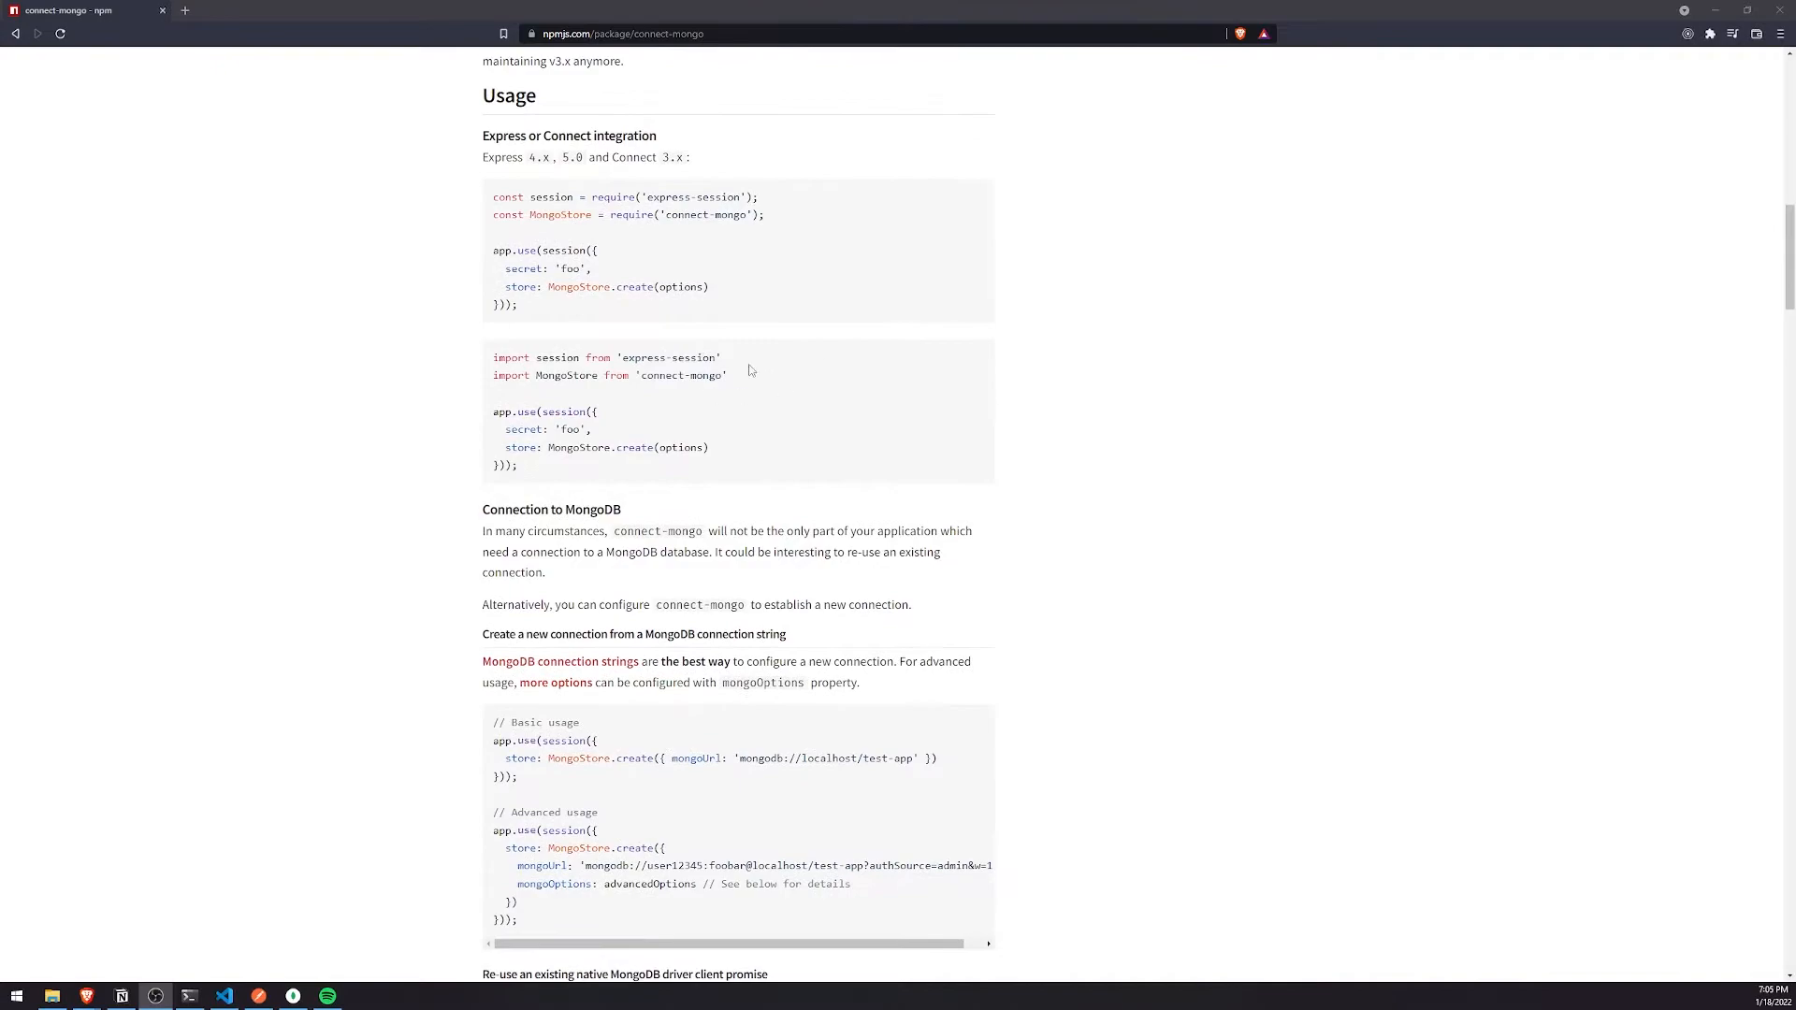
mouse_move(307, 823)
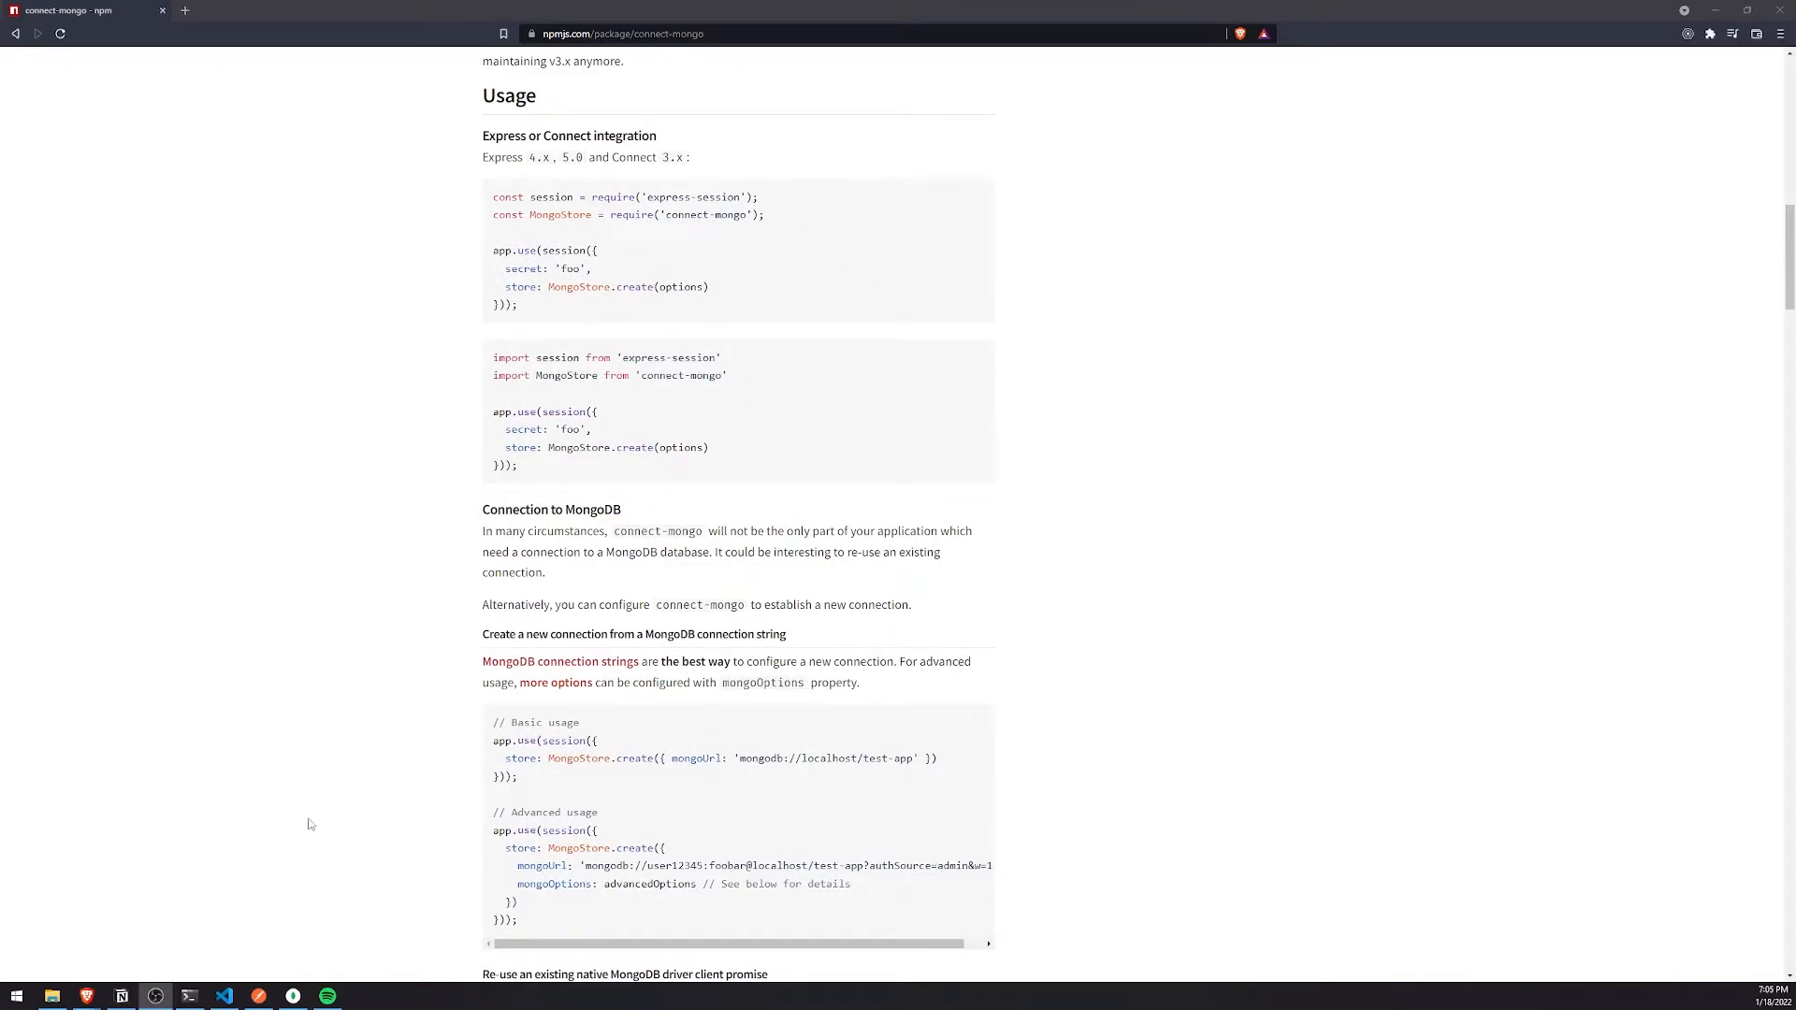
Step: Add const MongoStore = require('connect-mongo') and a store using MongoStore.create in session options
click(225, 995)
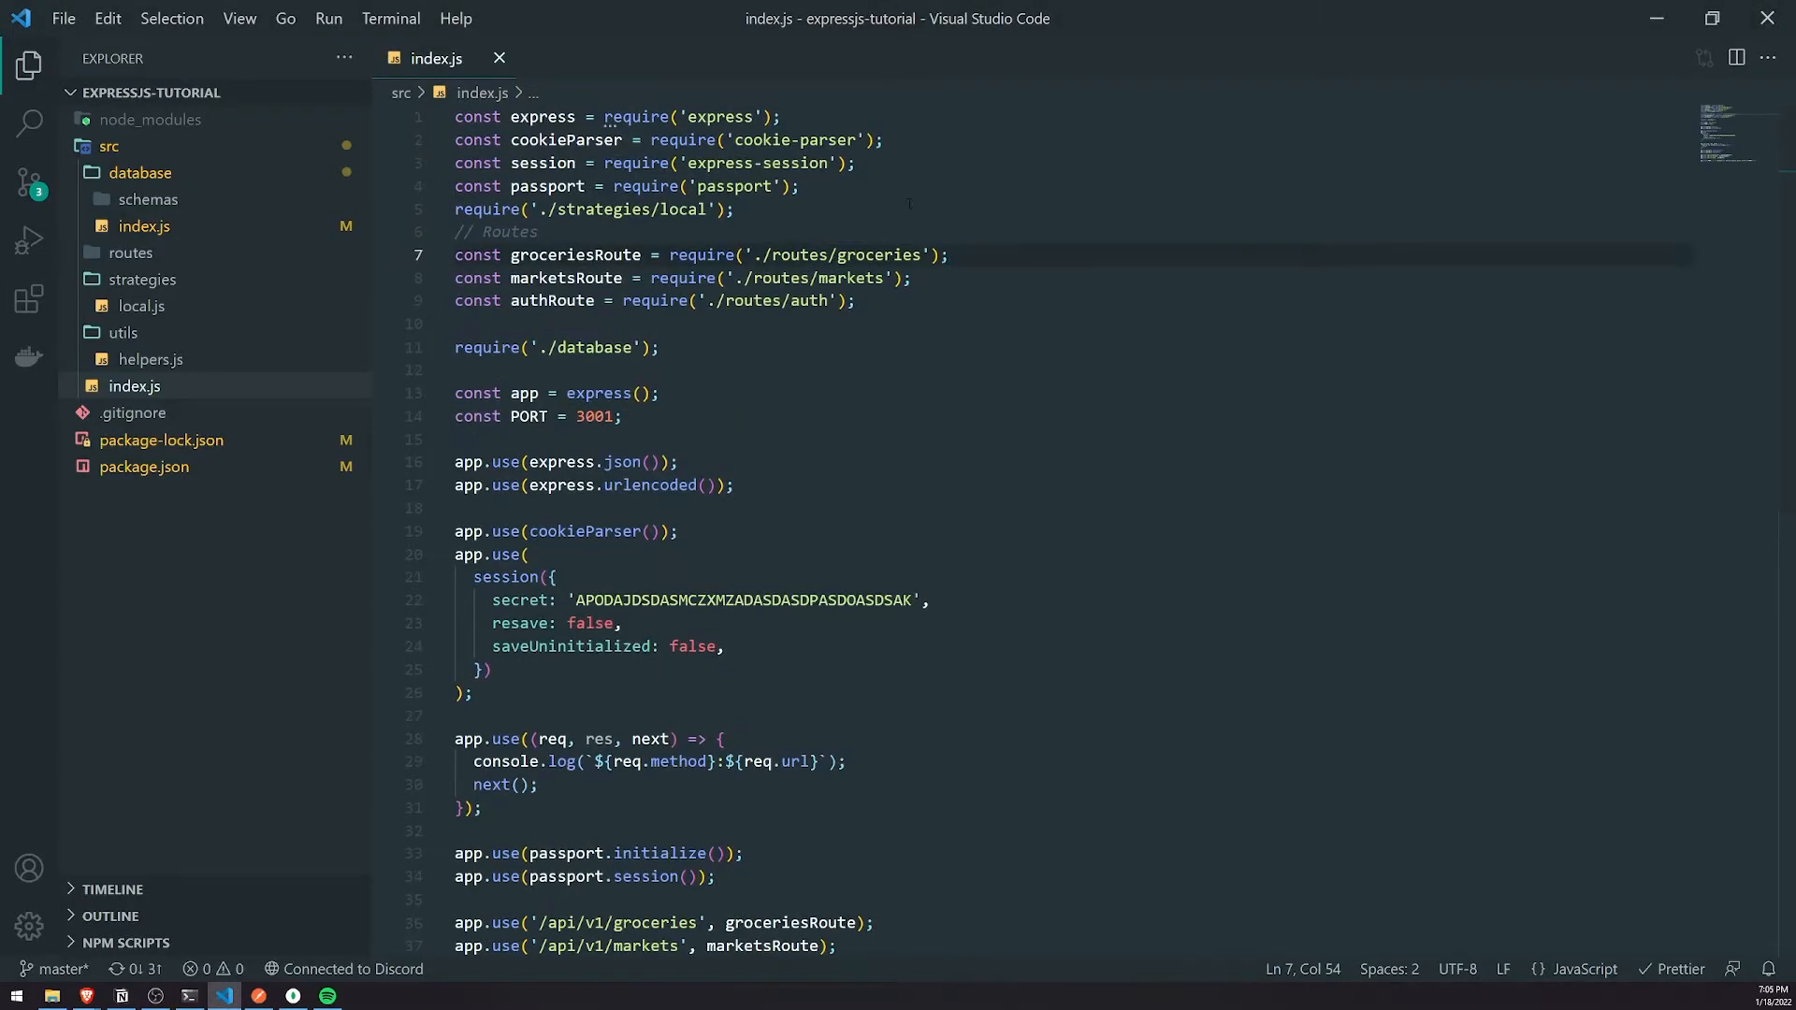
text(const)
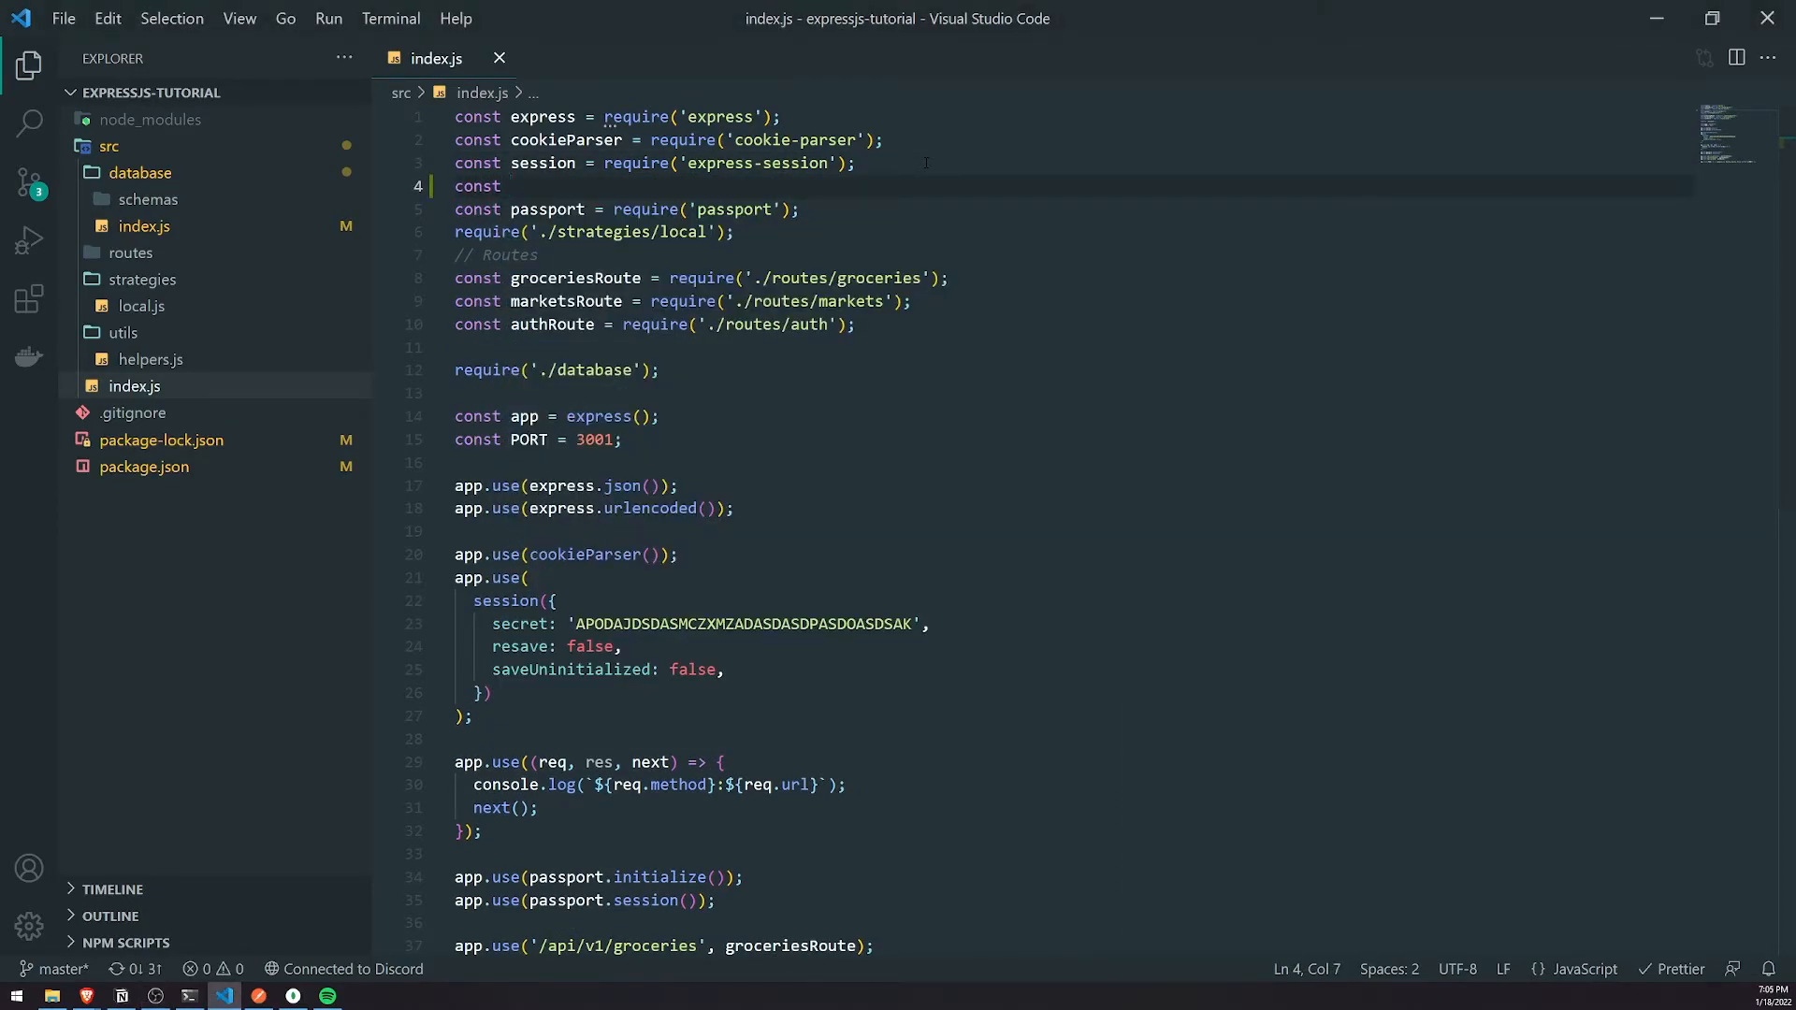
text(MongoStore =)
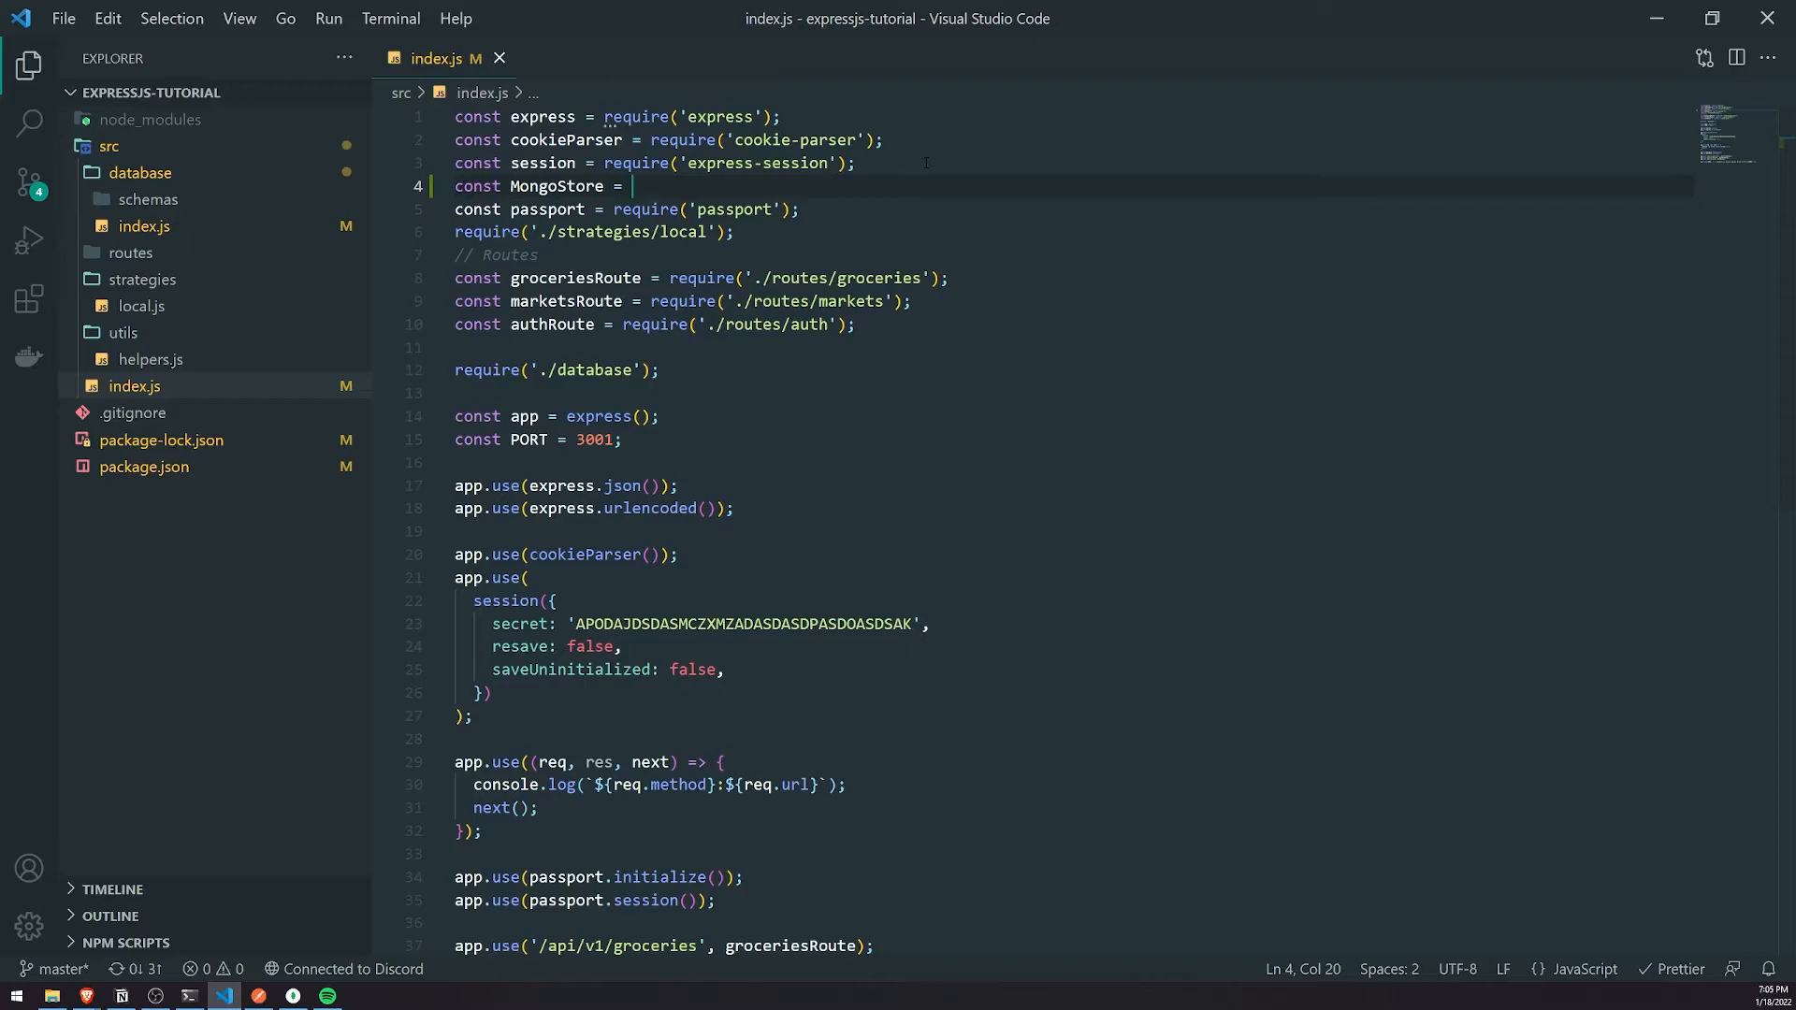
text(require('connect-mongo');)
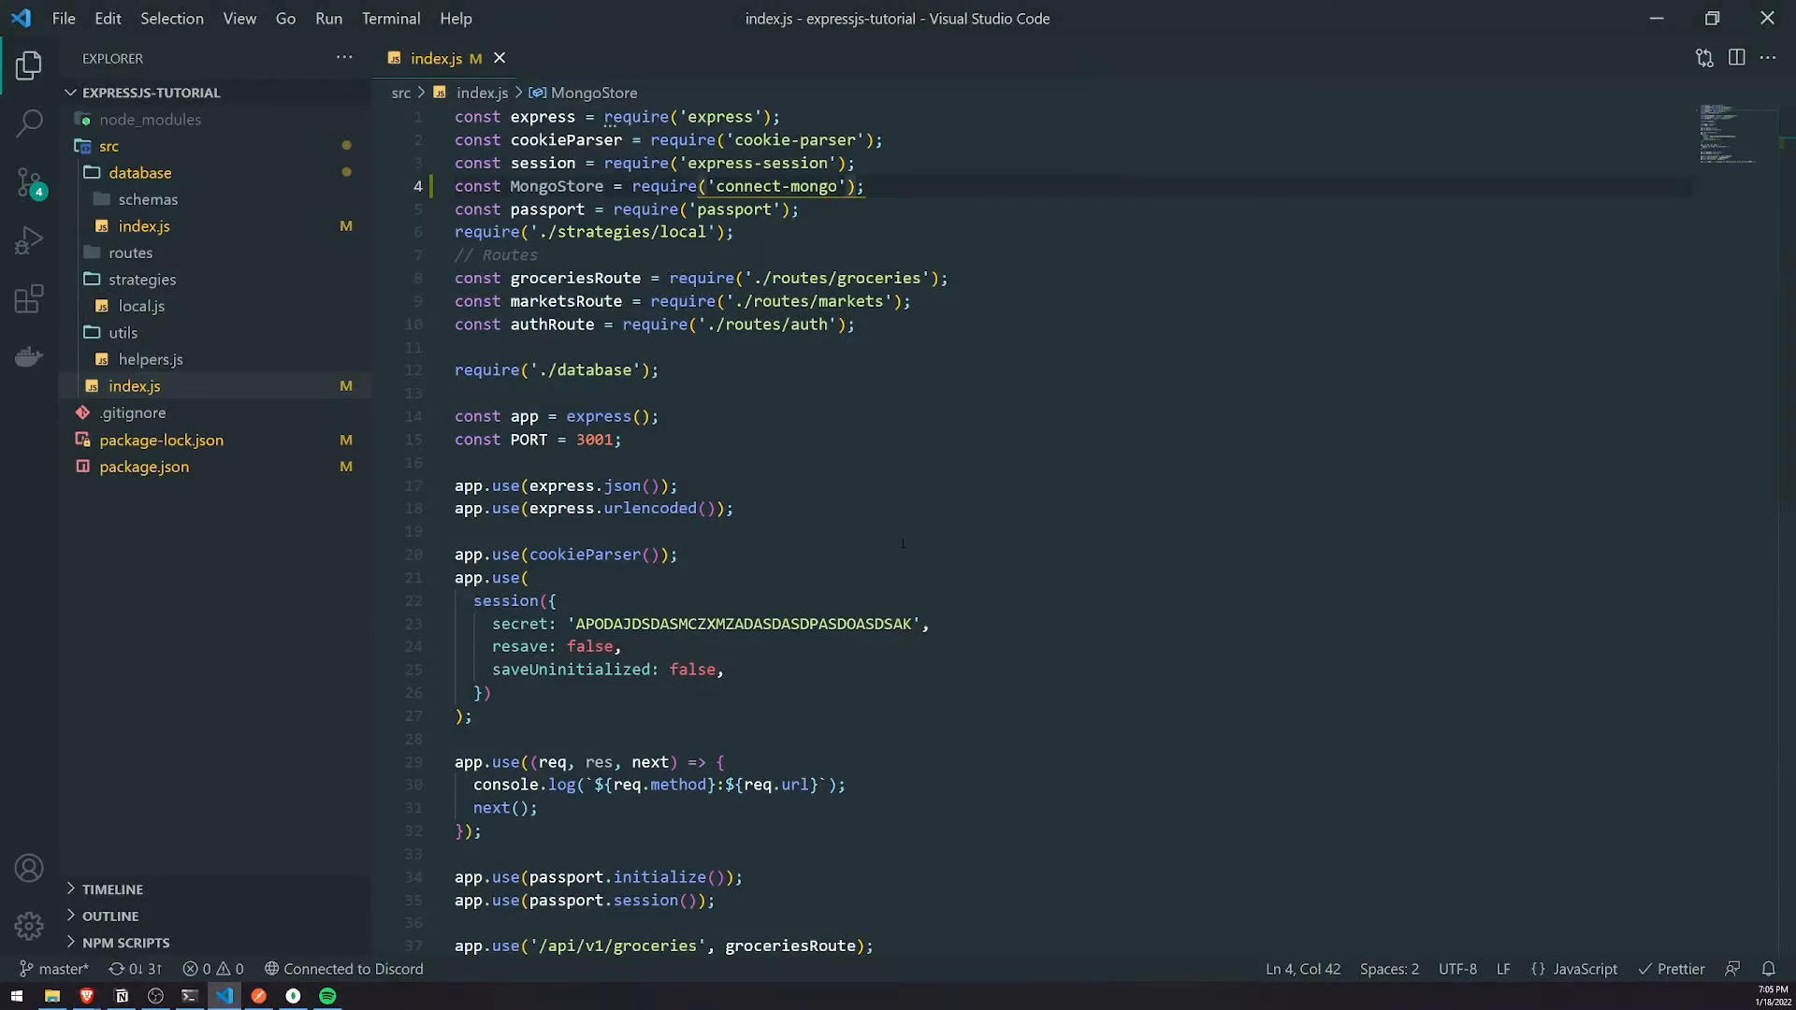
text(store: Mong)
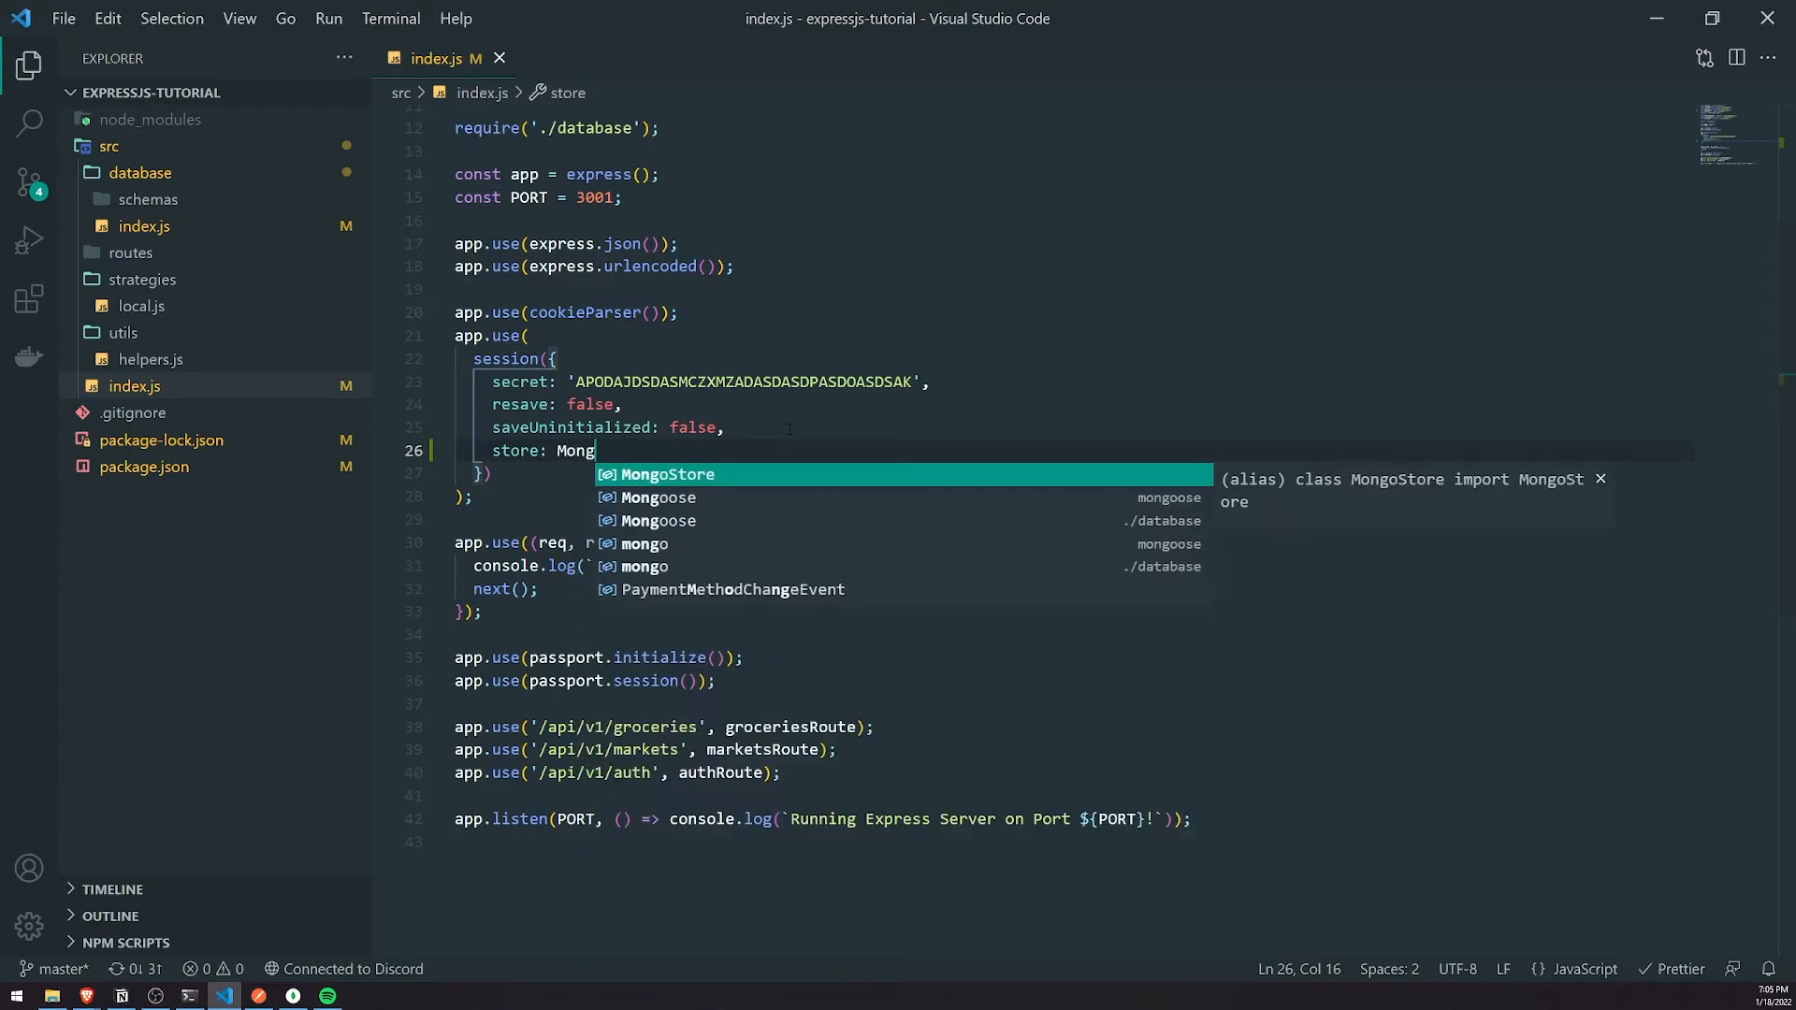
text(Store.create({)
text(mongoUrl: '')
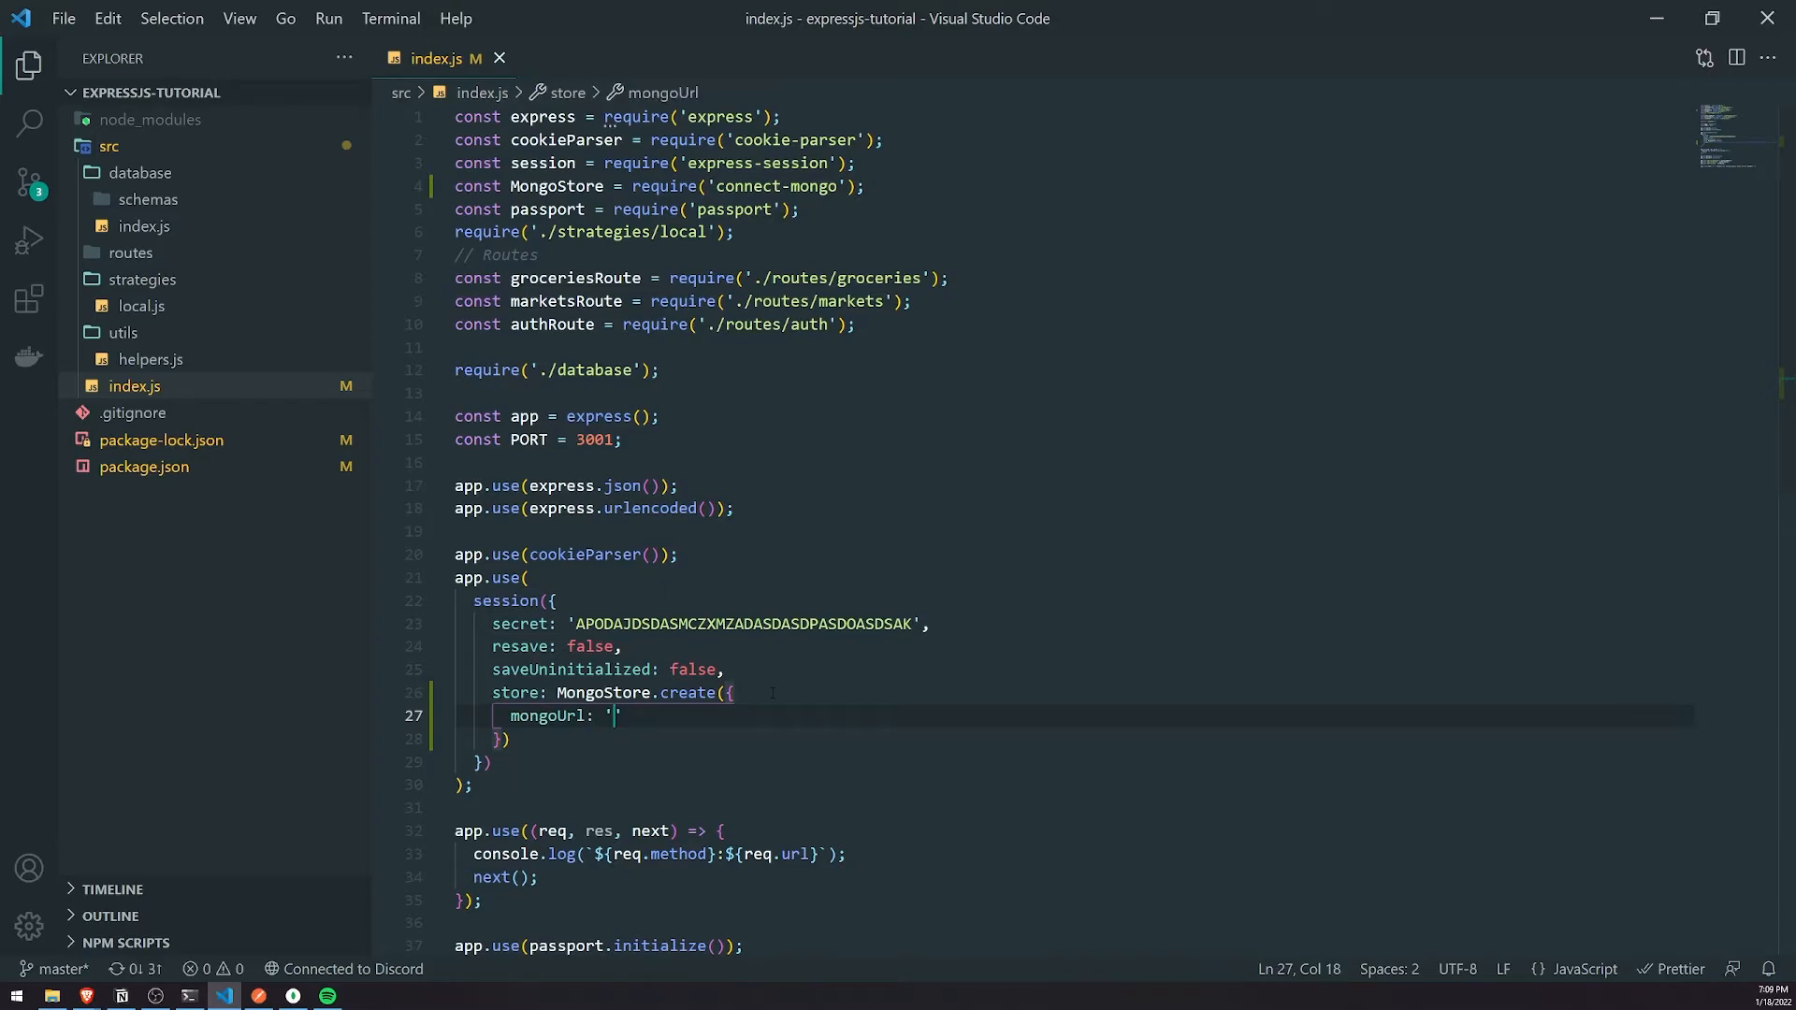
Step: Copy the connection URL from src/database/index.js into the mongoUrl in src index.js
click(144, 226)
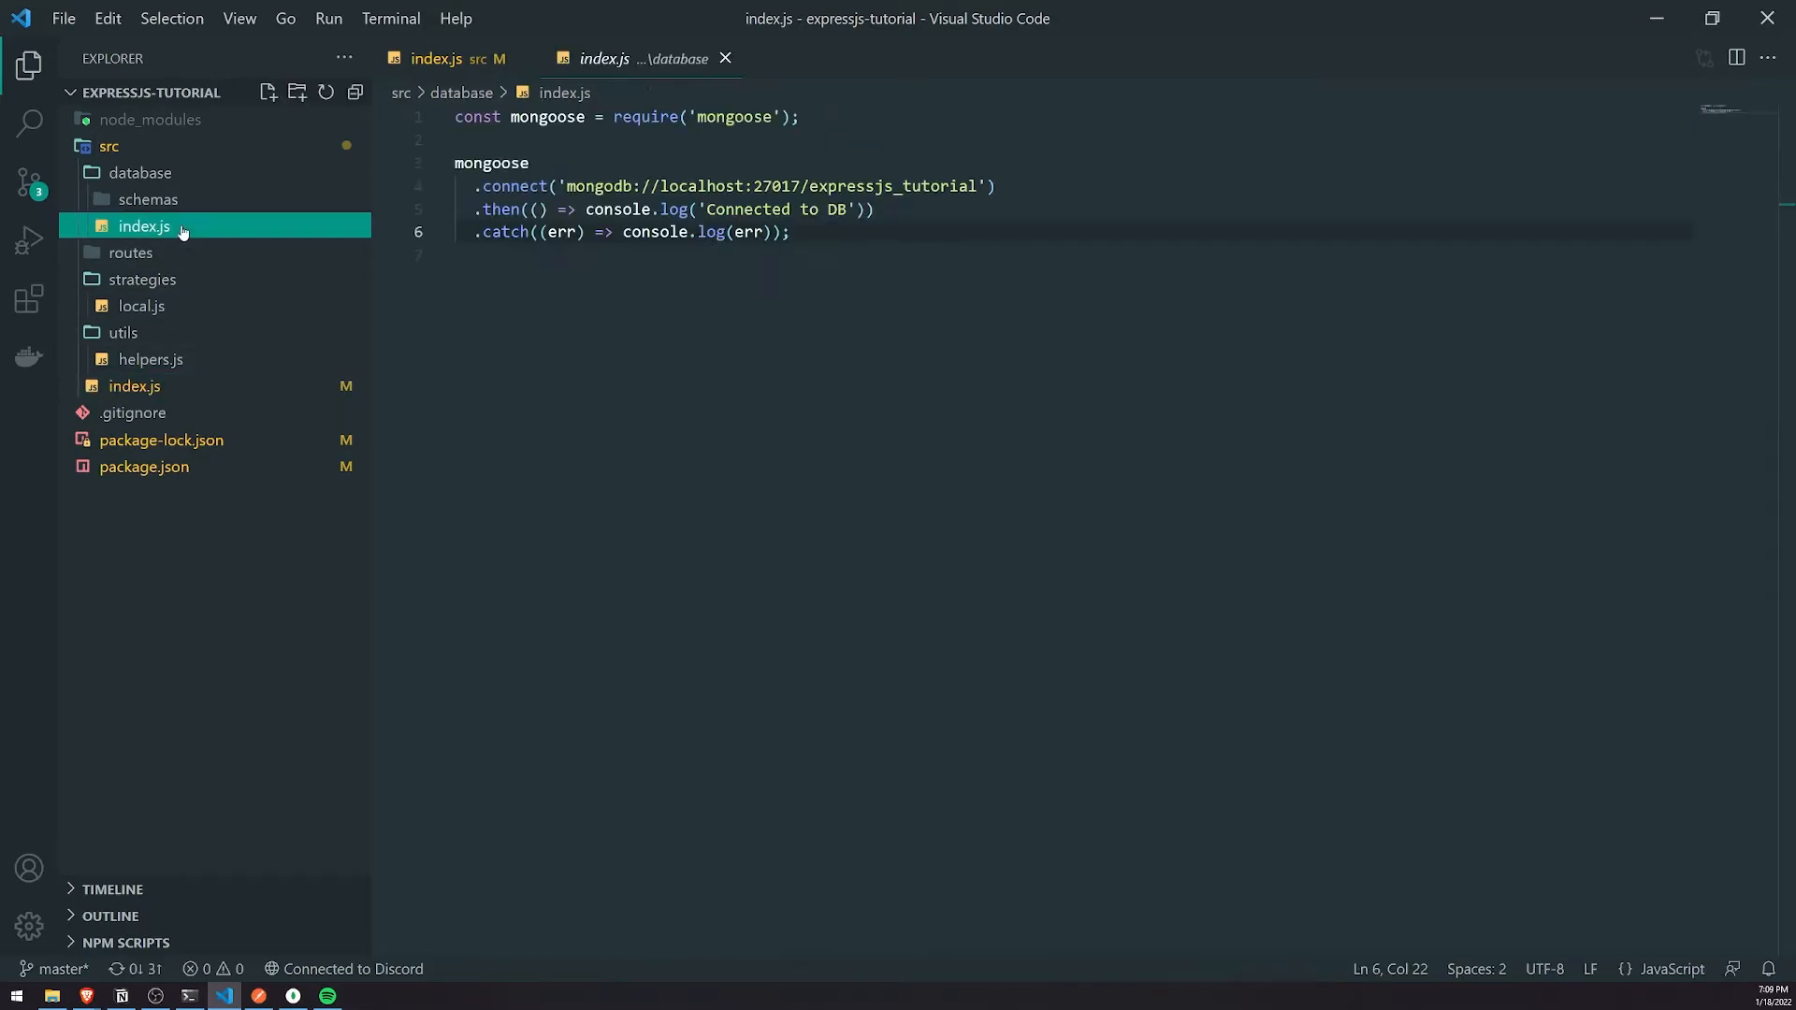
double_click(779, 185)
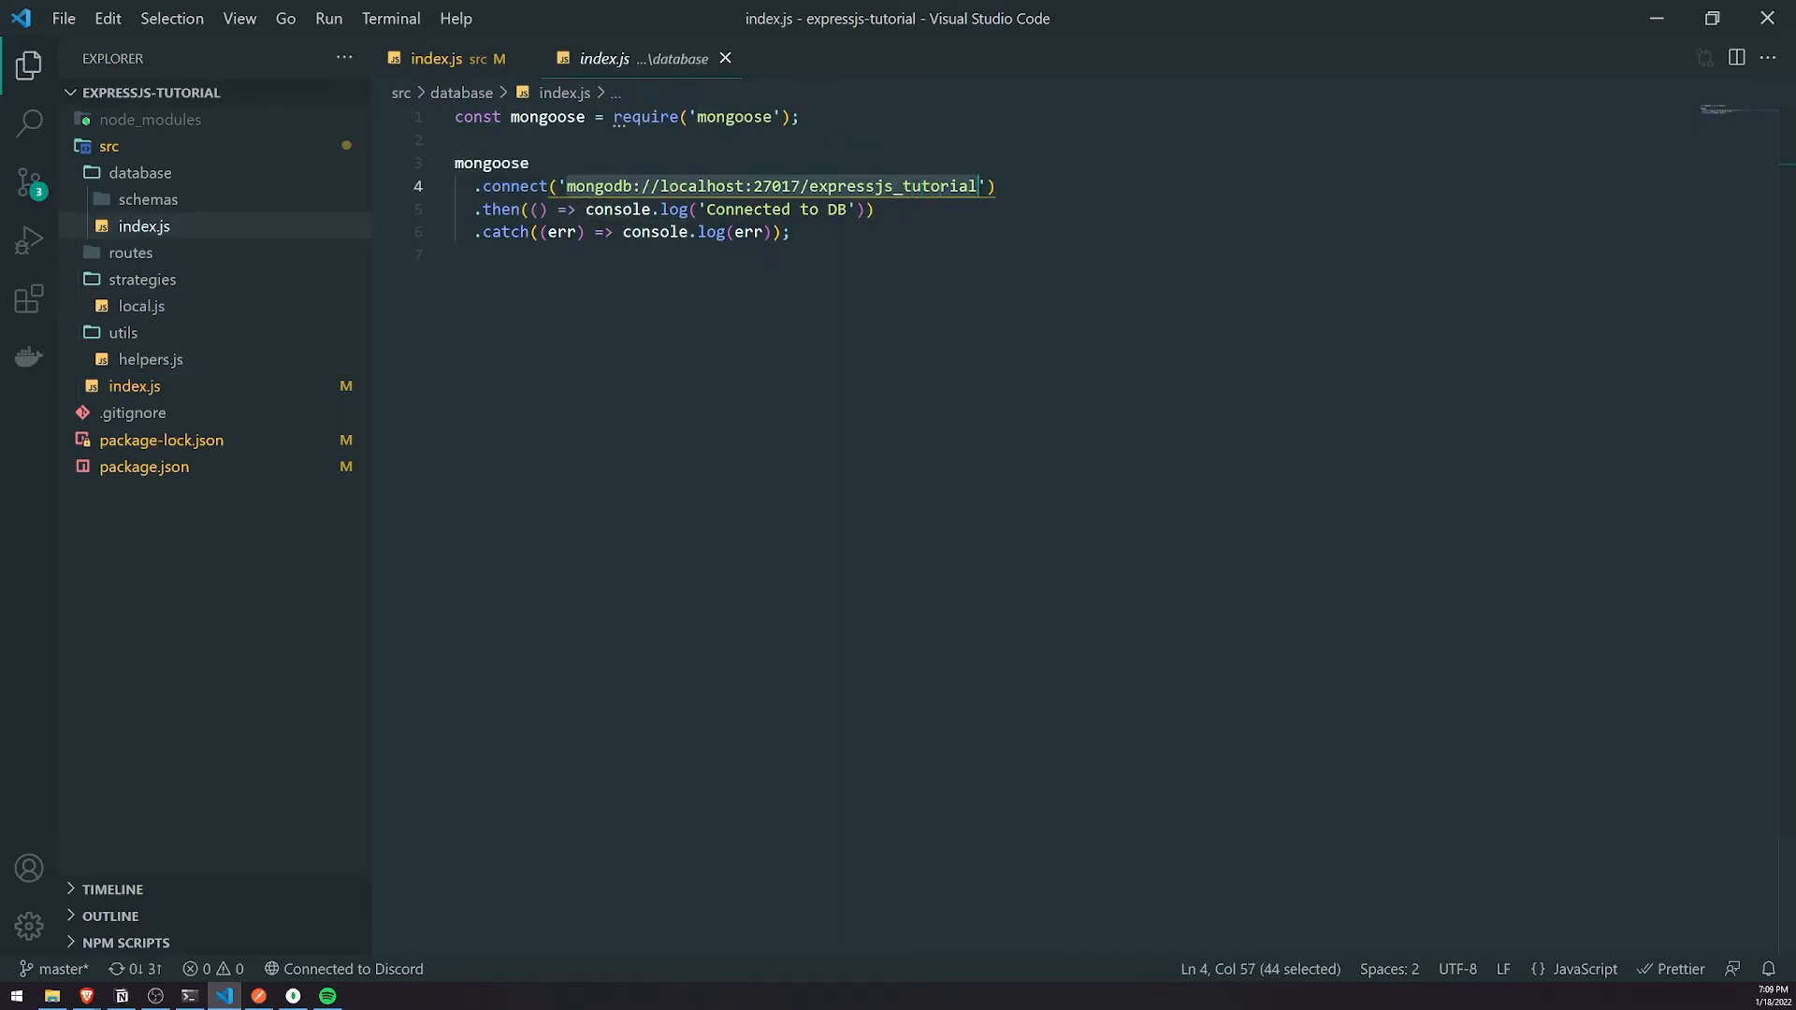
click(435, 58)
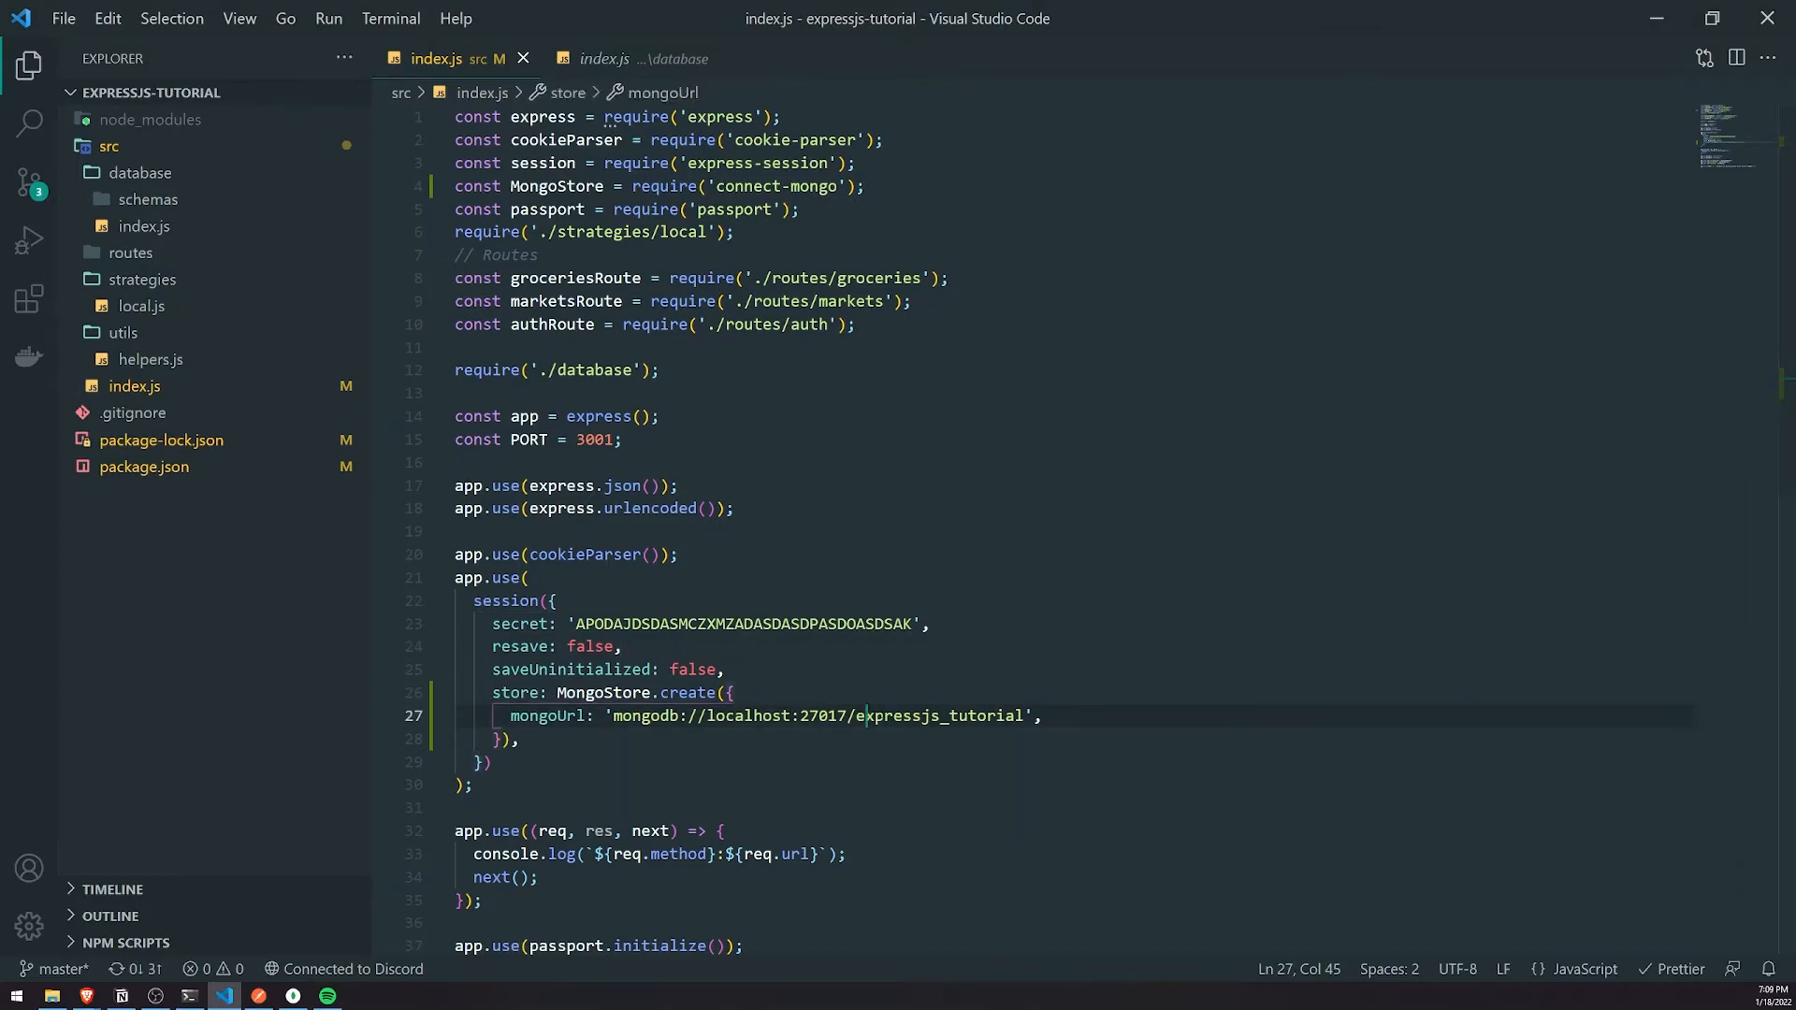
Step: Scroll through expressjs_tutorial.users in Compass, then go back to Postman's POST login request
scroll(down, 3)
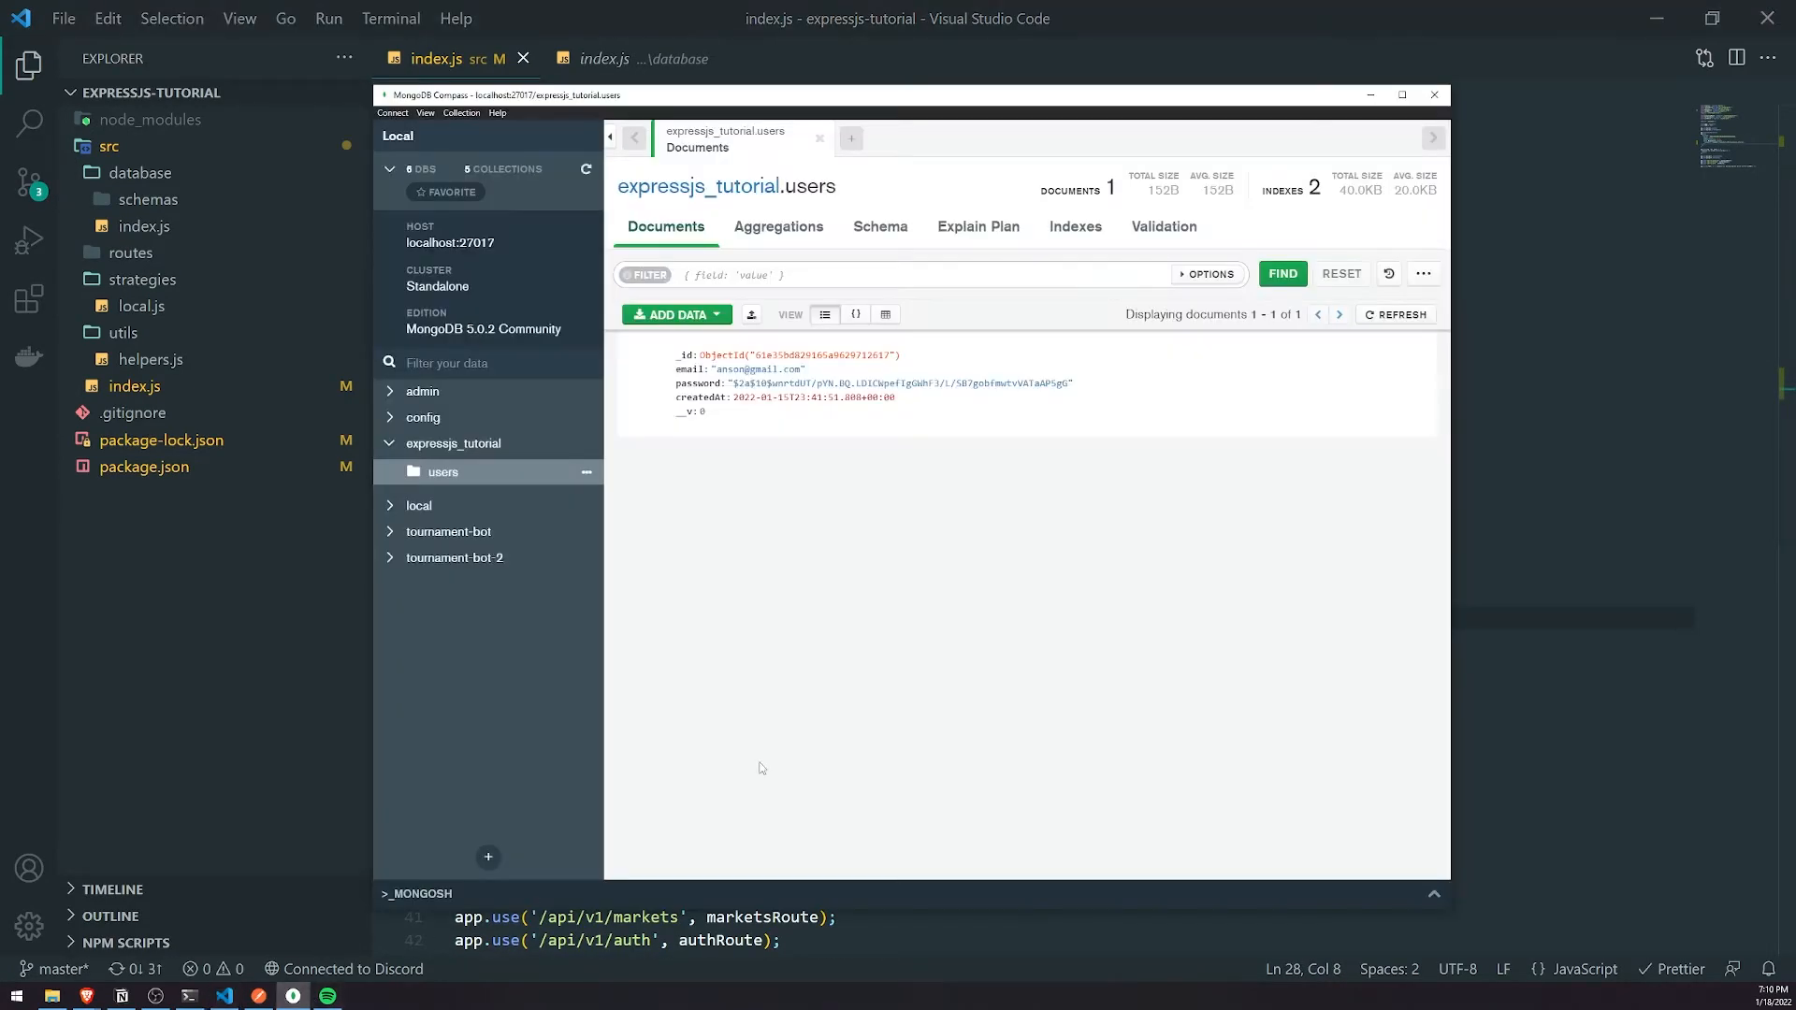
click(450, 471)
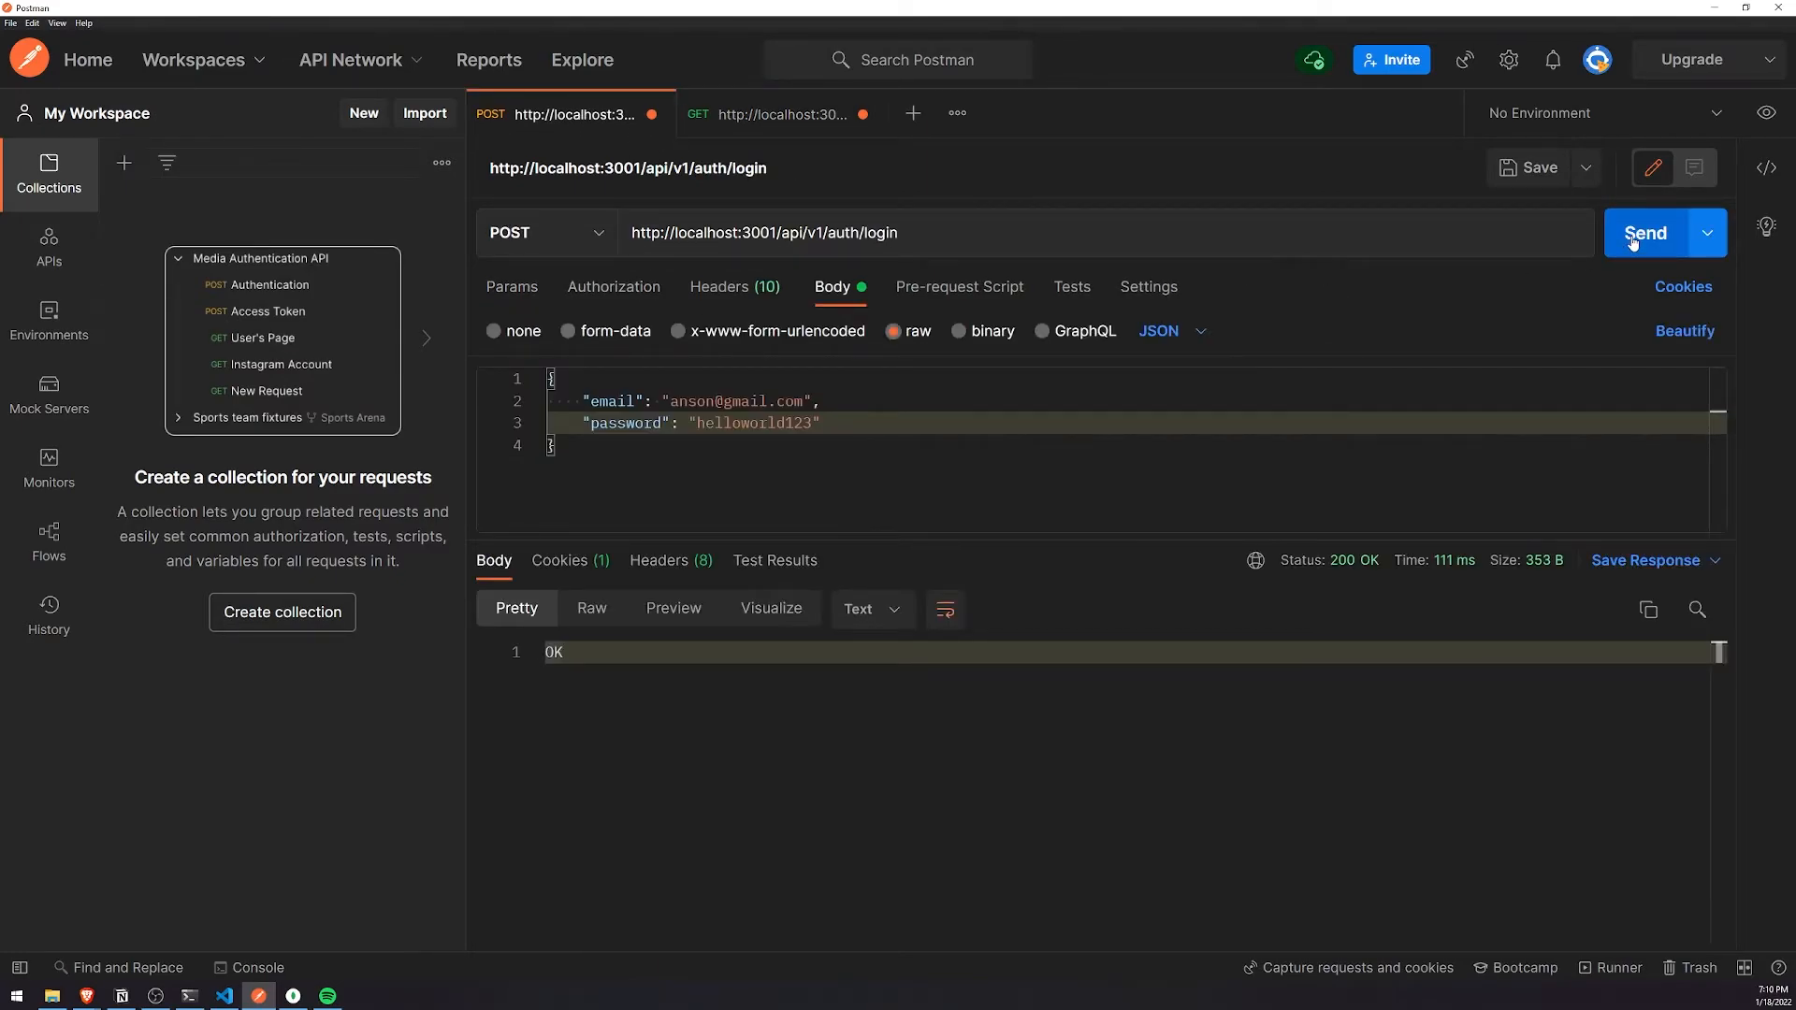
Step: Send the GET groceries request twice, getting 401 Unauthorized
click(1646, 233)
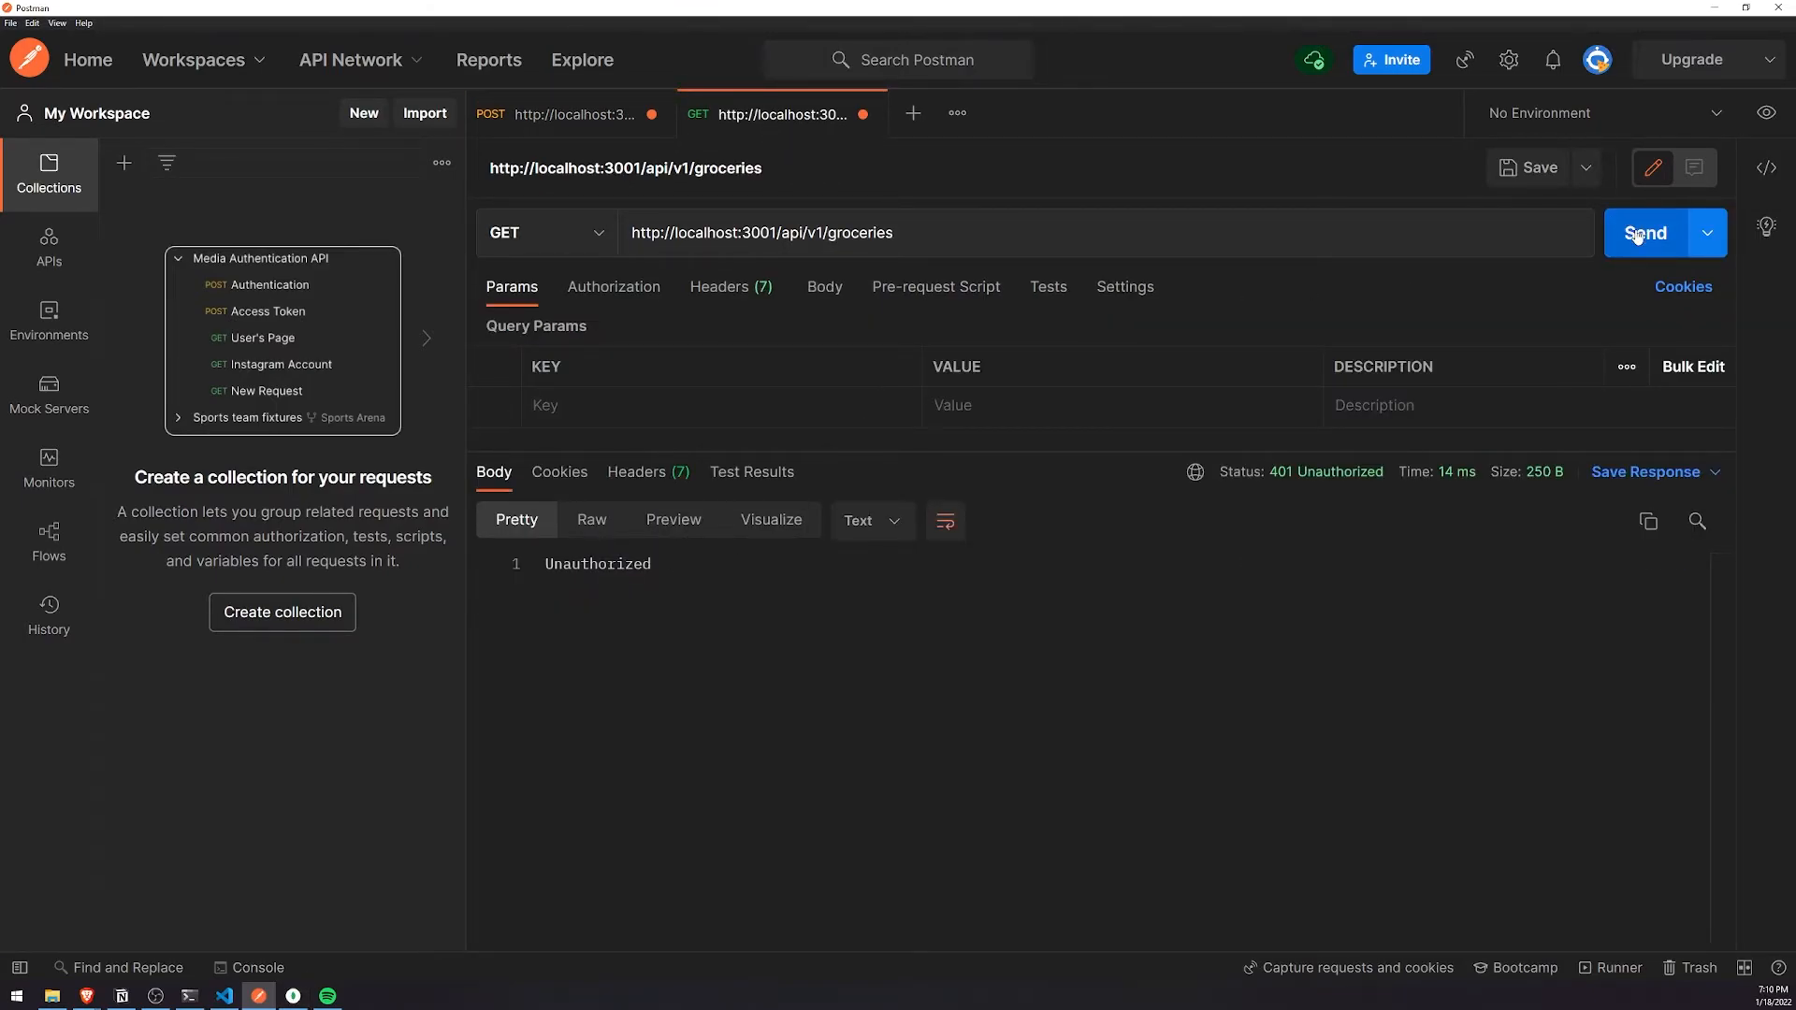
click(1646, 232)
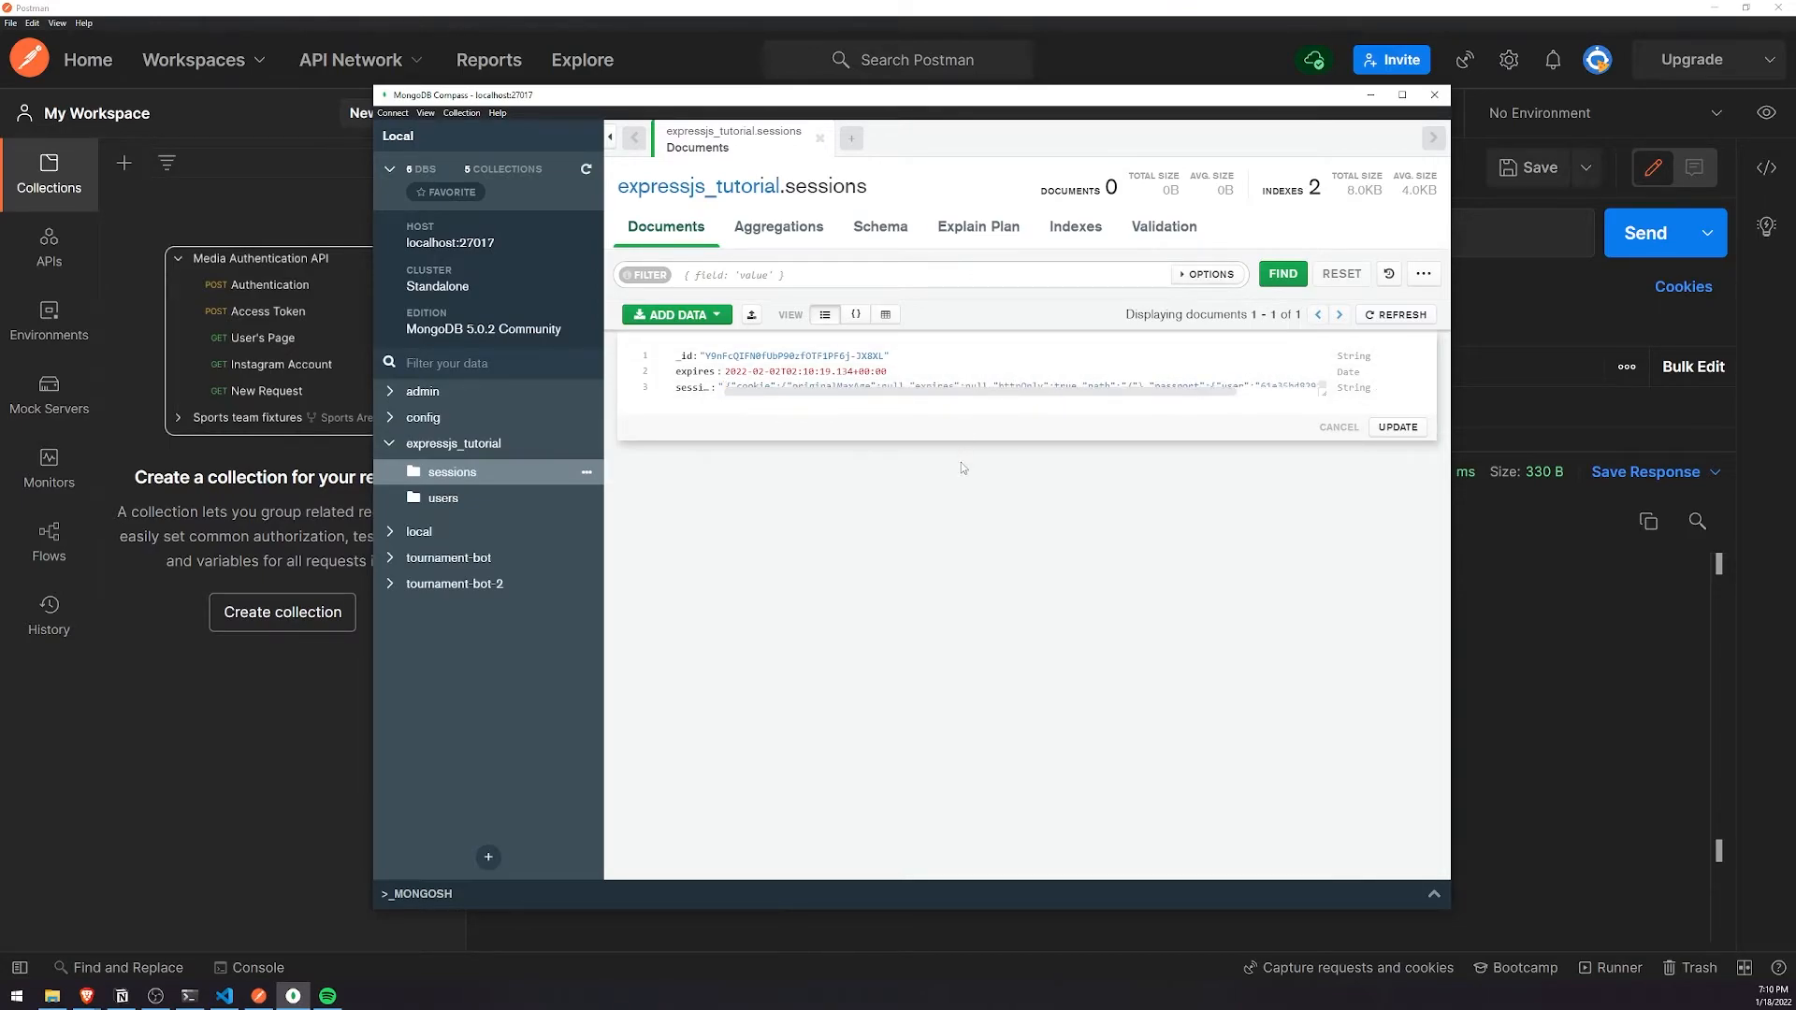
mouse_move(988, 604)
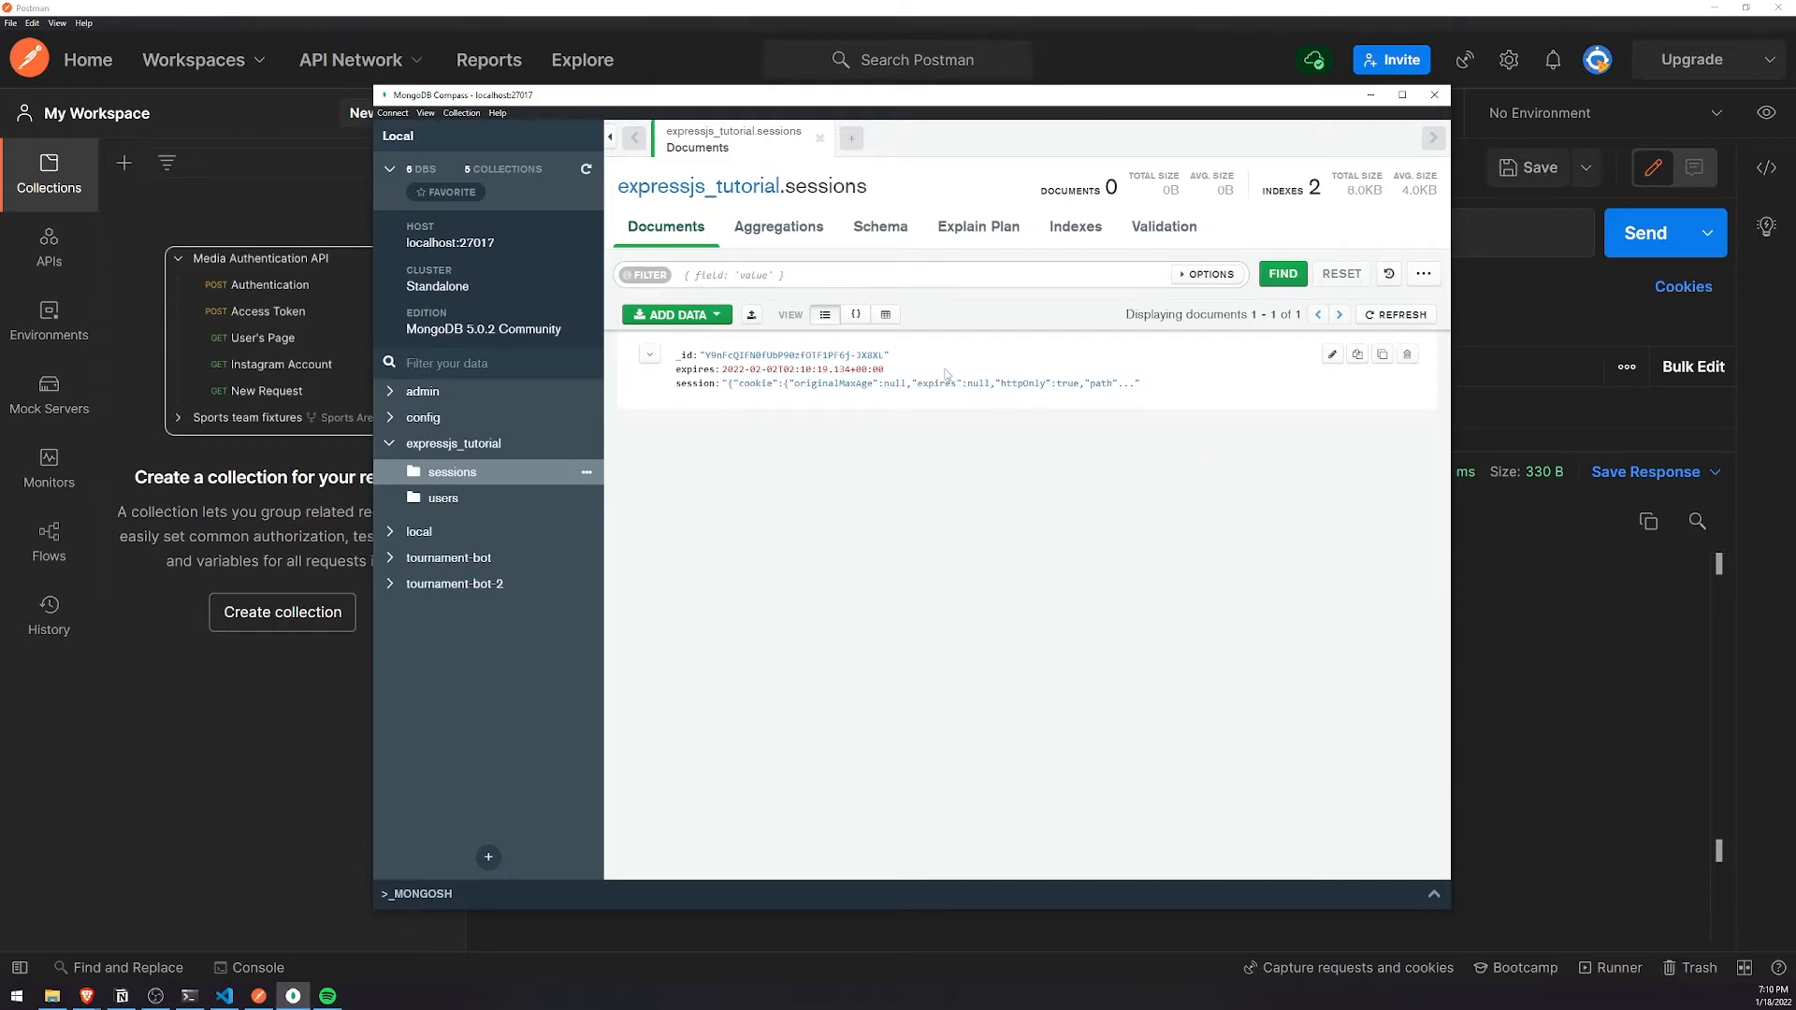
Step: Review the nodemon log of the groceries and login requests in Windows Terminal
click(188, 995)
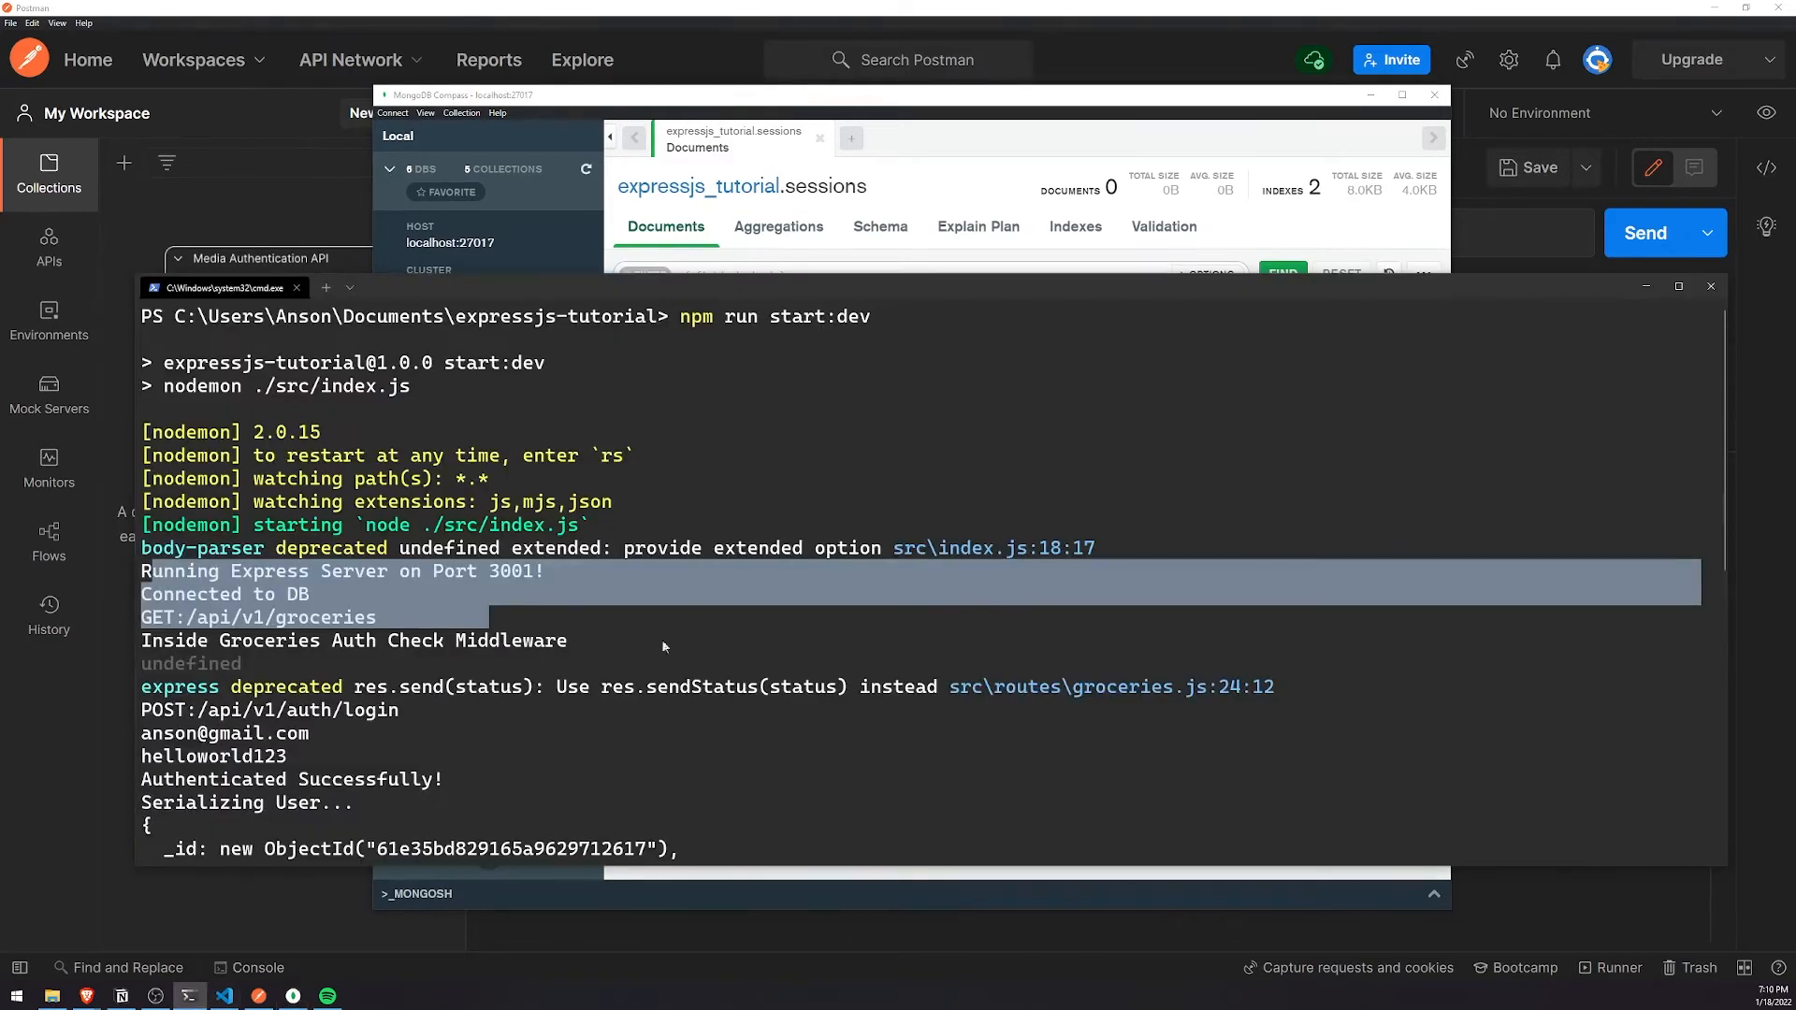
scroll(down, 3)
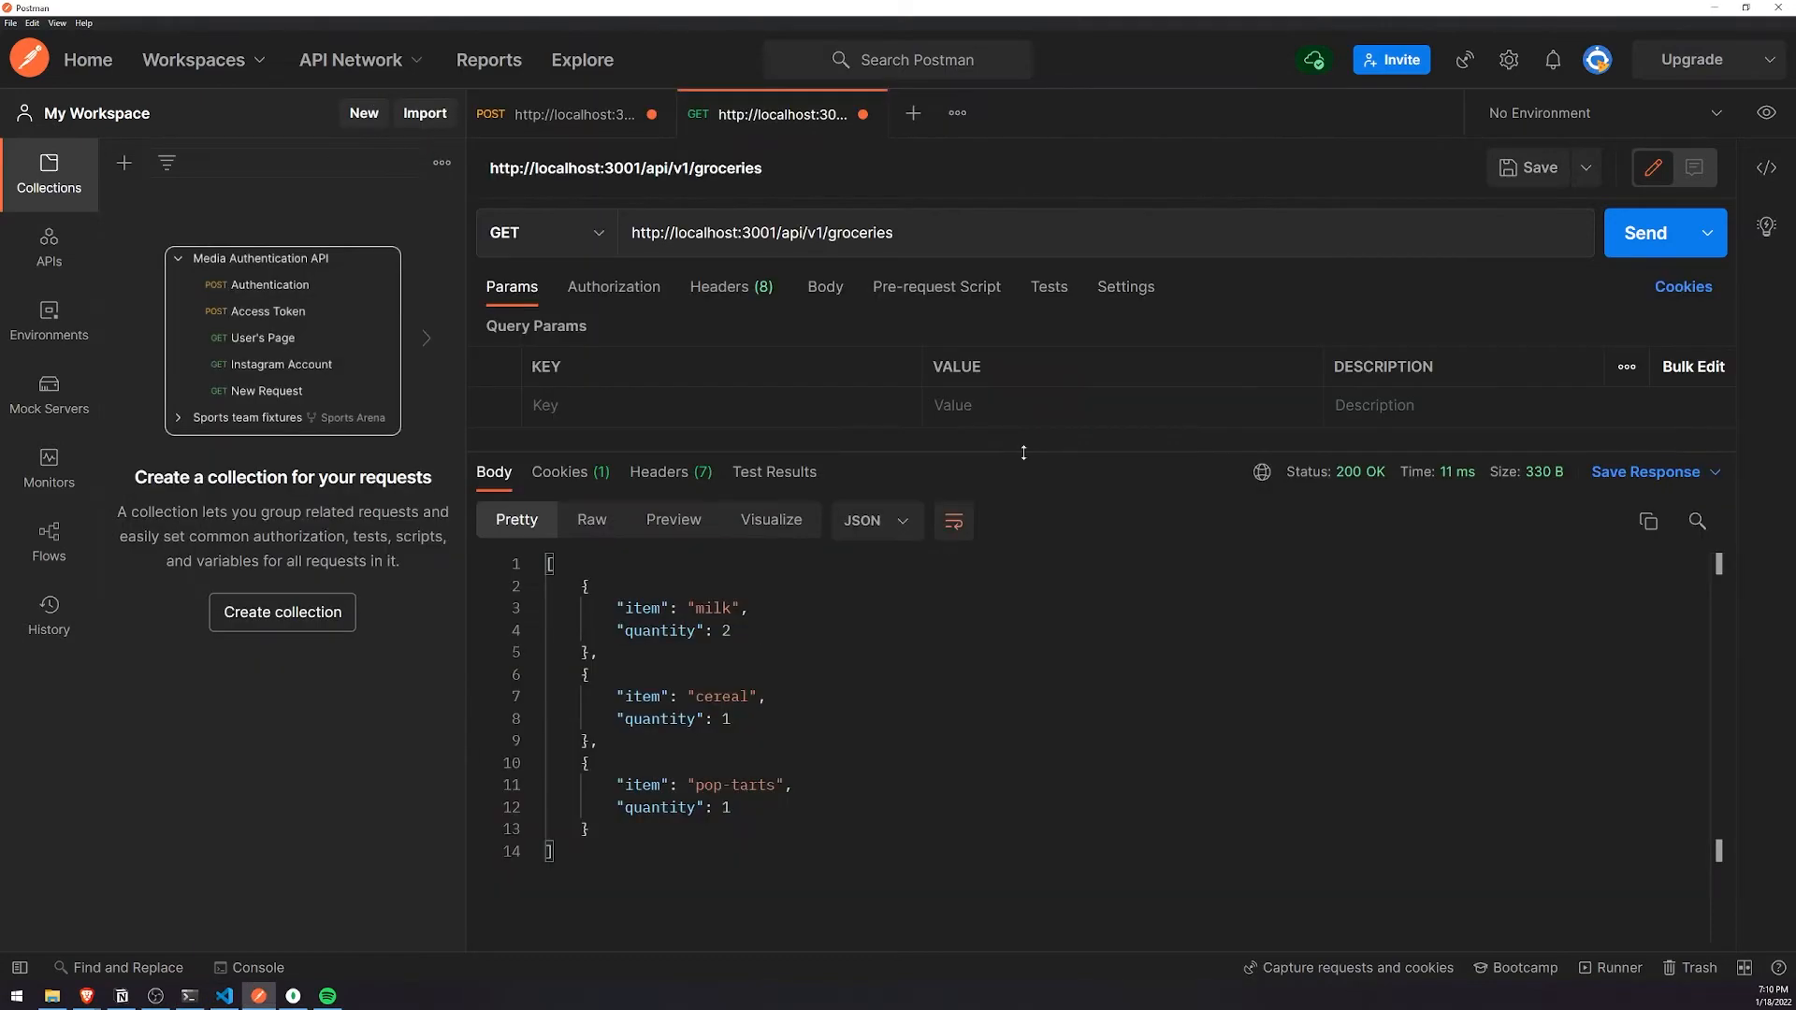
Step: Resend GET groceries (200 OK) and check the localhost connect.sid cookie in Manage Cookies
triple_click(761, 233)
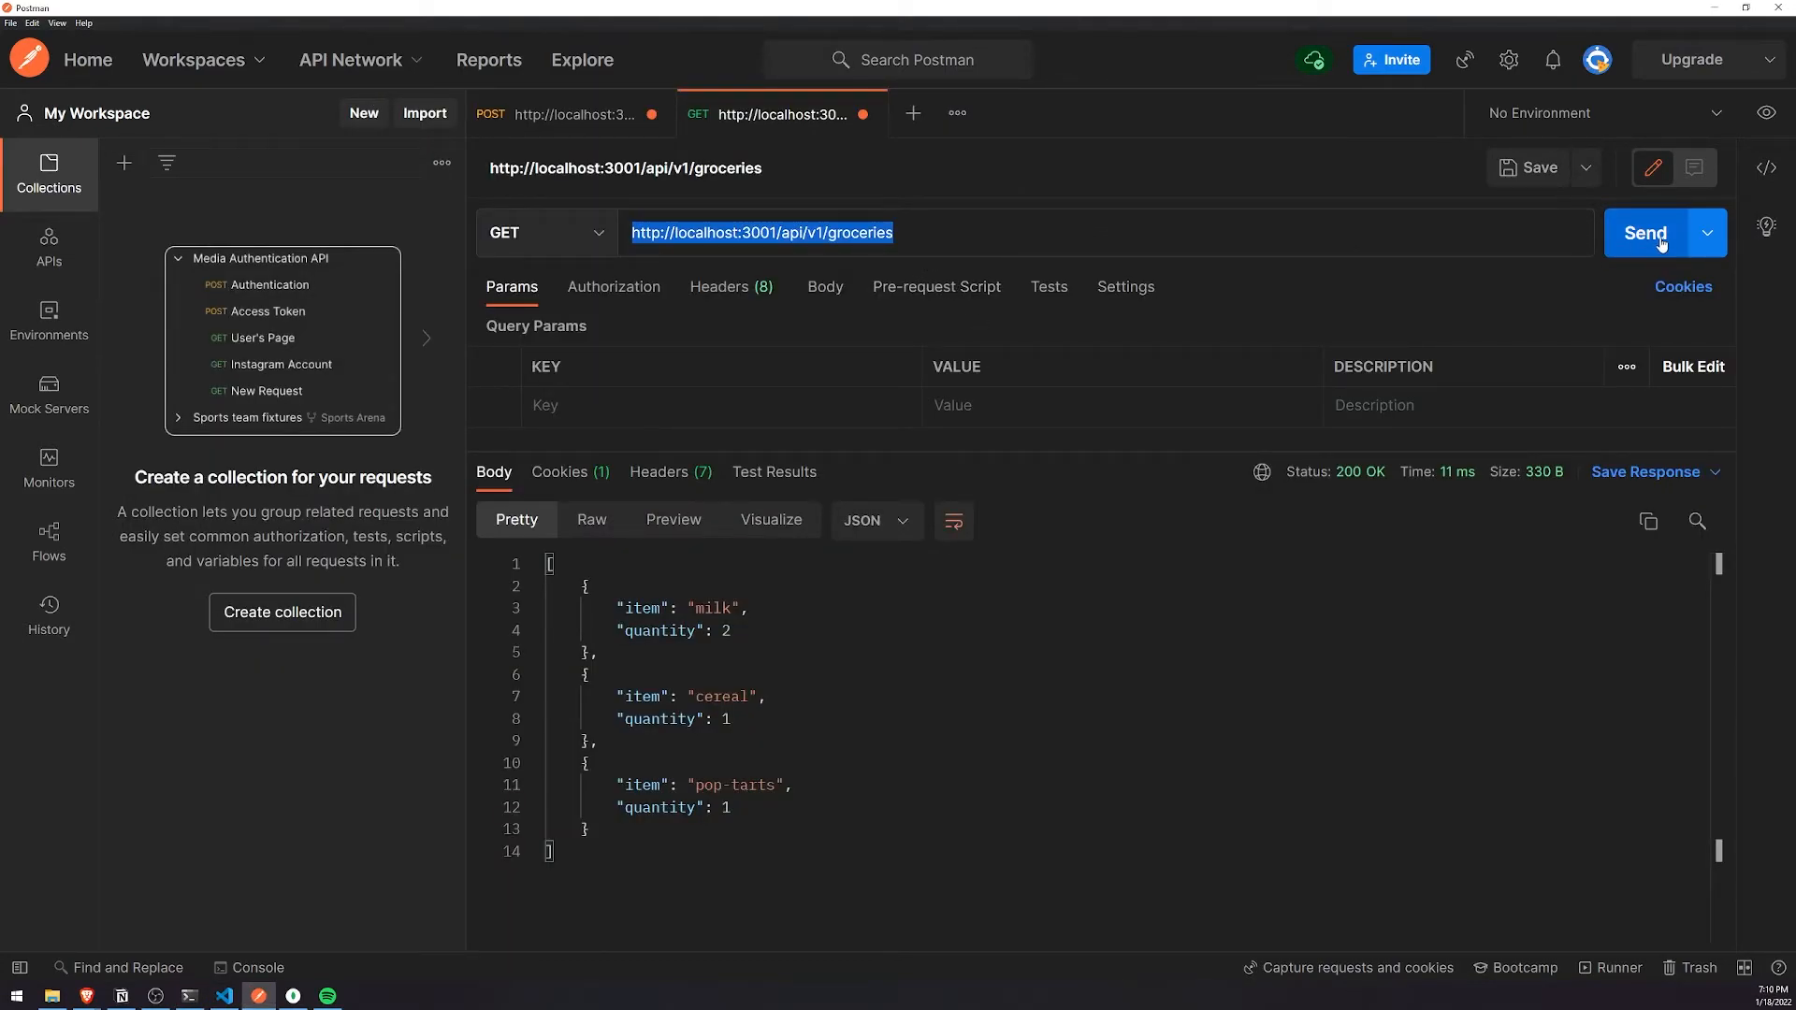
click(1644, 233)
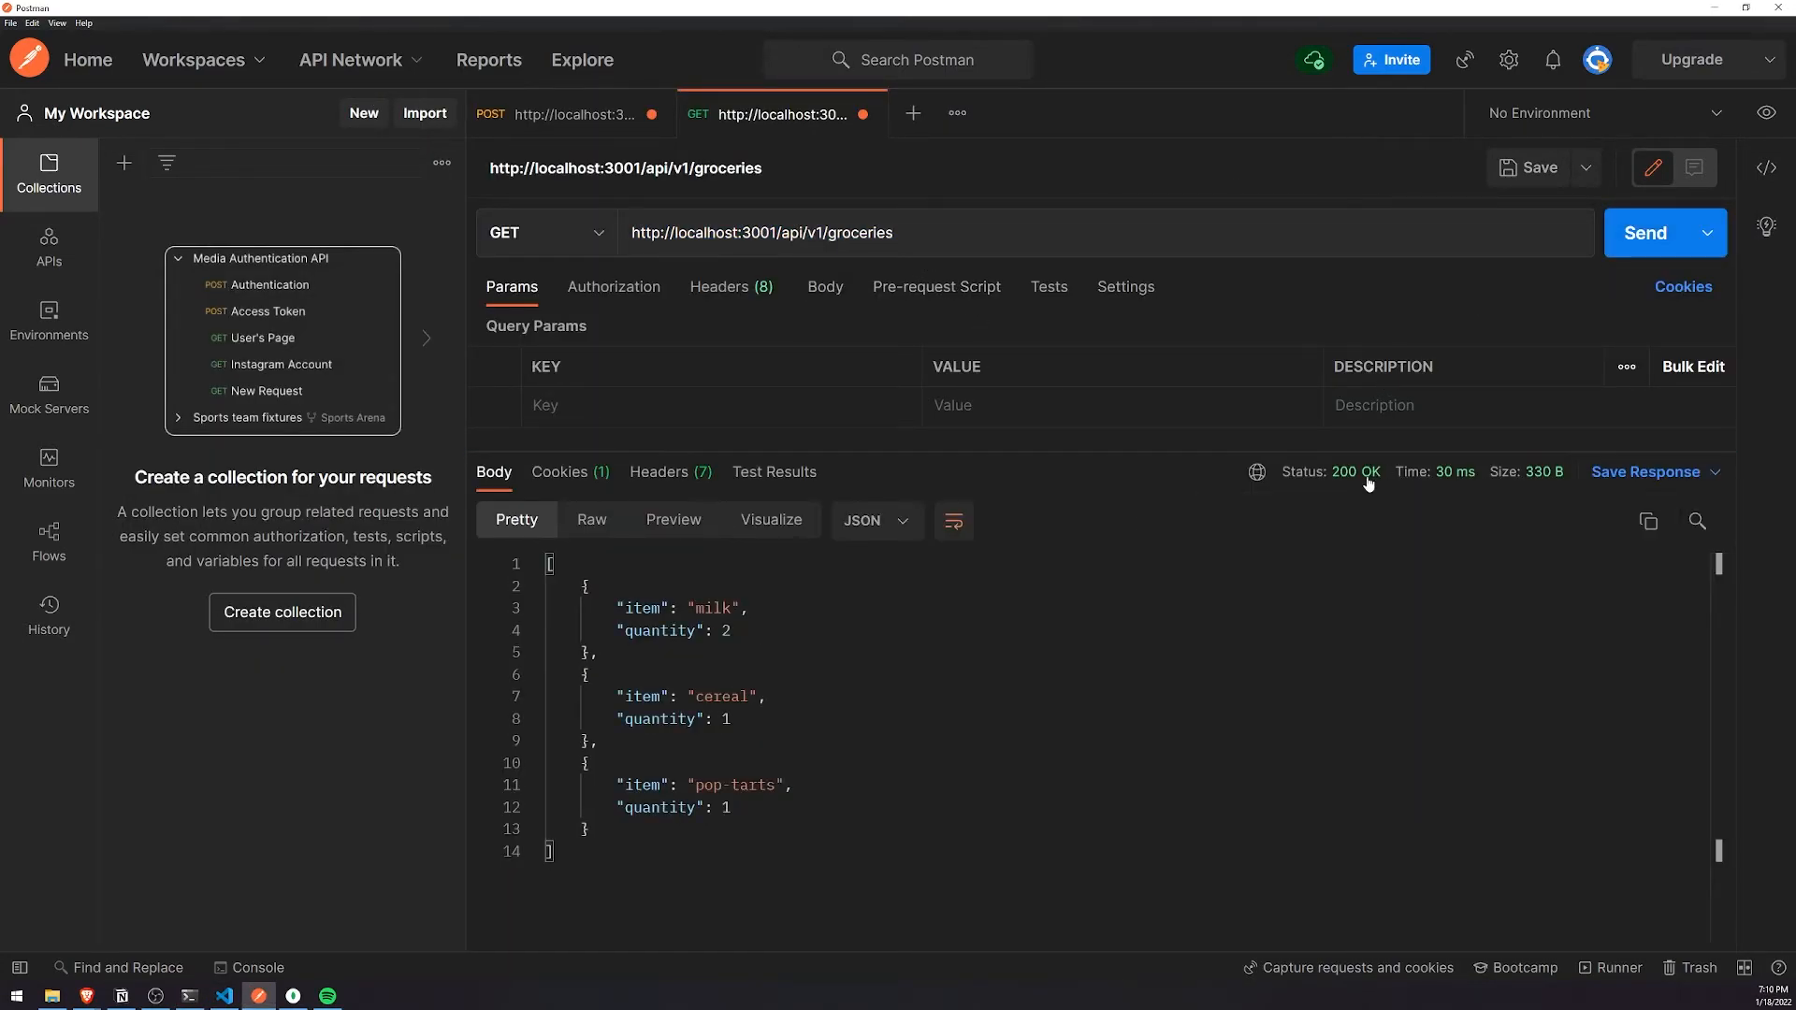
click(1683, 286)
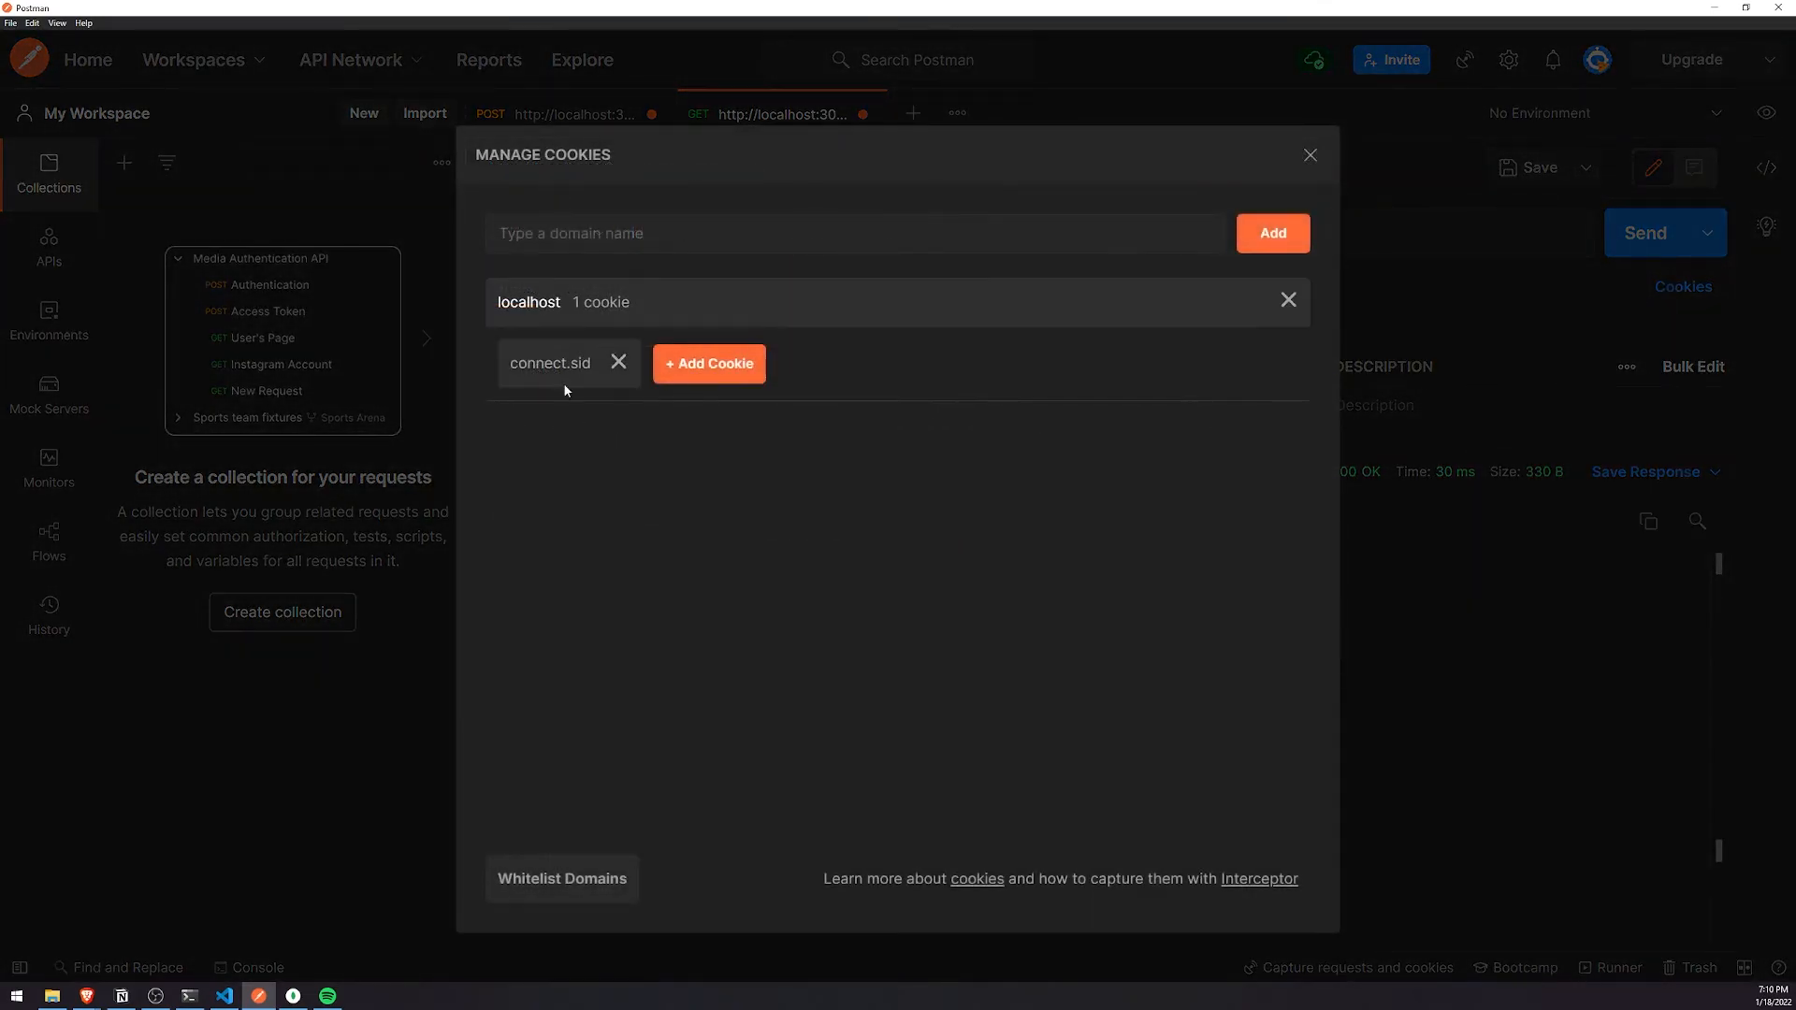
click(549, 362)
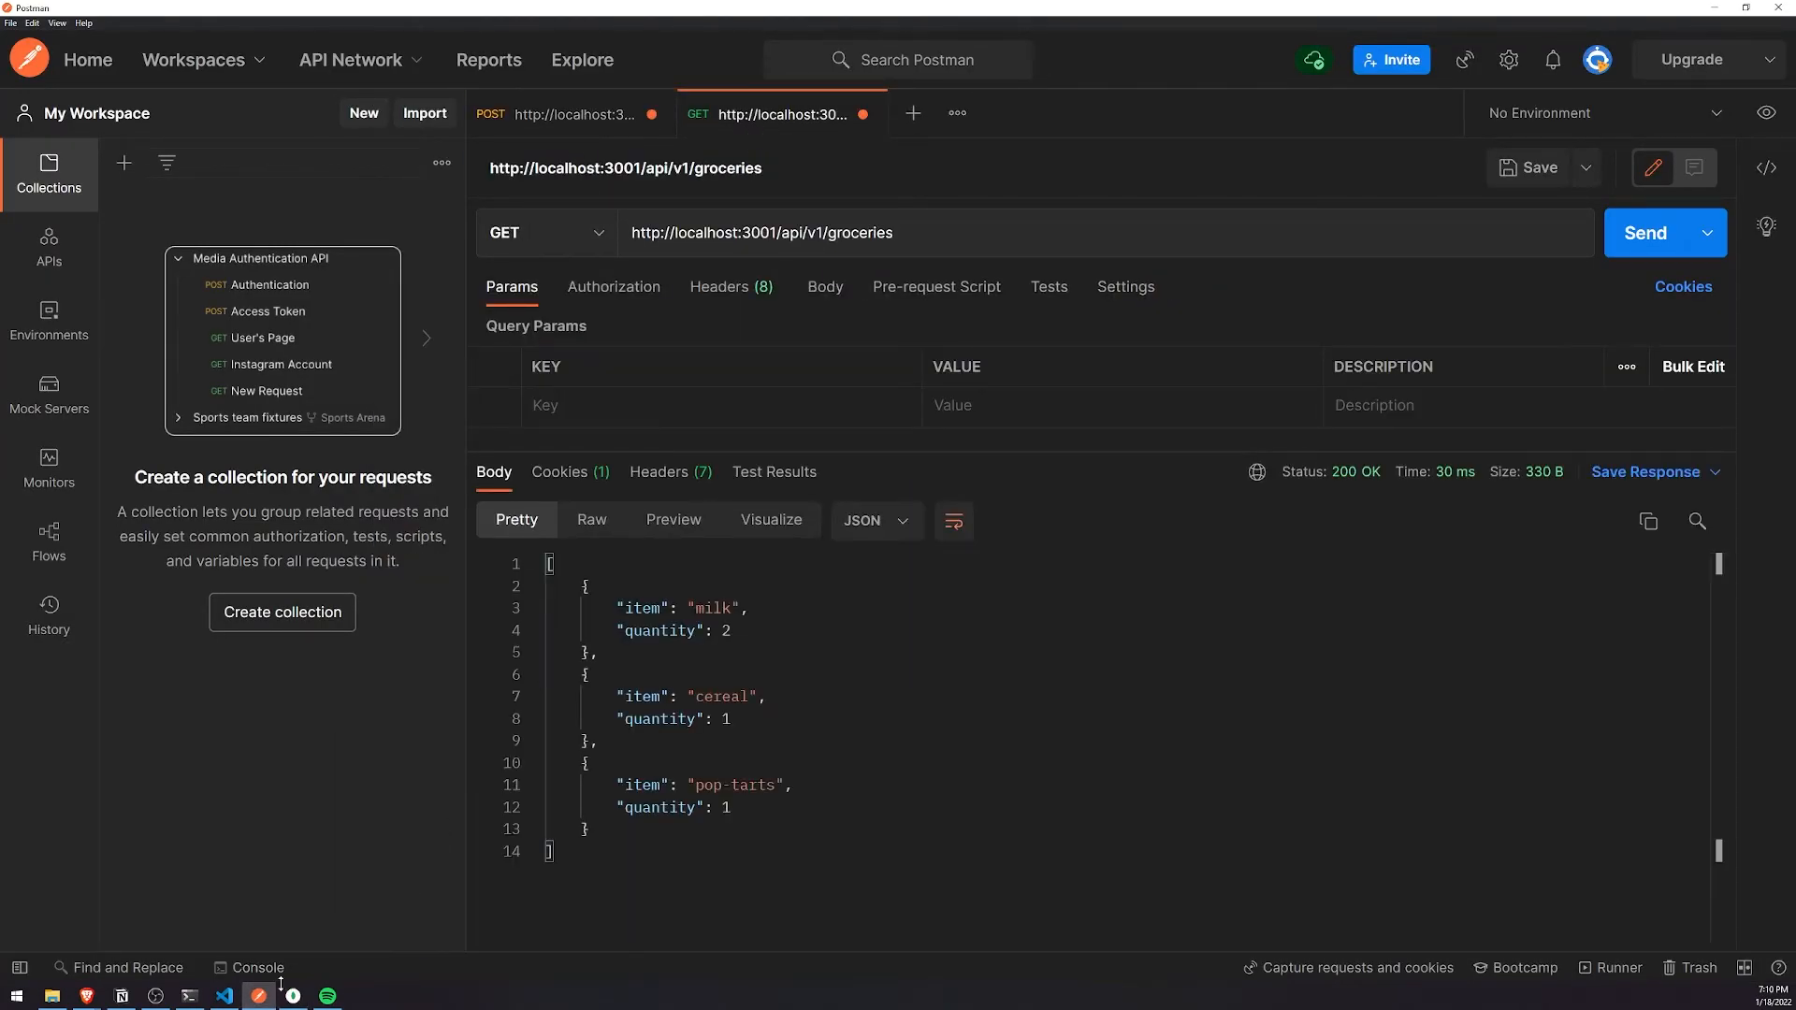
Step: Check the expressjs_tutorial sessions collection in MongoDB Compass for the stored session document
click(295, 994)
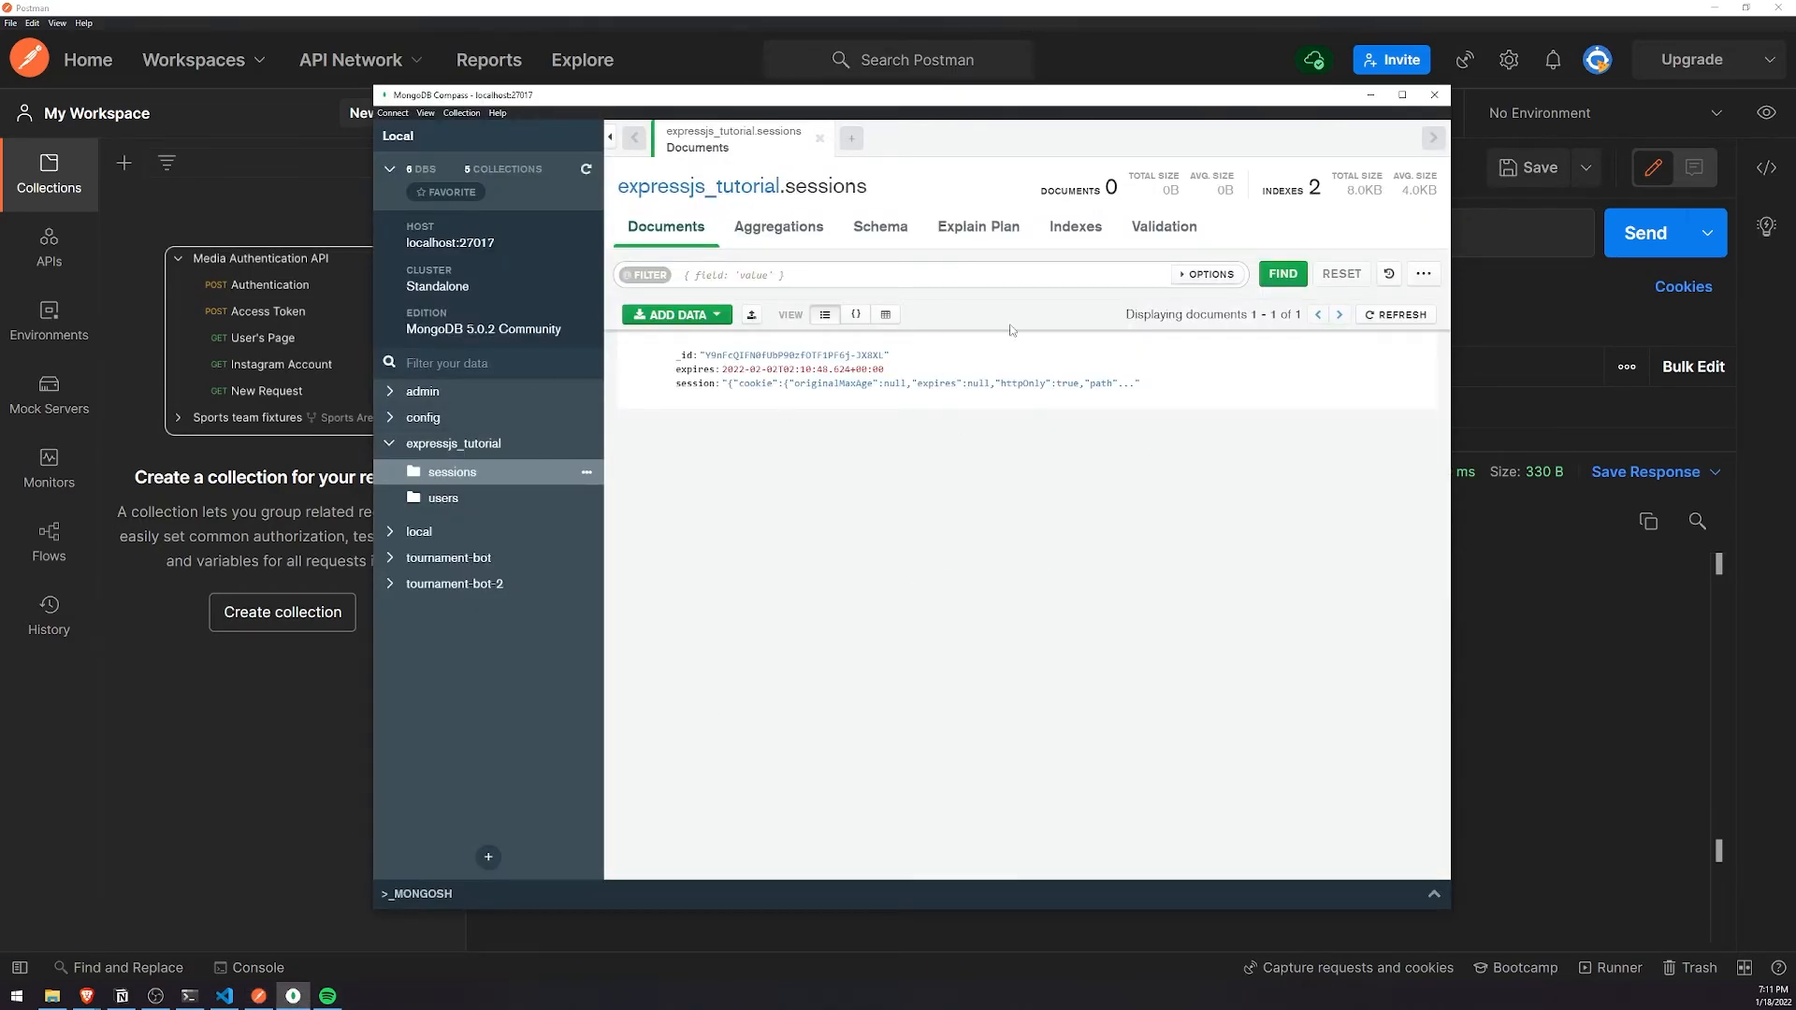
double_click(767, 353)
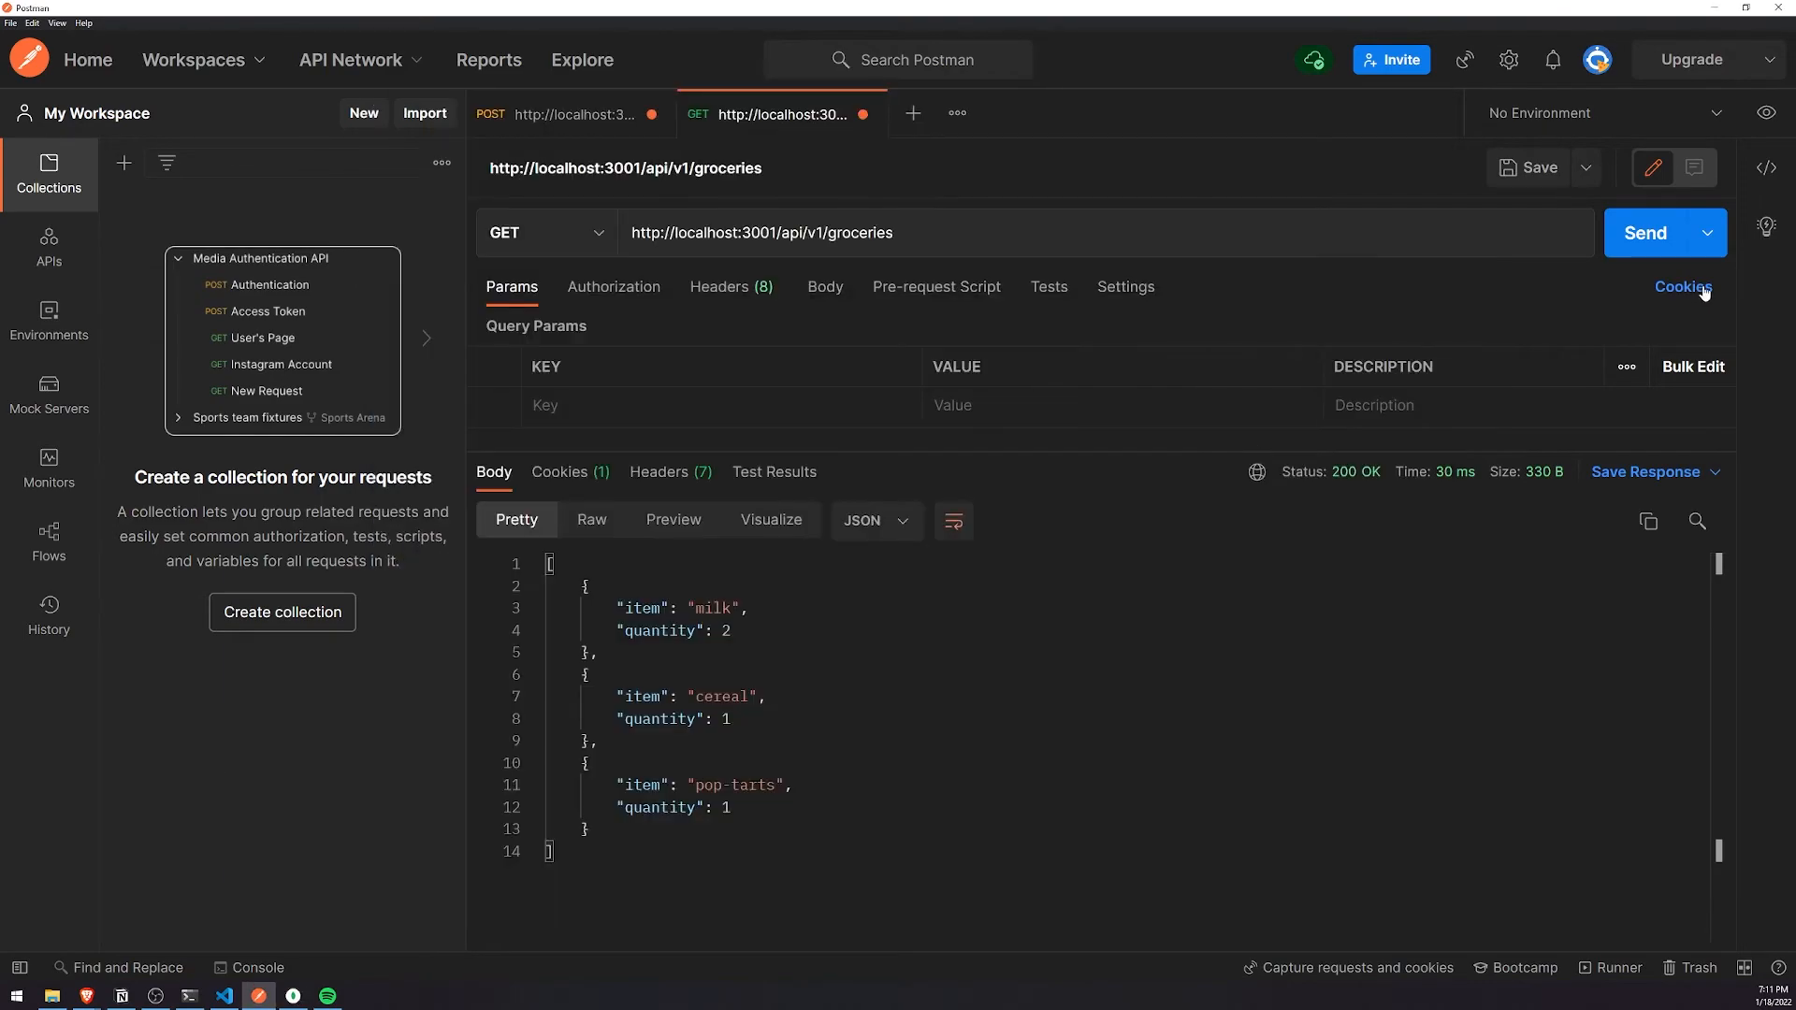
click(1682, 287)
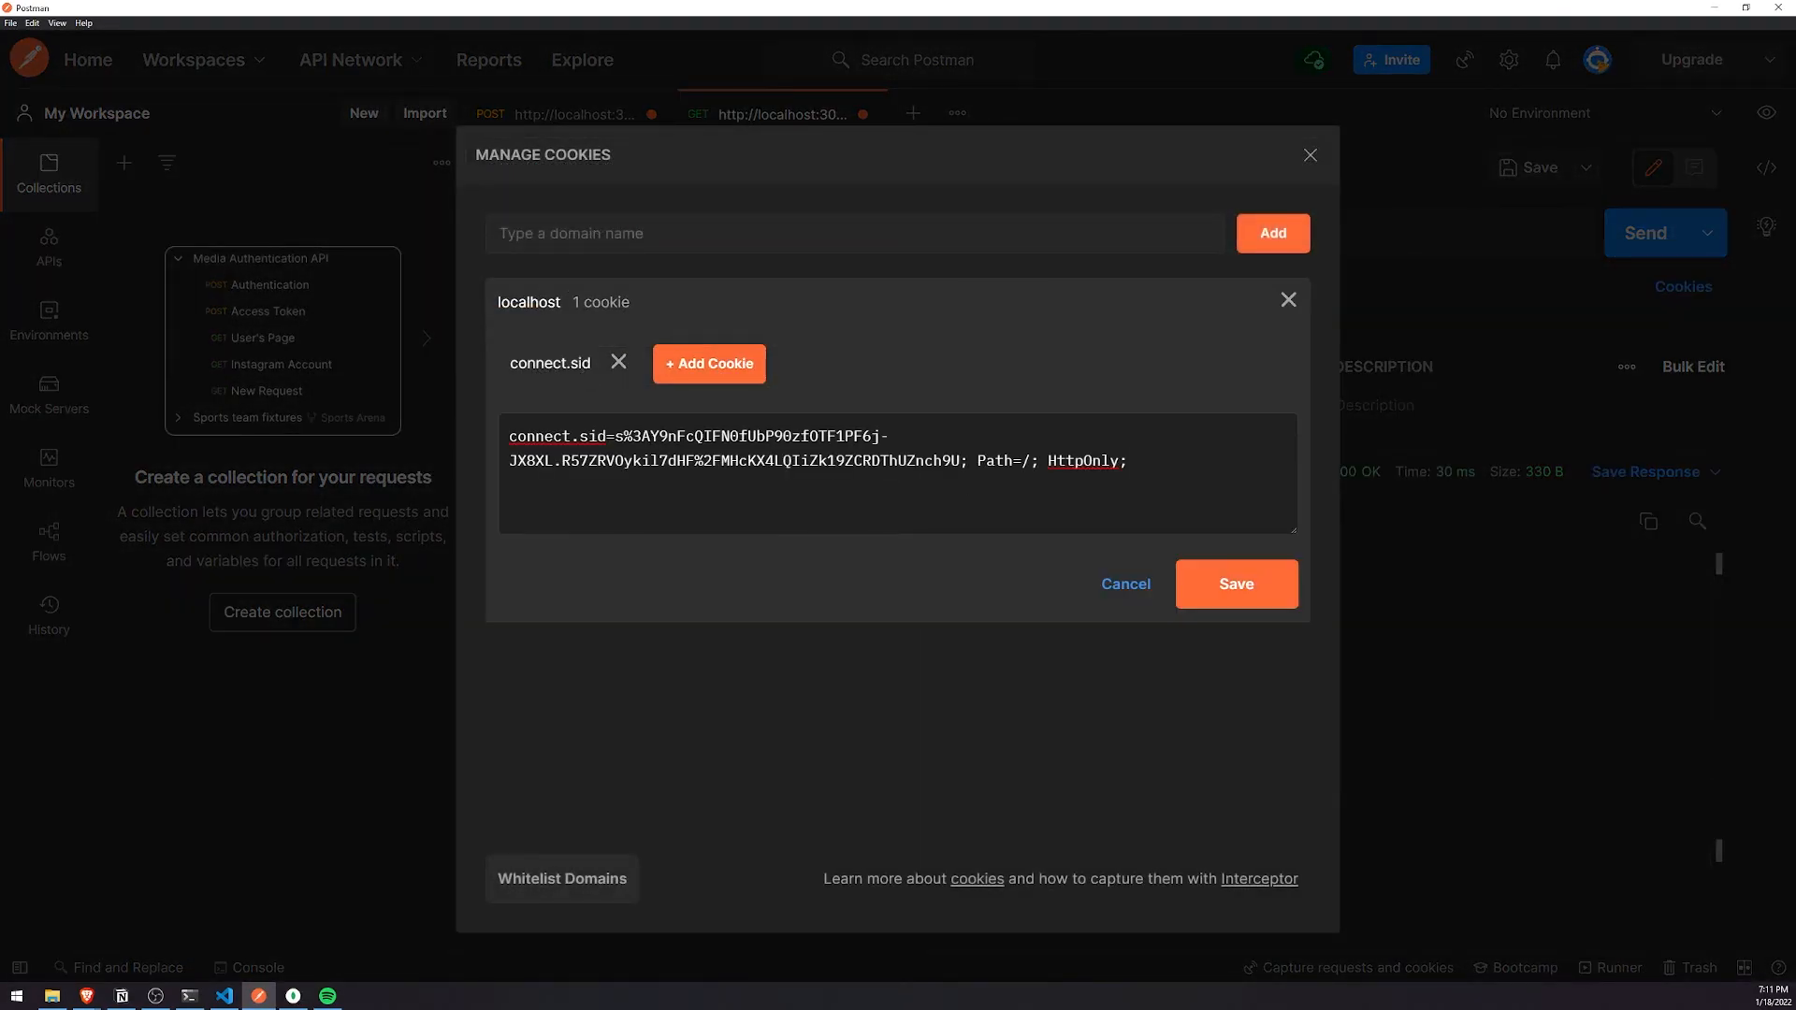
drag(653, 435, 561, 460)
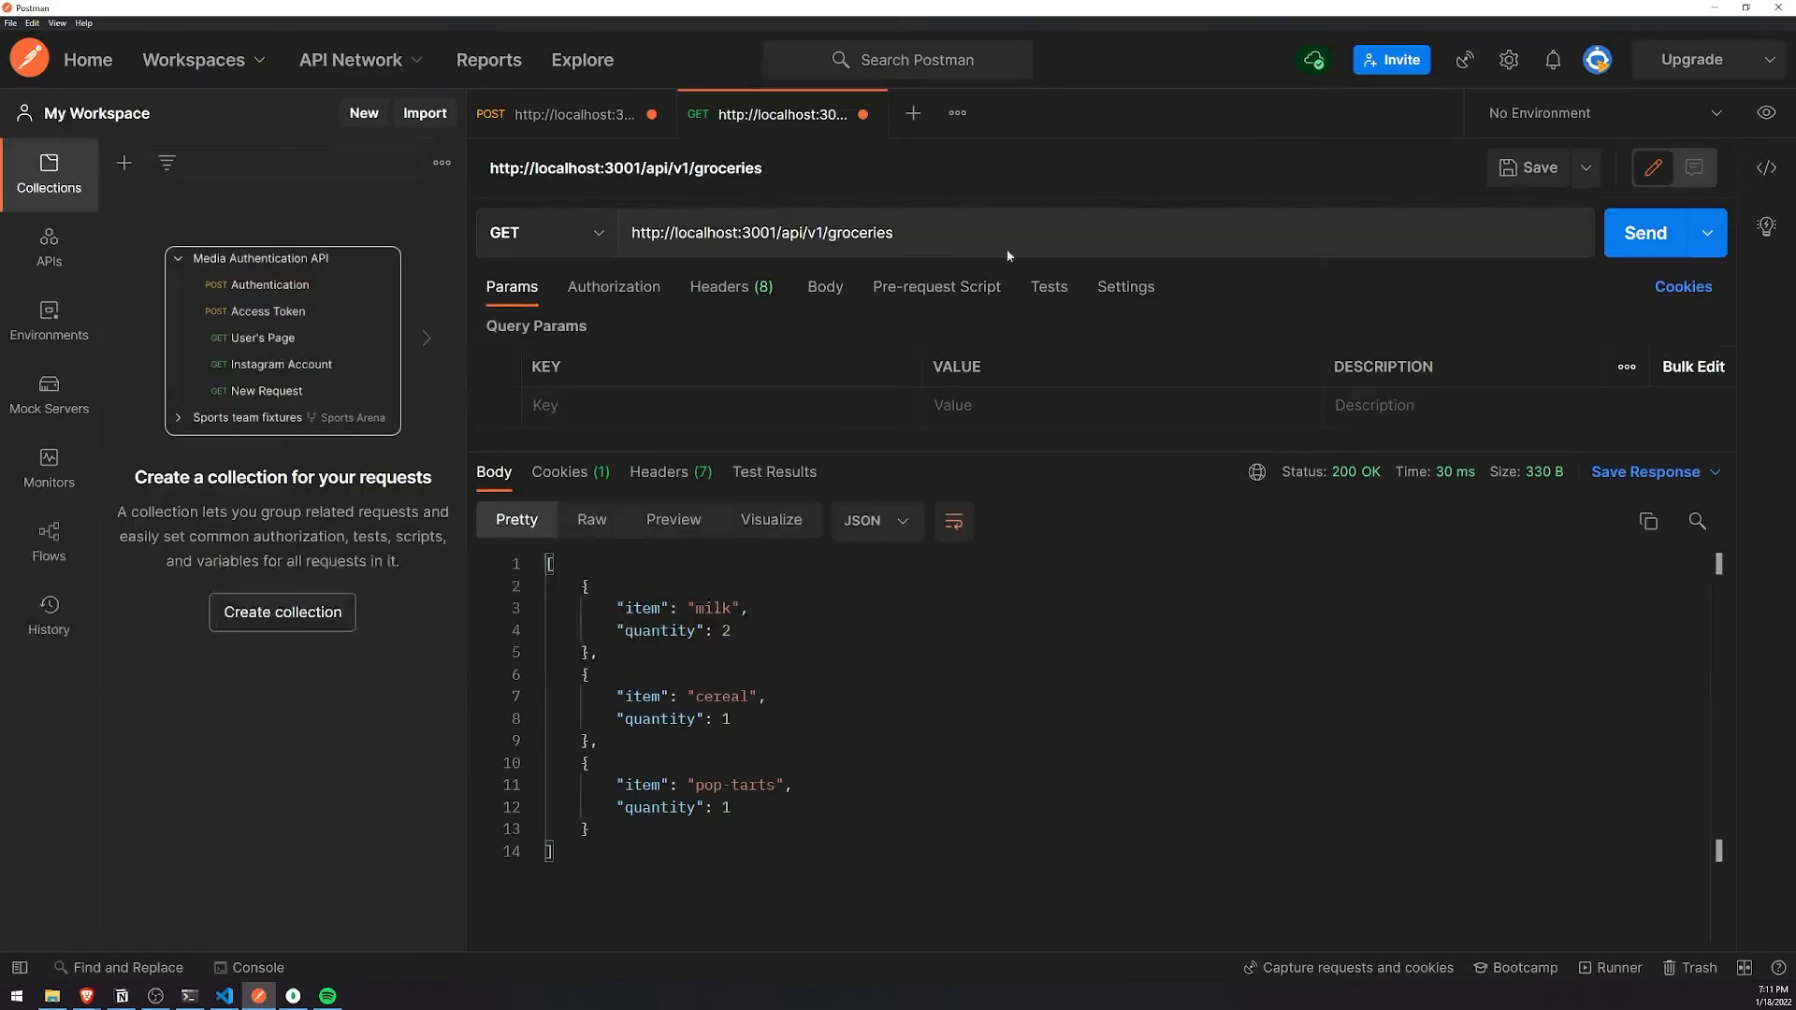
mouse_move(961, 442)
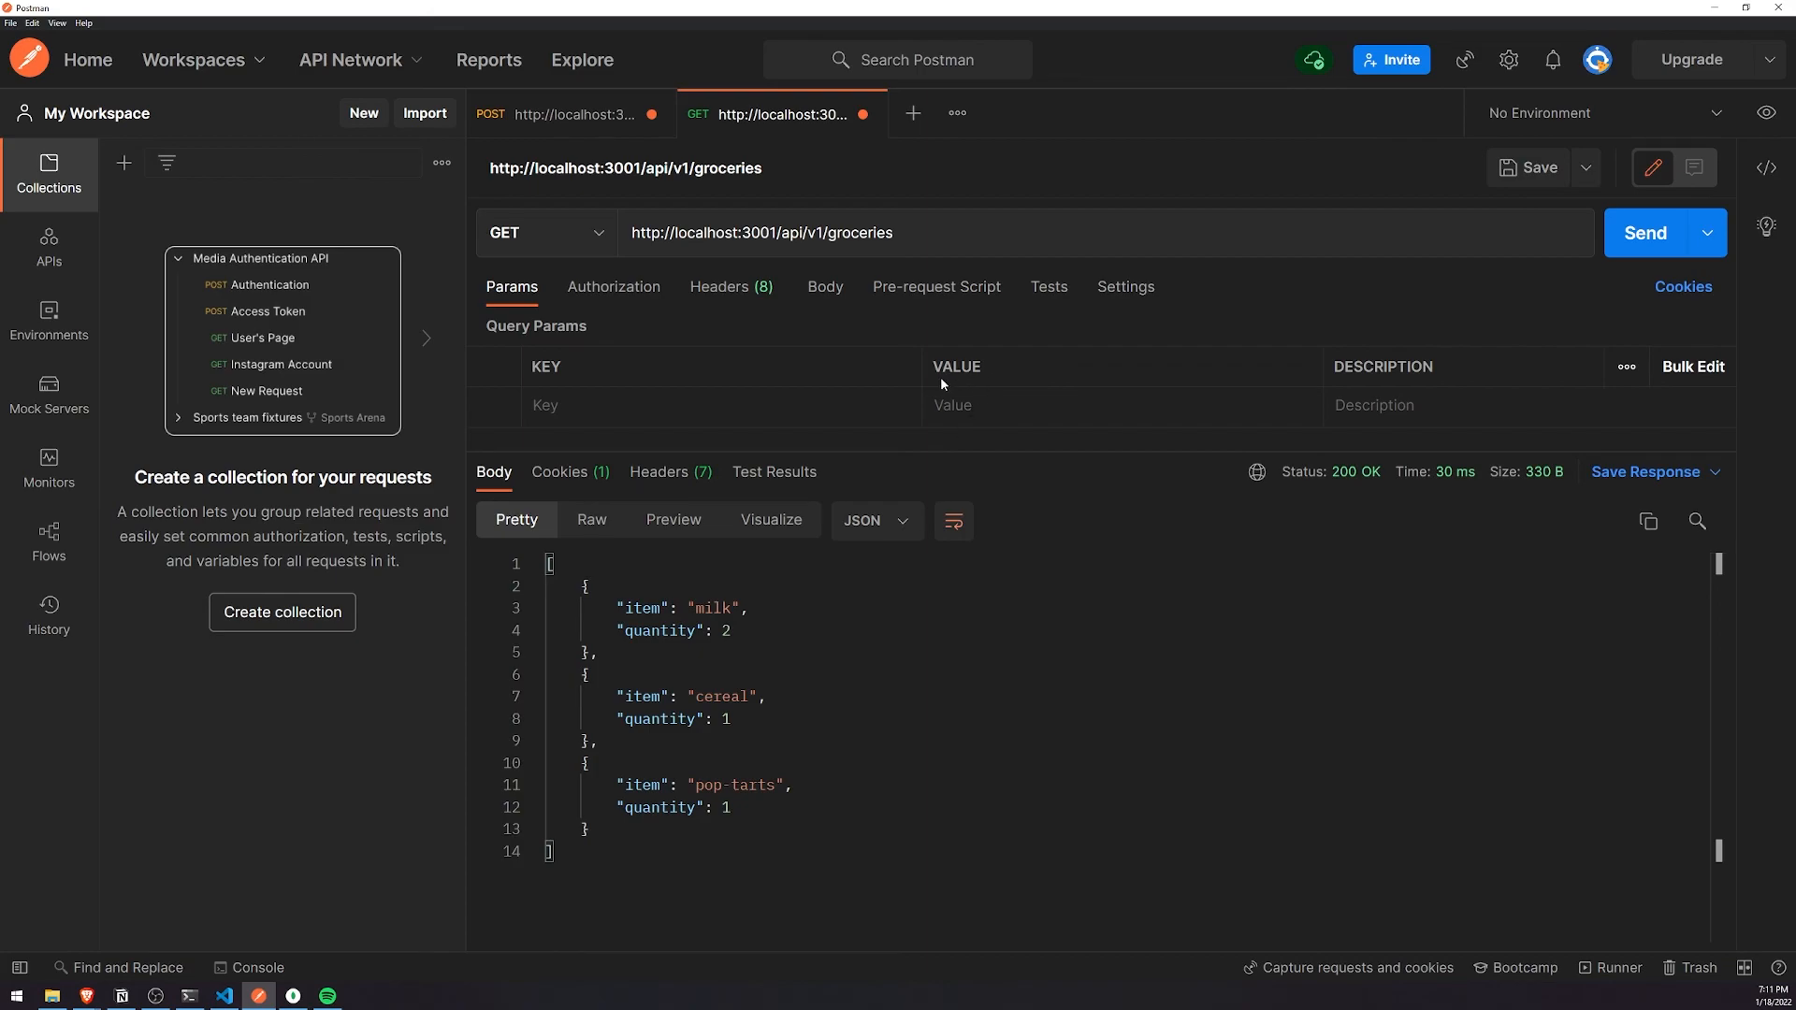
mouse_move(956, 433)
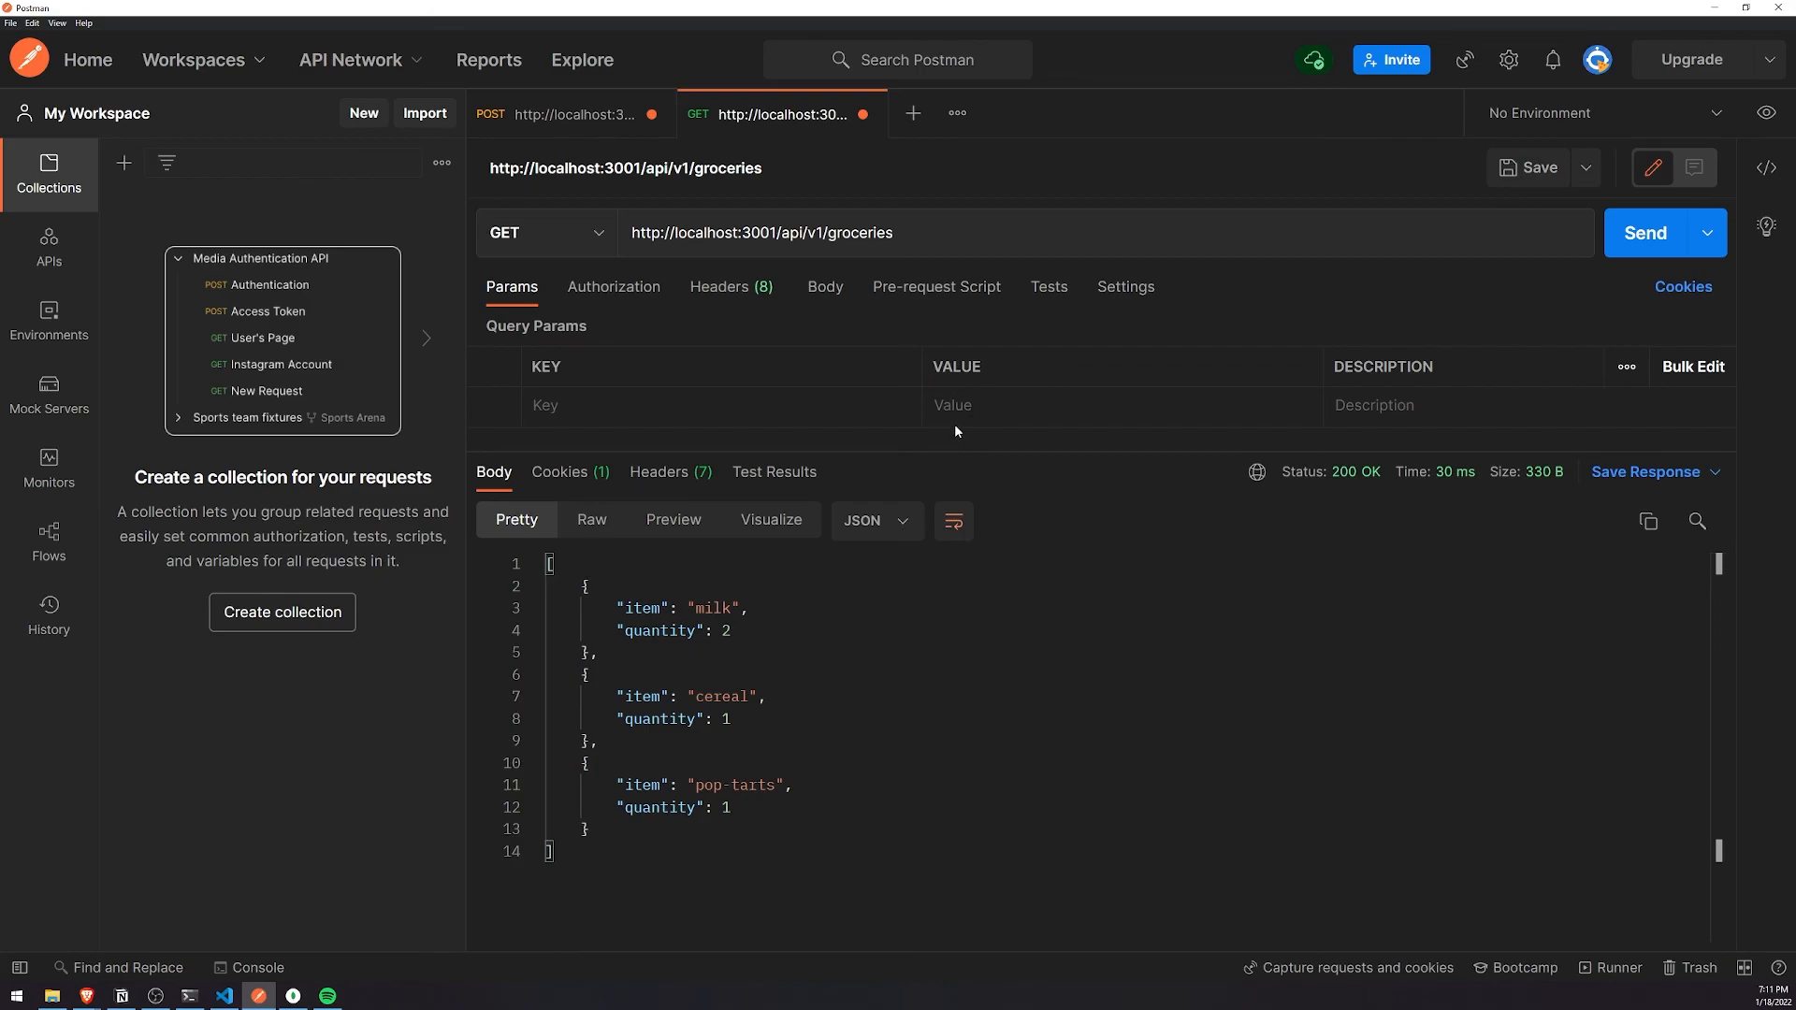